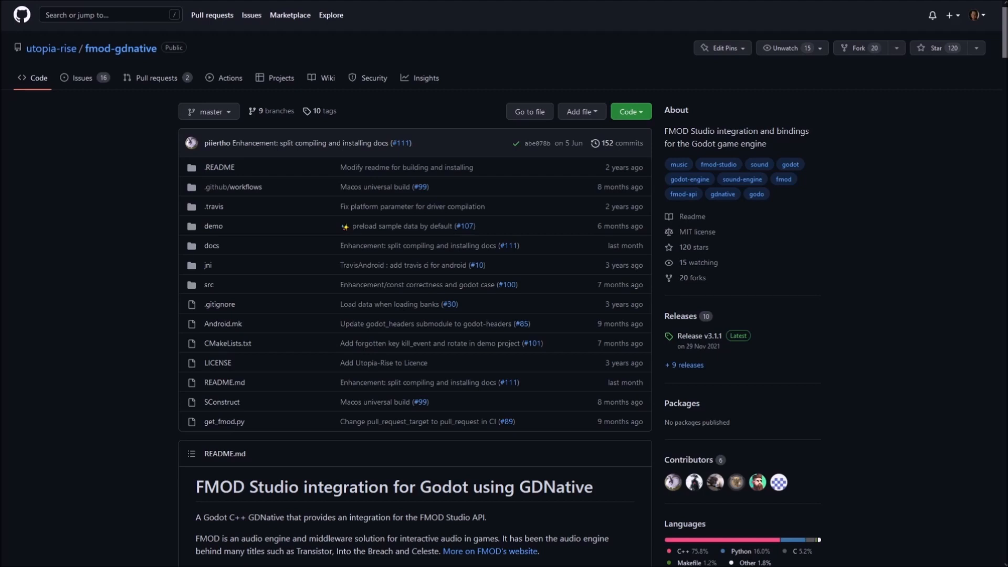
Scroll the fmod-gdnative README past compatibility matrices and install steps to 'Using the GDNative'.
scroll(down, 3)
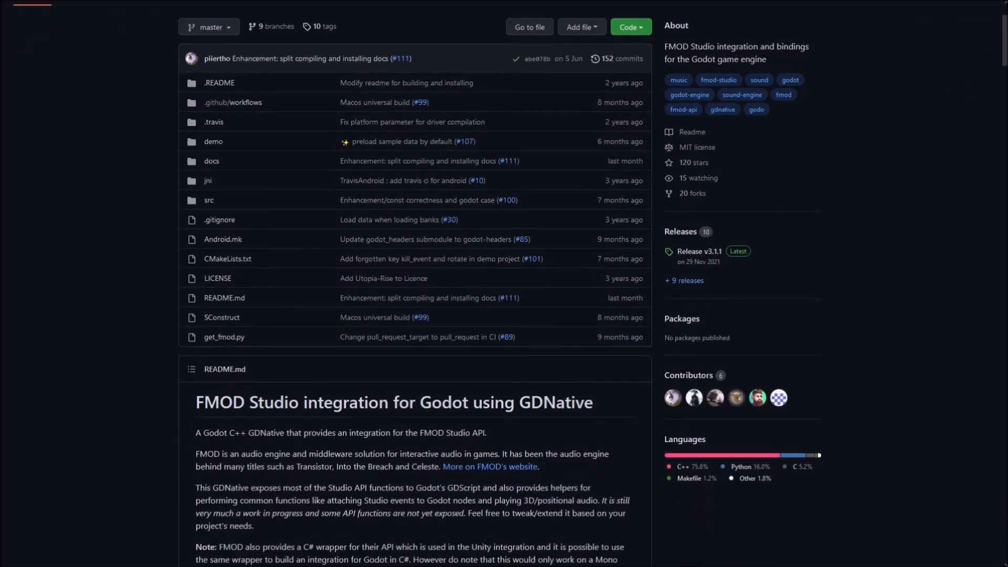
scroll(down, 3)
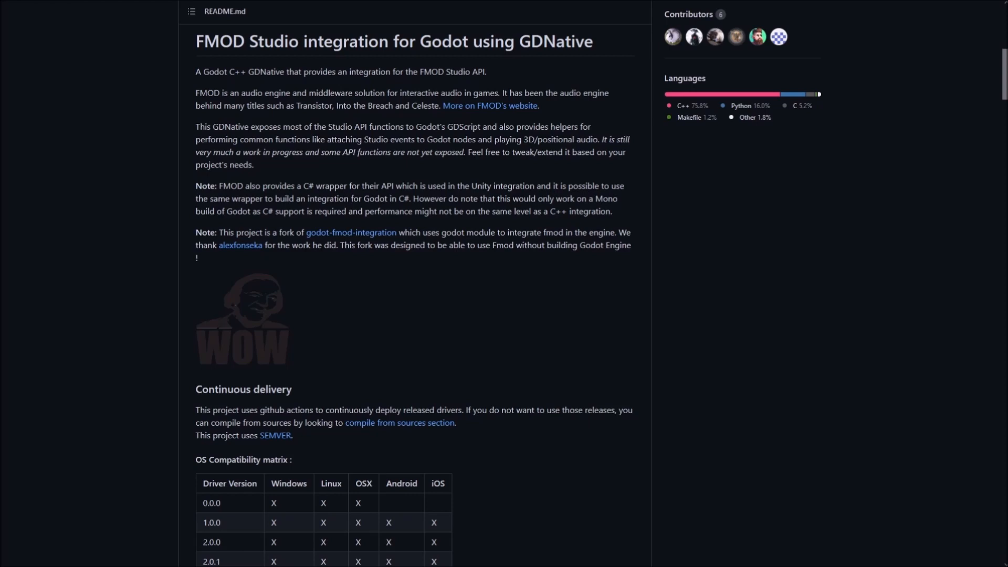
scroll(down, 3)
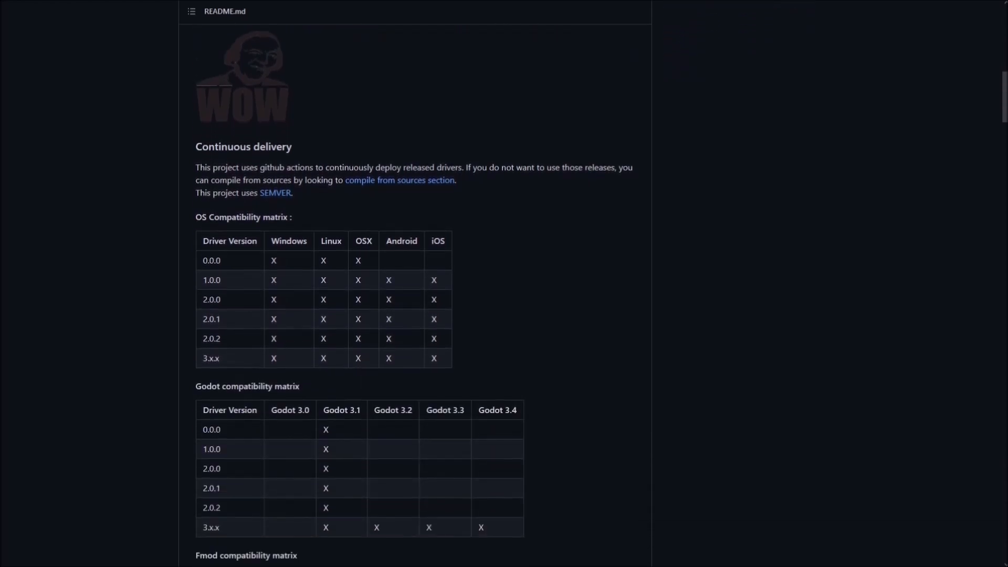
scroll(down, 3)
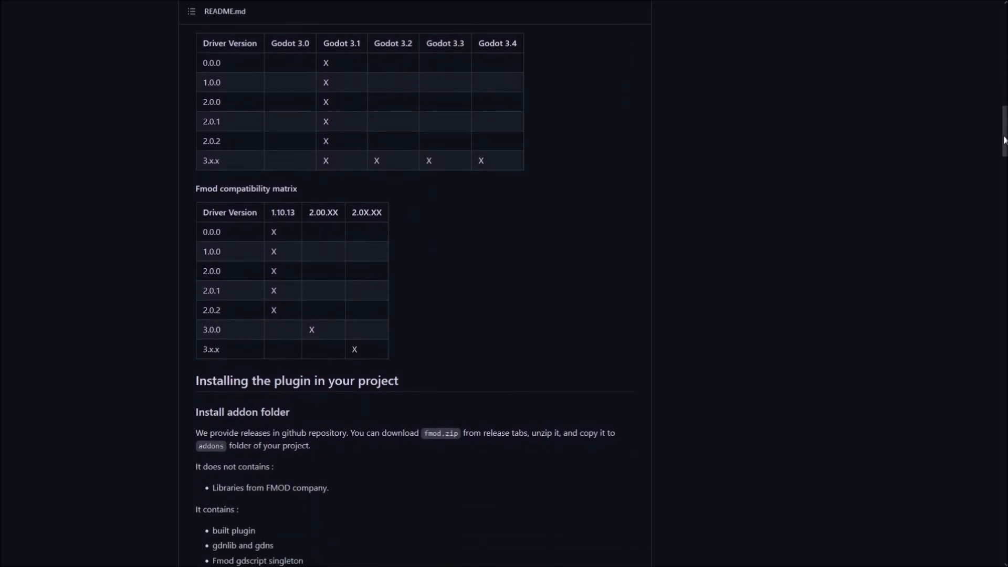
scroll(down, 3)
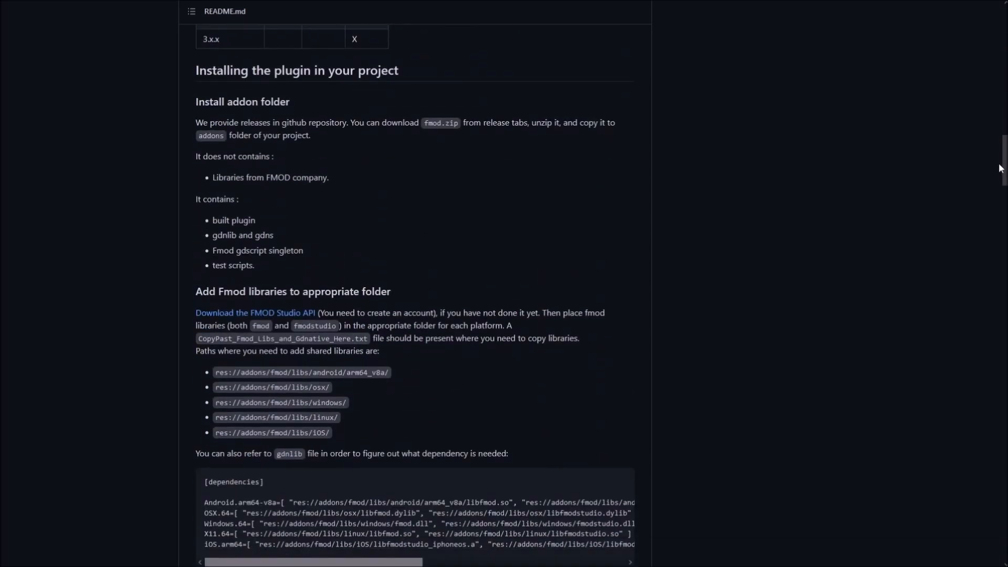
scroll(down, 3)
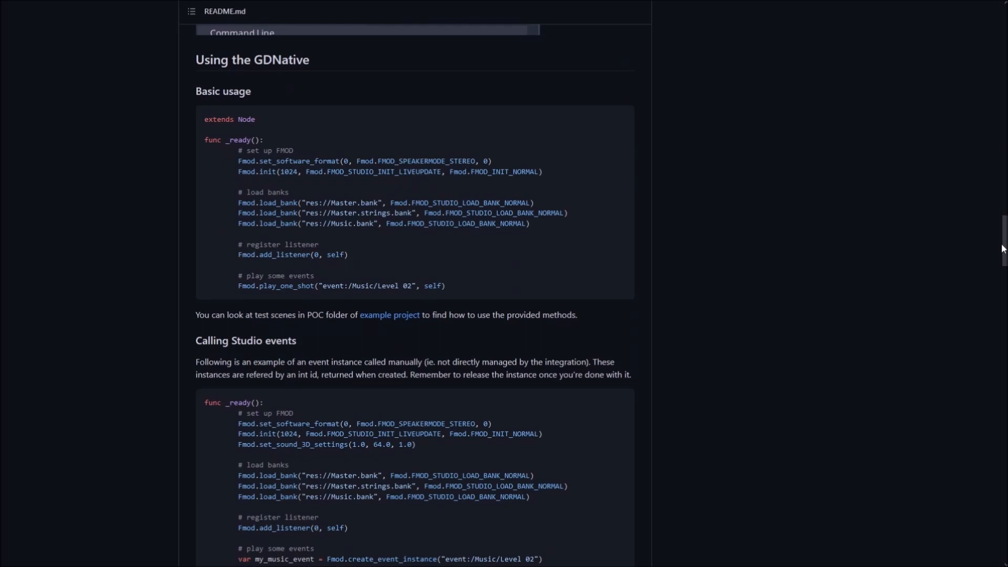
scroll(down, 3)
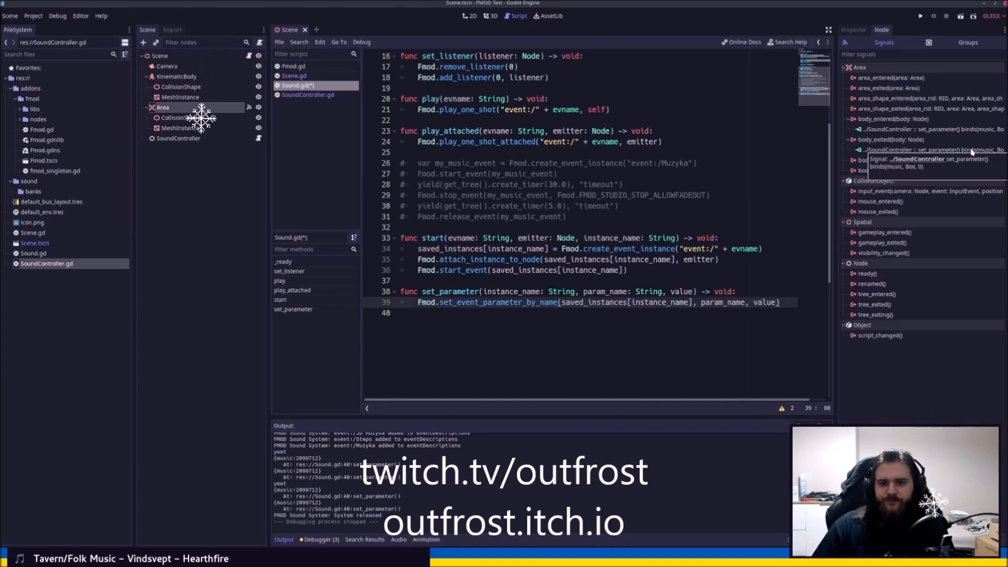
mouse_move(204, 247)
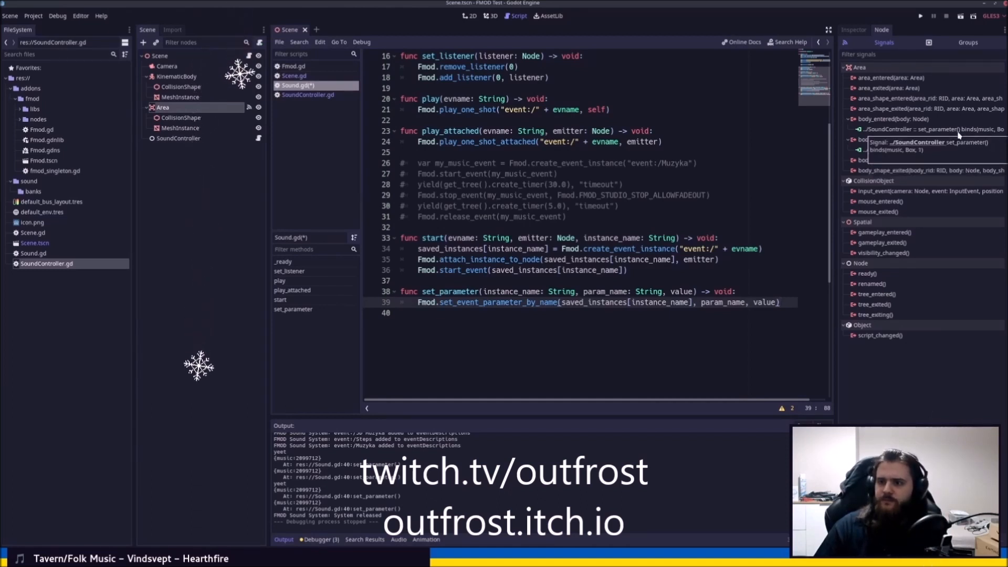
click(309, 94)
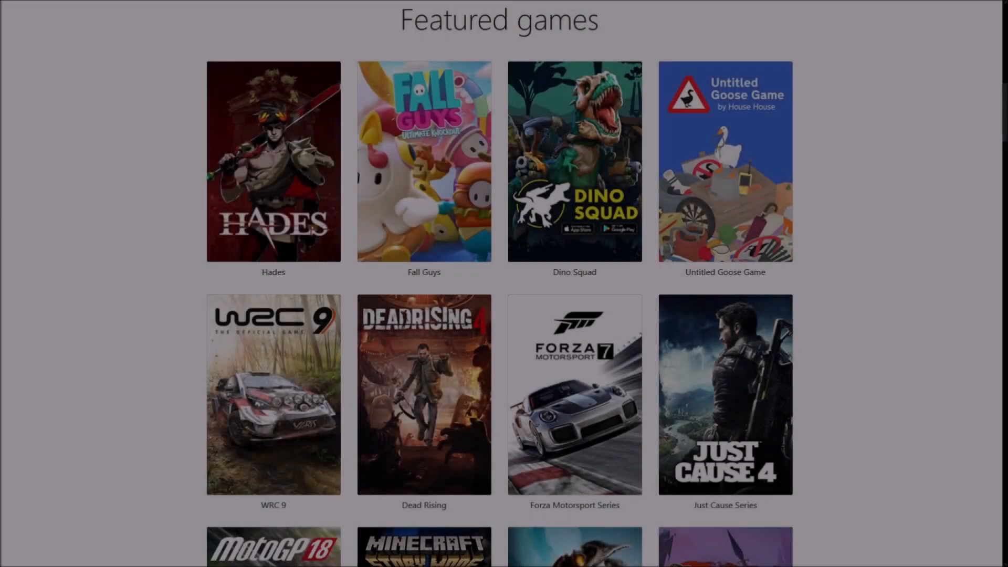
Scroll down through the Featured games page on the FMOD website.
scroll(down, 3)
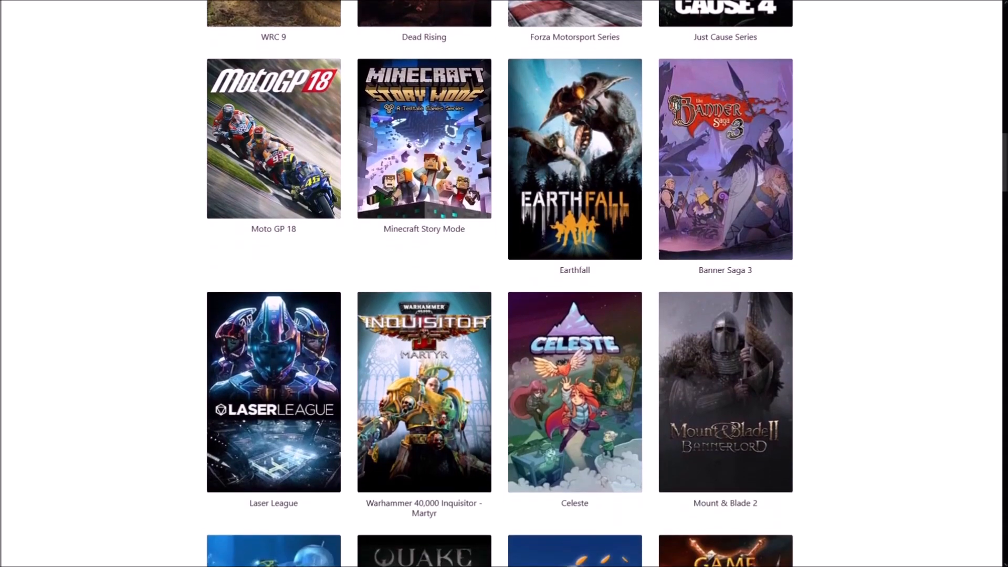
scroll(down, 3)
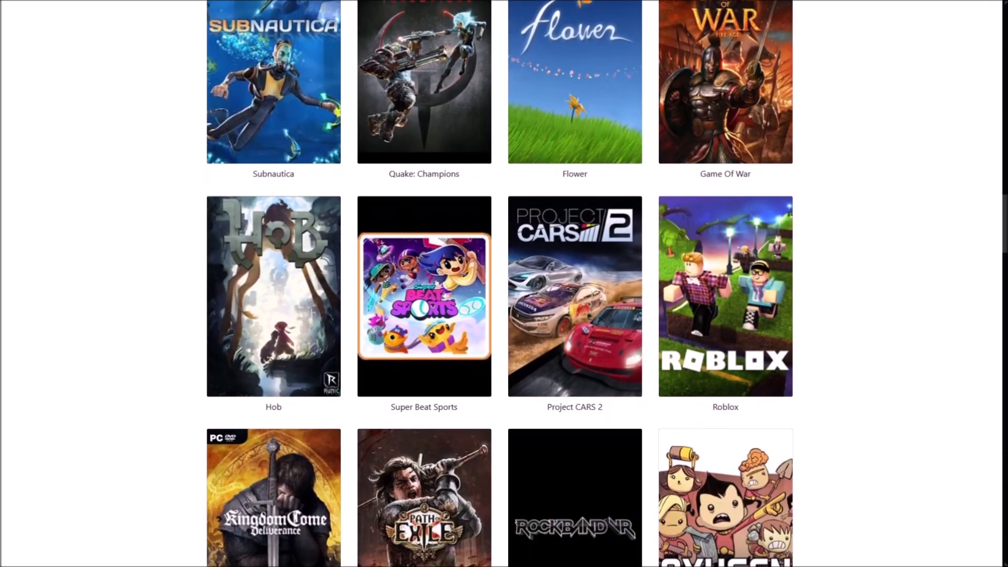
scroll(down, 3)
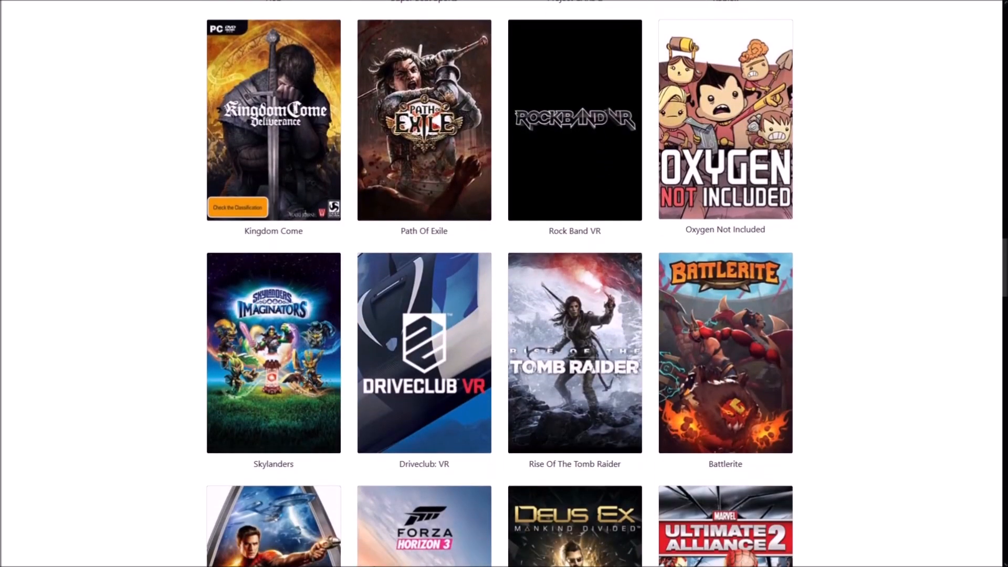
scroll(down, 3)
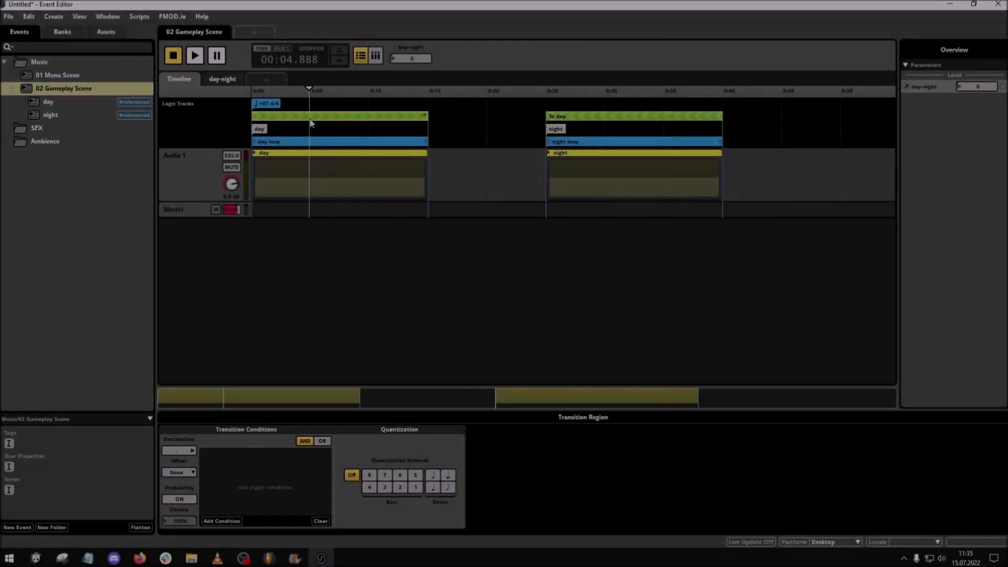
Add a day-night parameter condition to the 'To night' transition.
click(179, 450)
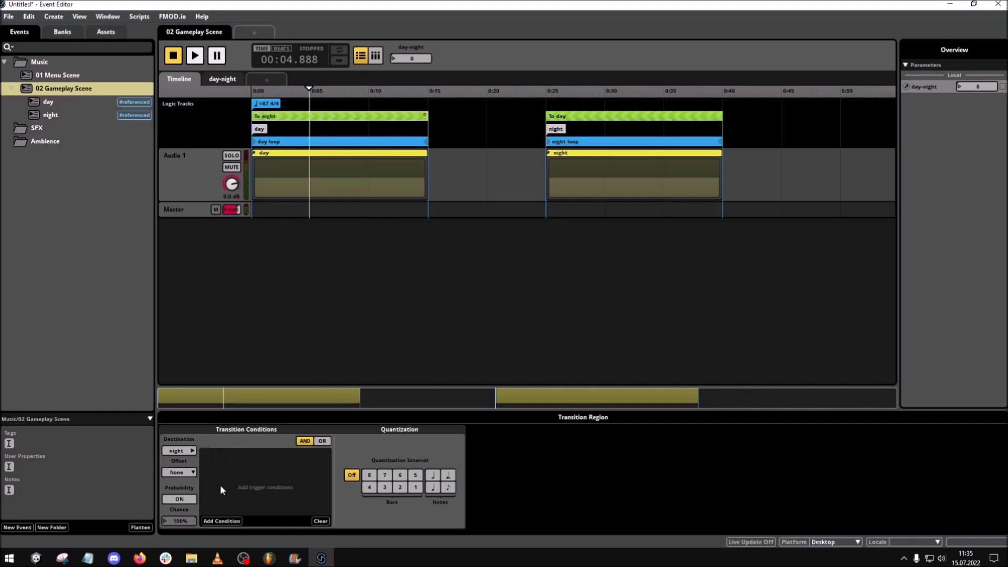
click(221, 521)
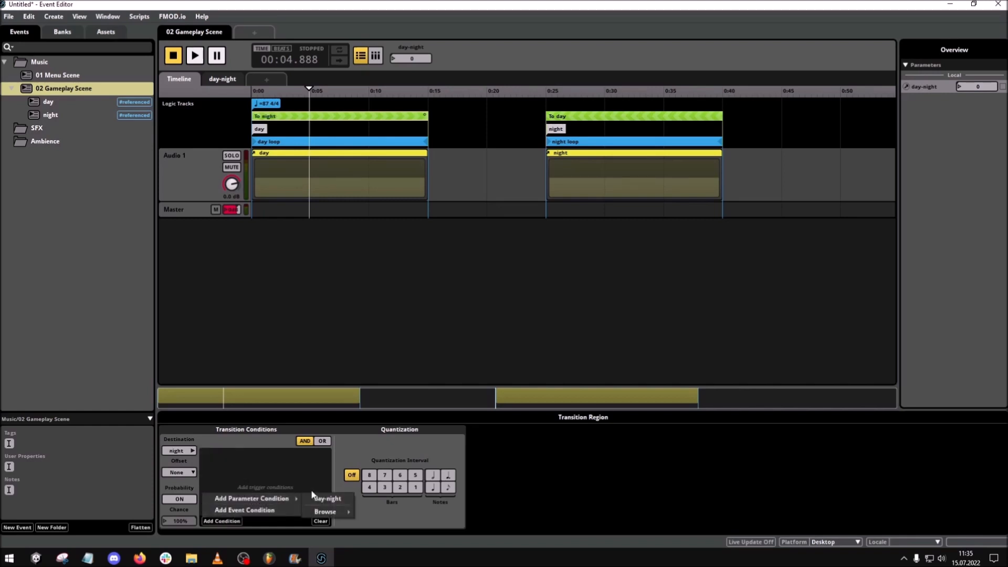
click(327, 498)
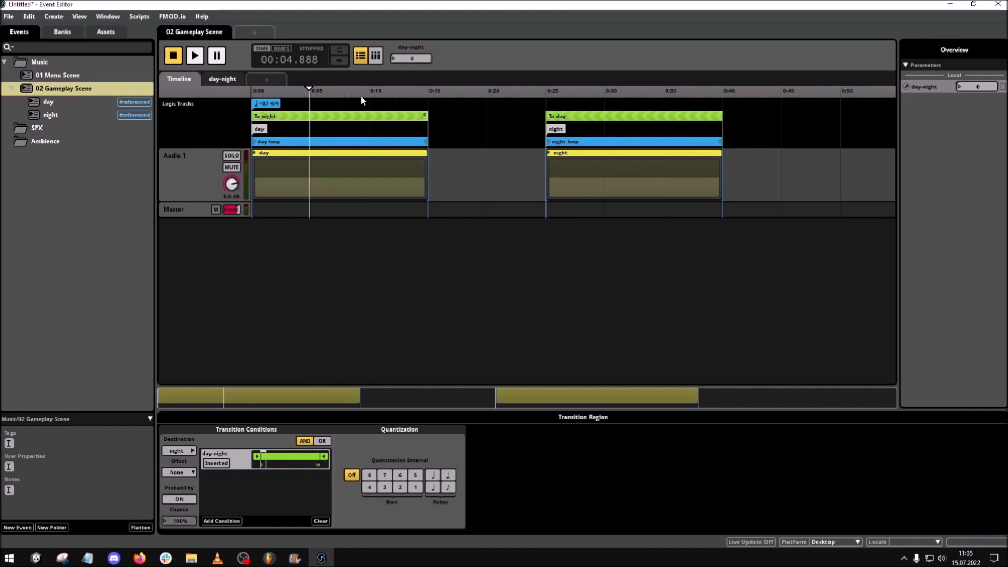
Set the day-night parameter's range maximum to 1 and add a transition timeline.
right_click(410, 47)
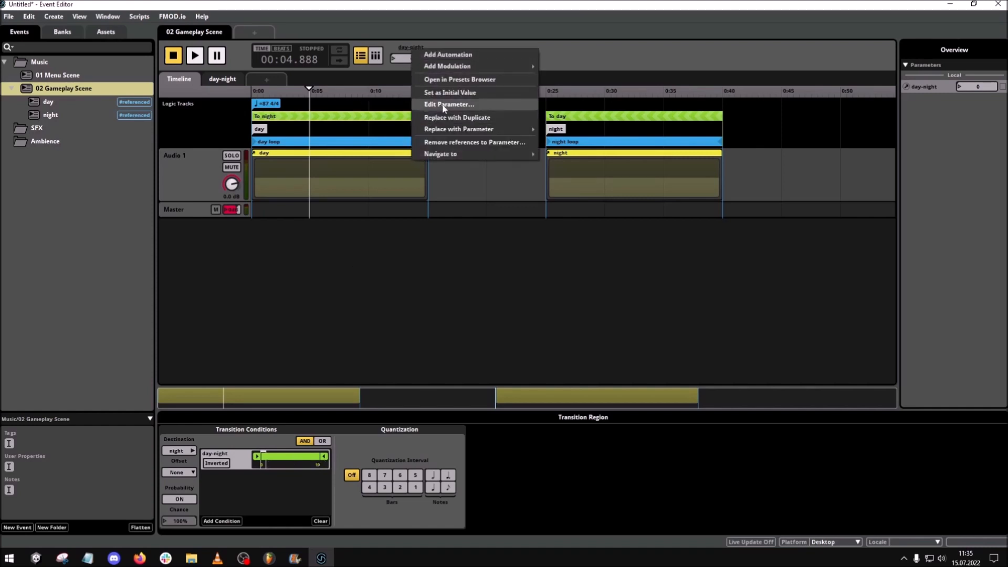
click(448, 103)
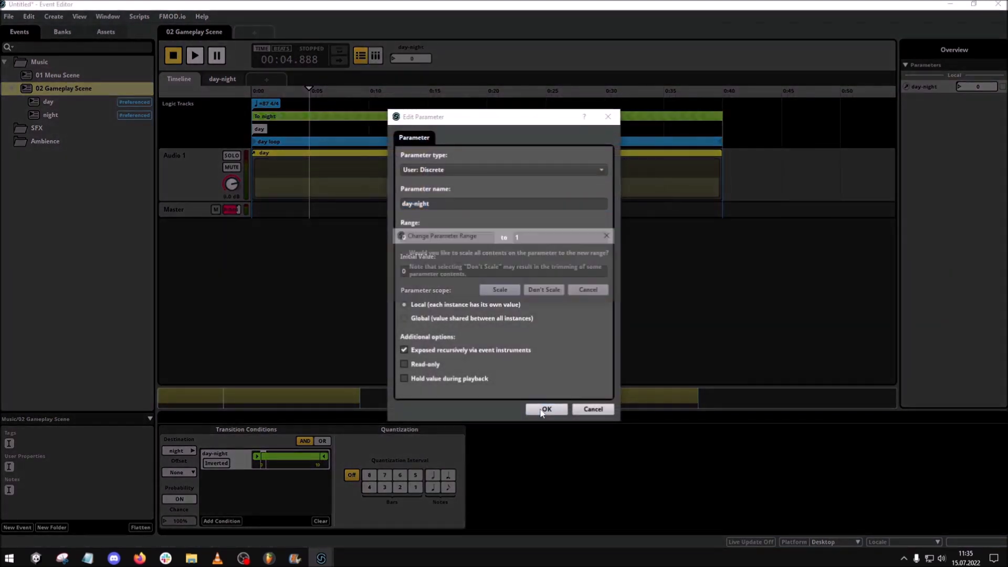
click(545, 408)
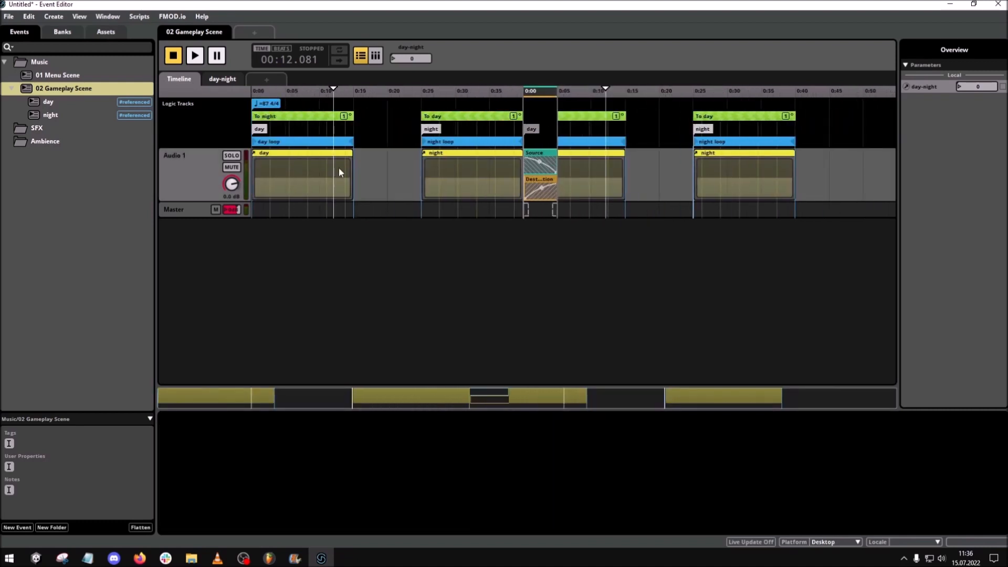
click(194, 55)
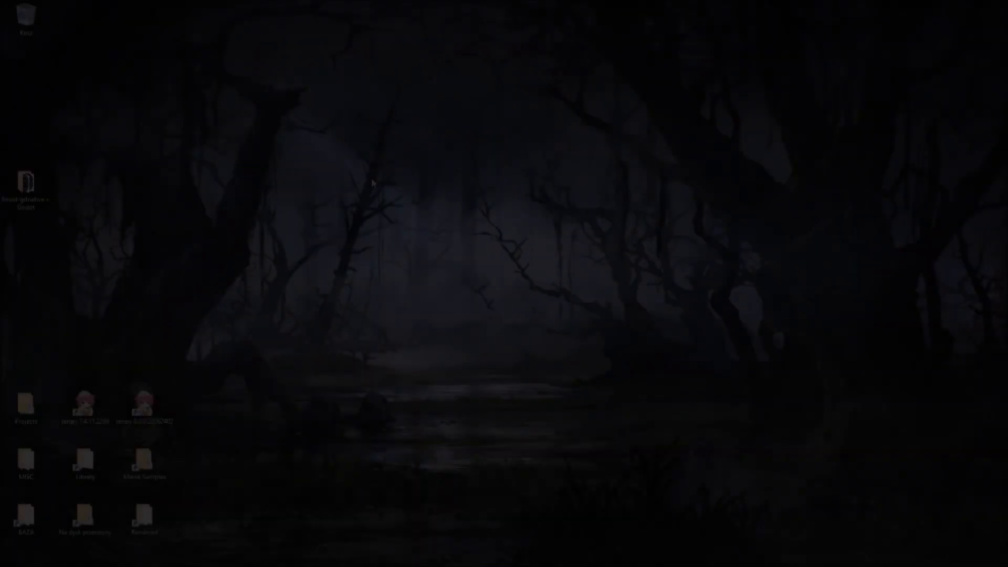
Create a 'Godot project' folder inside fmod-gdnative + Godot and launch Godot.
double_click(26, 185)
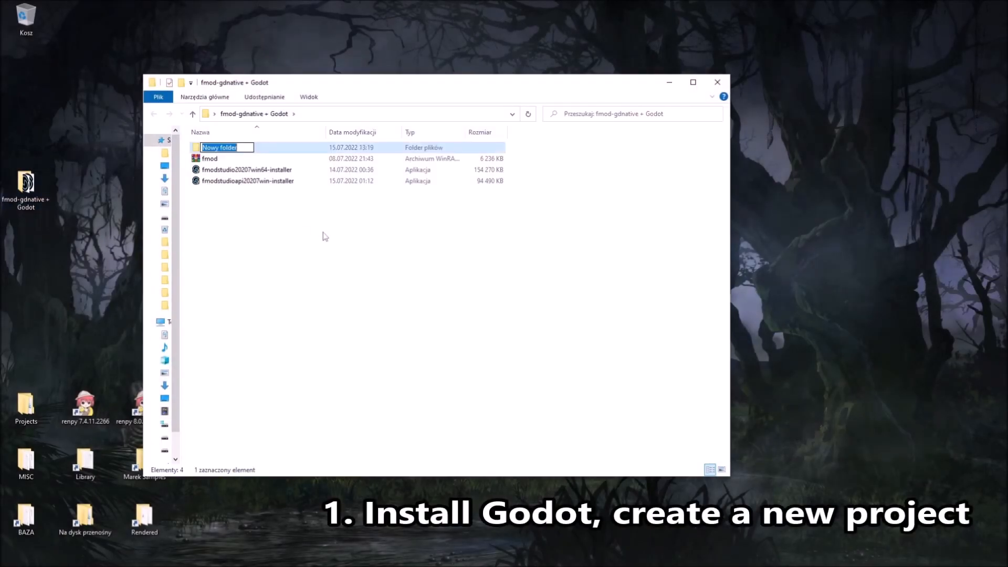
text(Godot project)
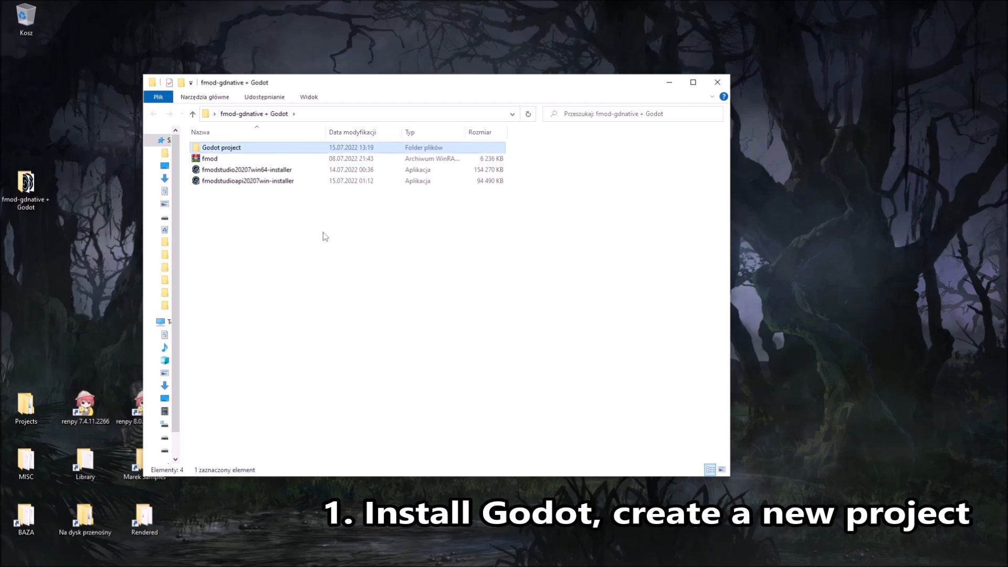
mouse_move(207, 455)
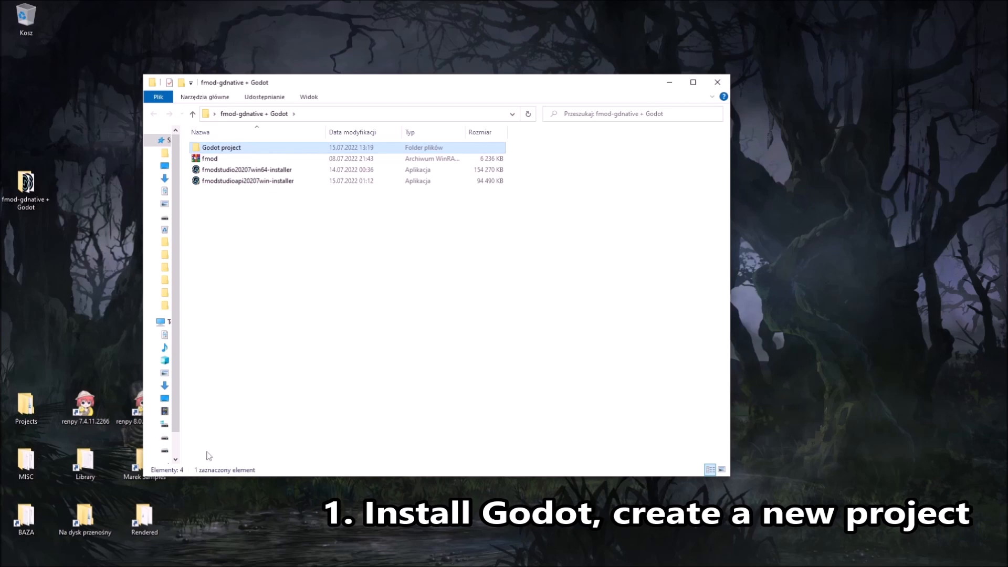
click(8, 558)
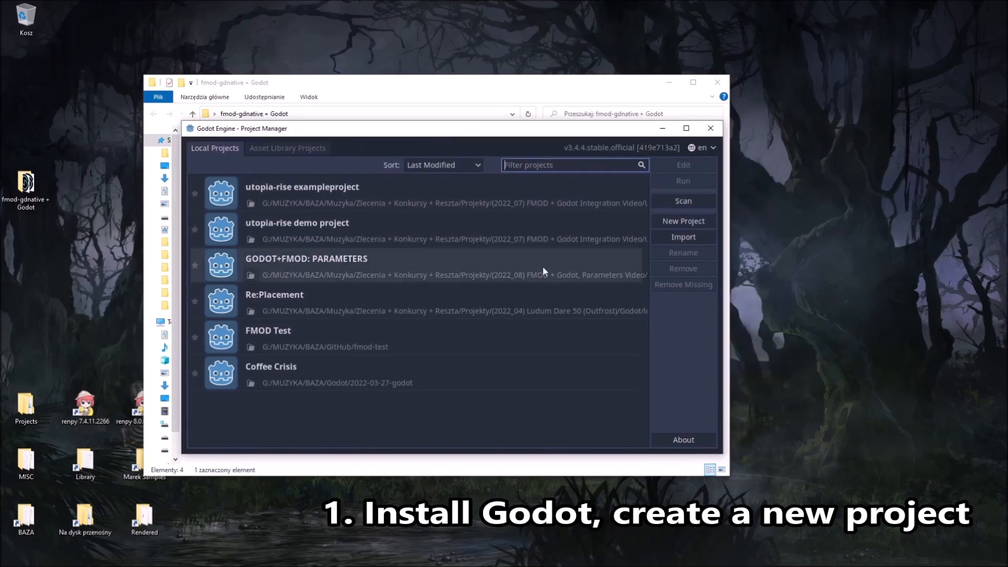
Create a new Godot project in Desktop/fmod-gdnative + Godot/Godot project and open it.
click(682, 220)
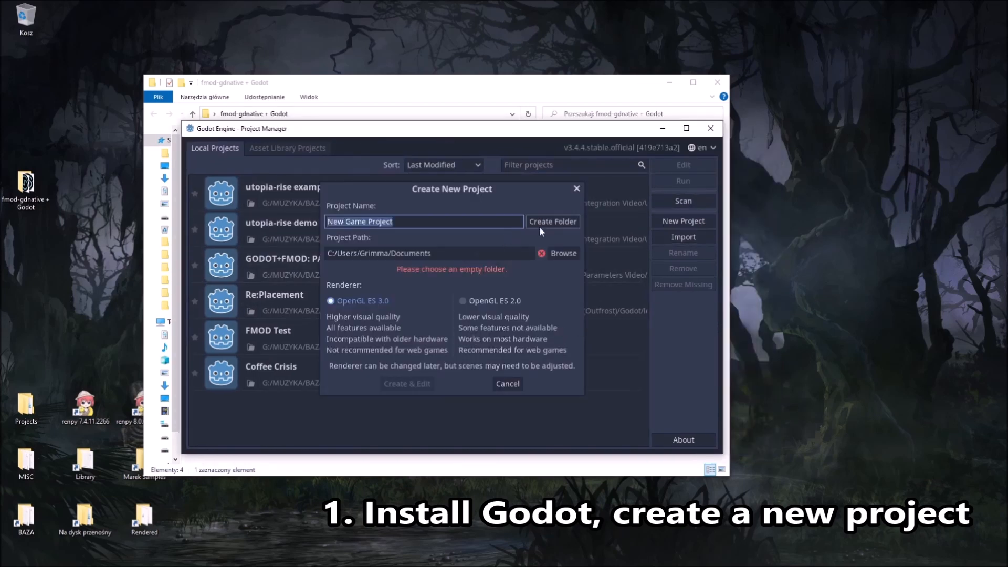
click(562, 252)
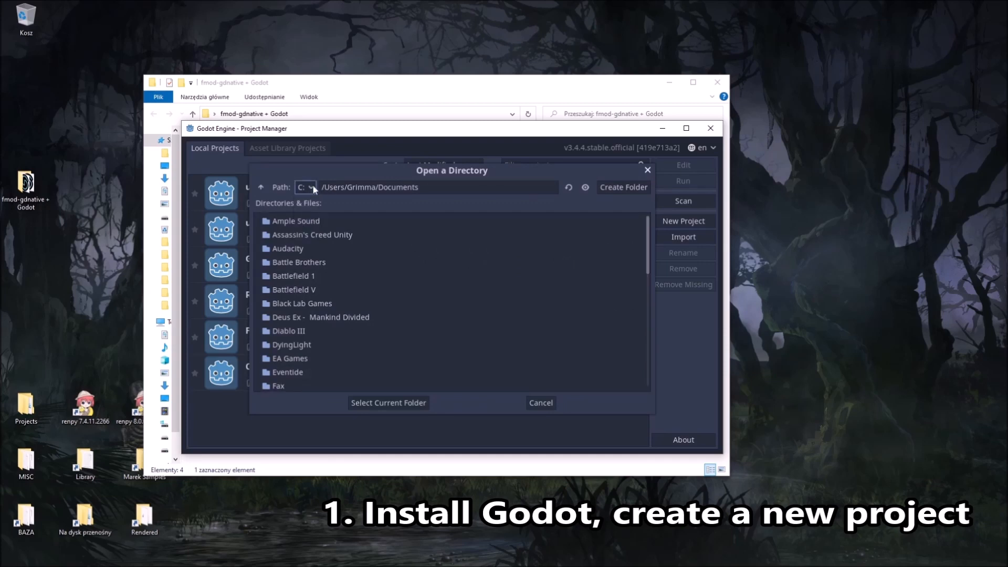
mouse_move(282, 196)
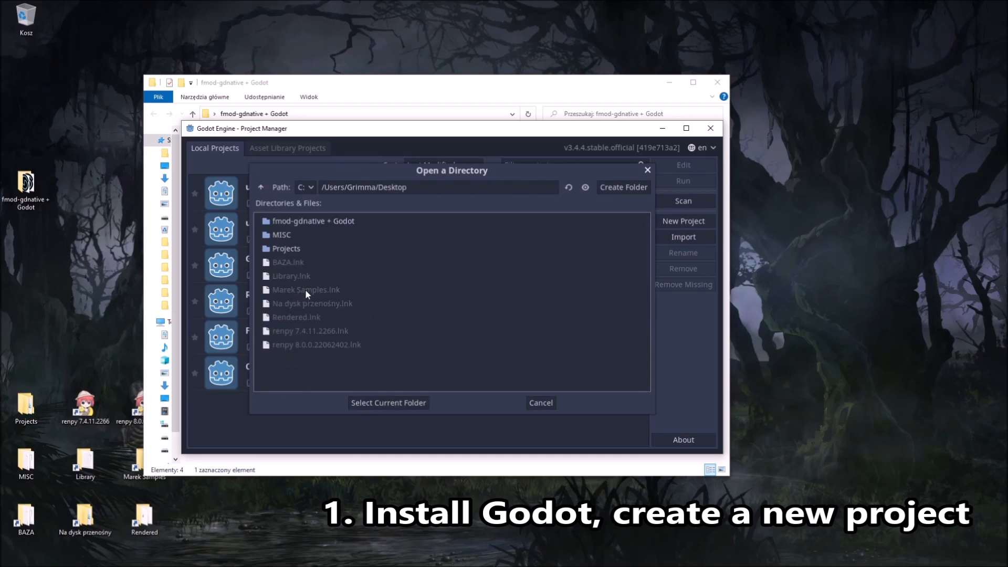
double_click(312, 220)
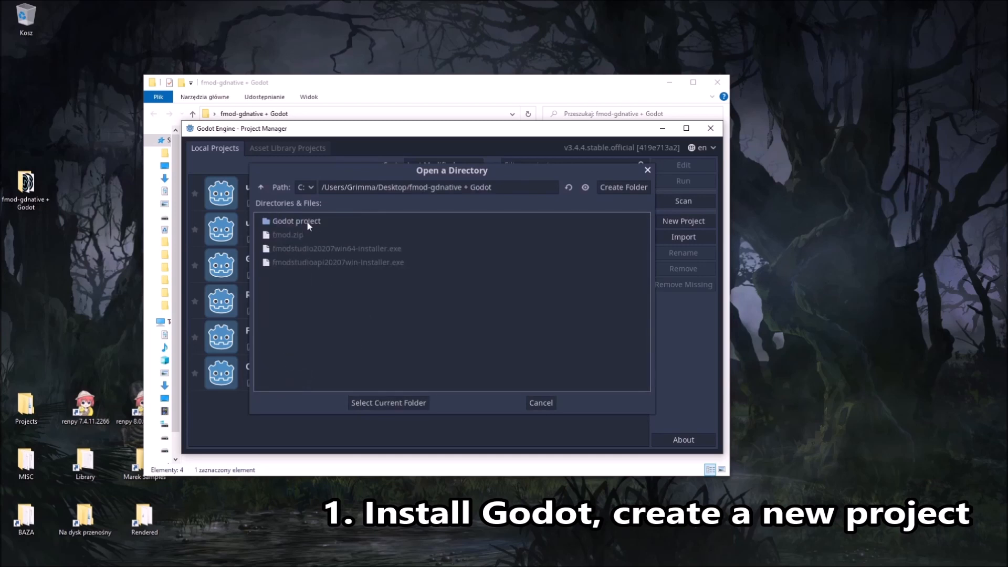
click(387, 403)
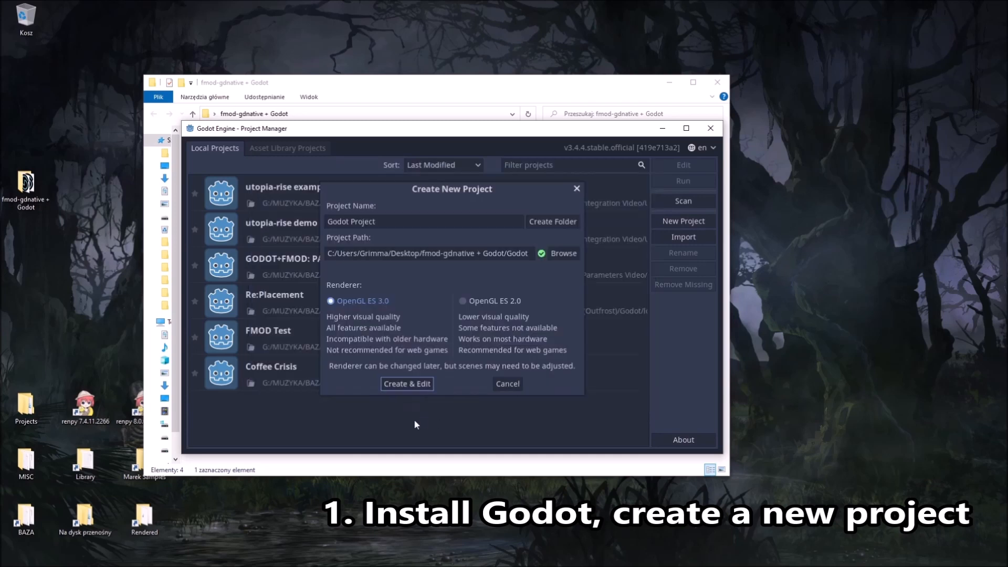
click(406, 384)
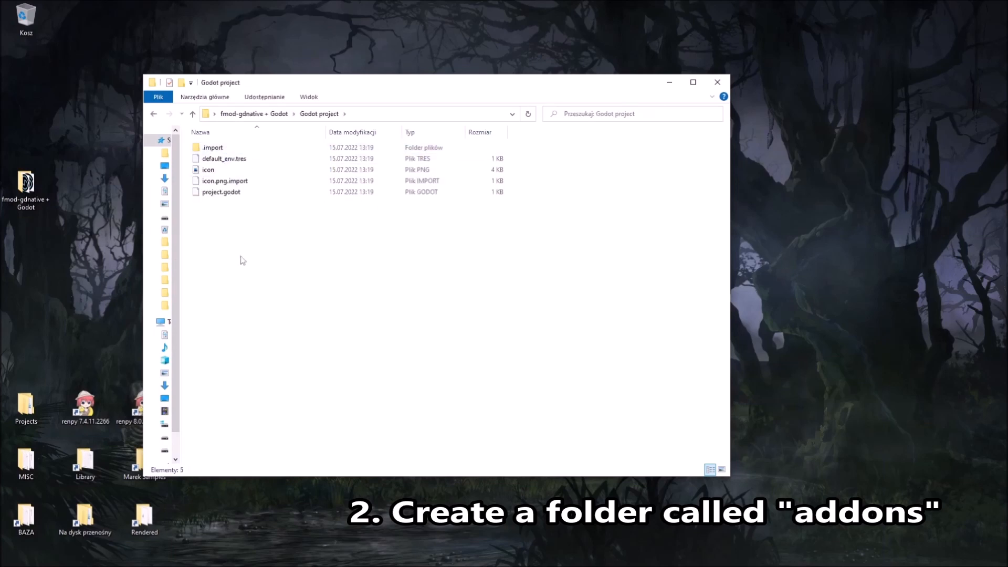
Add an 'addons' folder to the Godot project folder and open it.
text(addon)
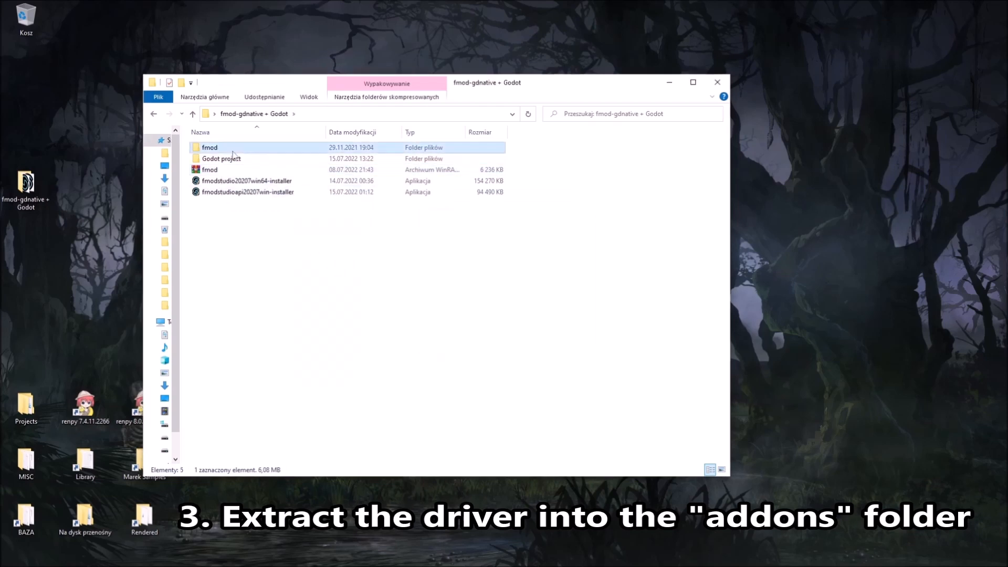
double_click(221, 157)
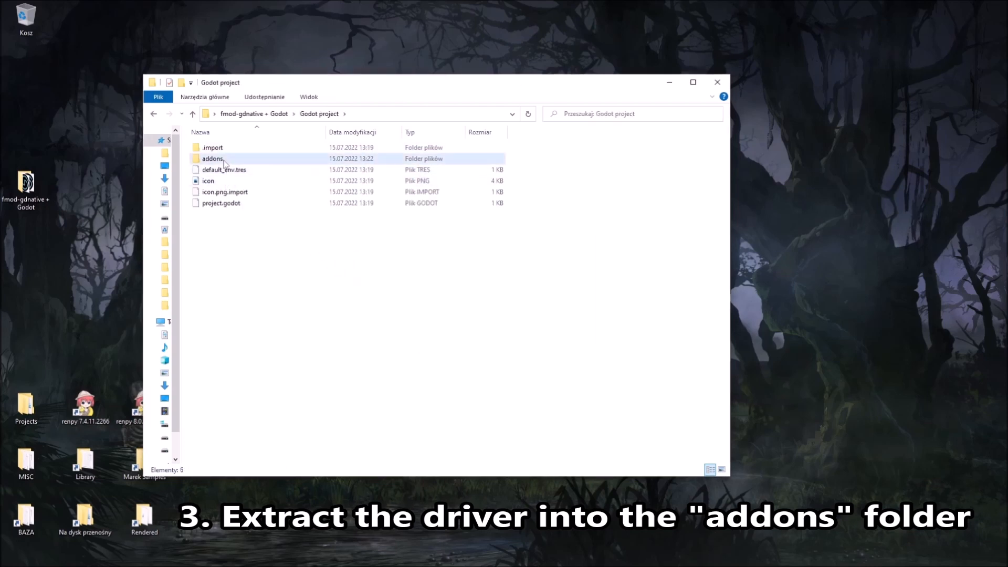
double_click(212, 158)
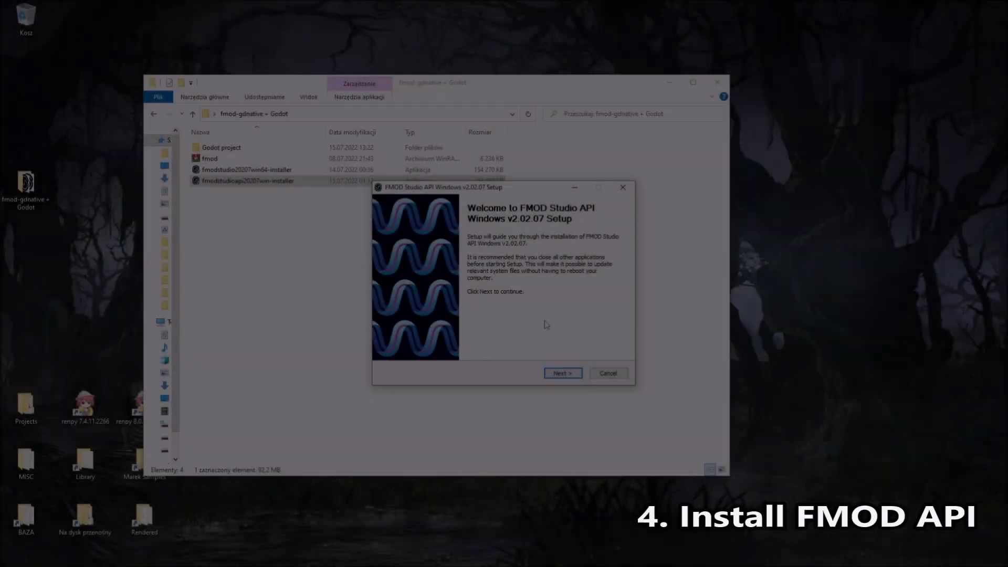
Install FMOD Studio API 2.02.07 into G:\MUZYKA\FMOD API 2.02.07 and finish setup.
click(561, 373)
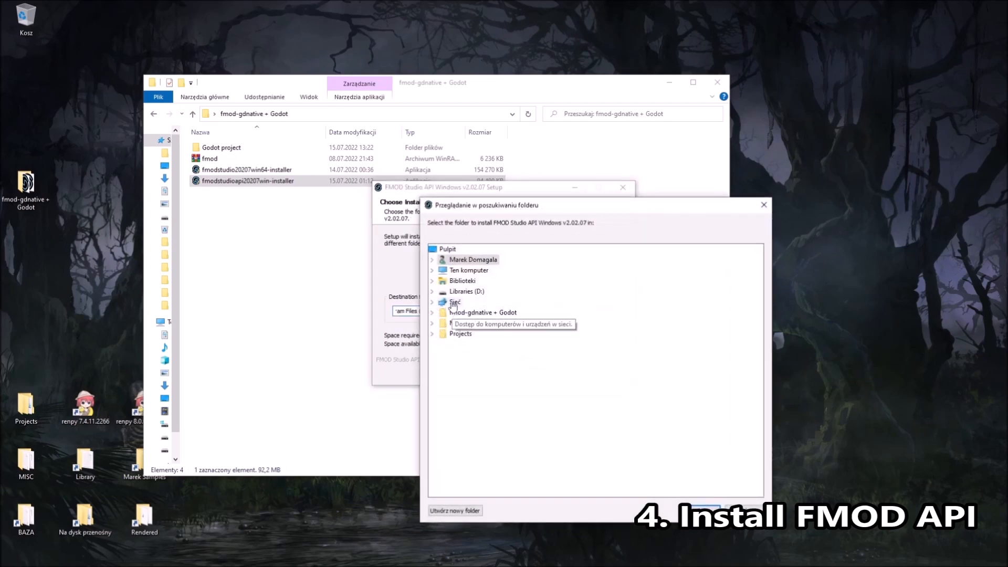
click(432, 270)
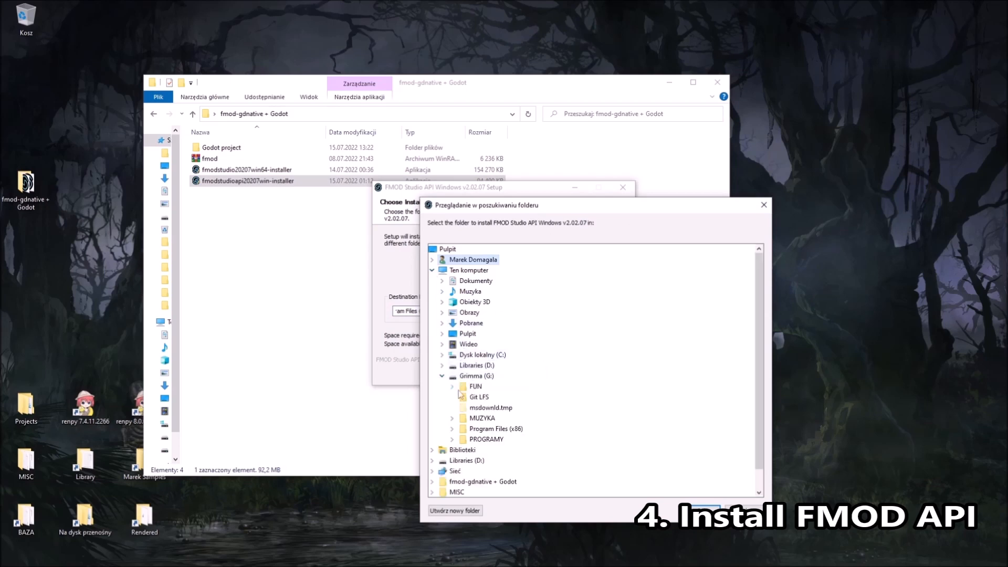
mouse_move(487, 423)
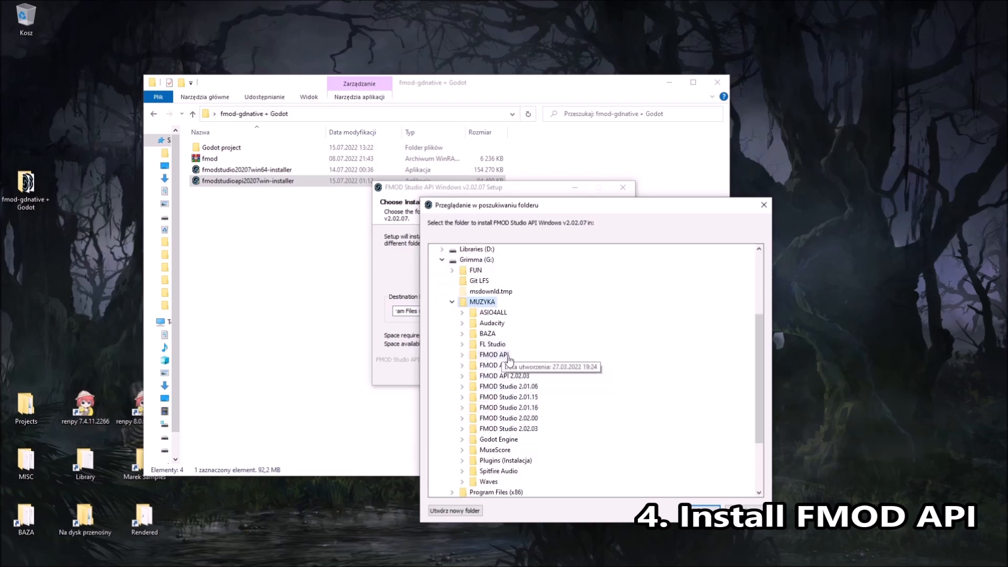
click(455, 510)
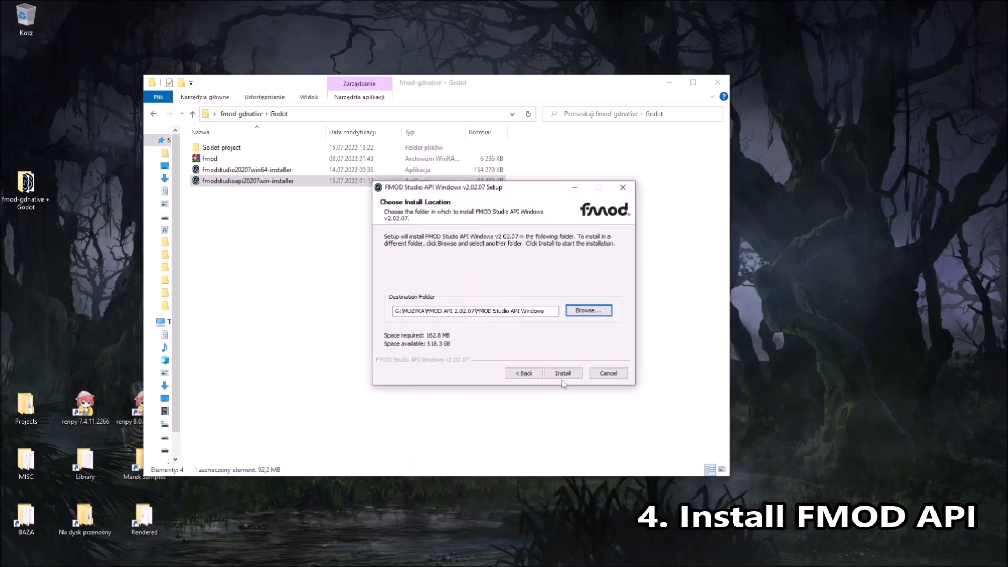
click(562, 373)
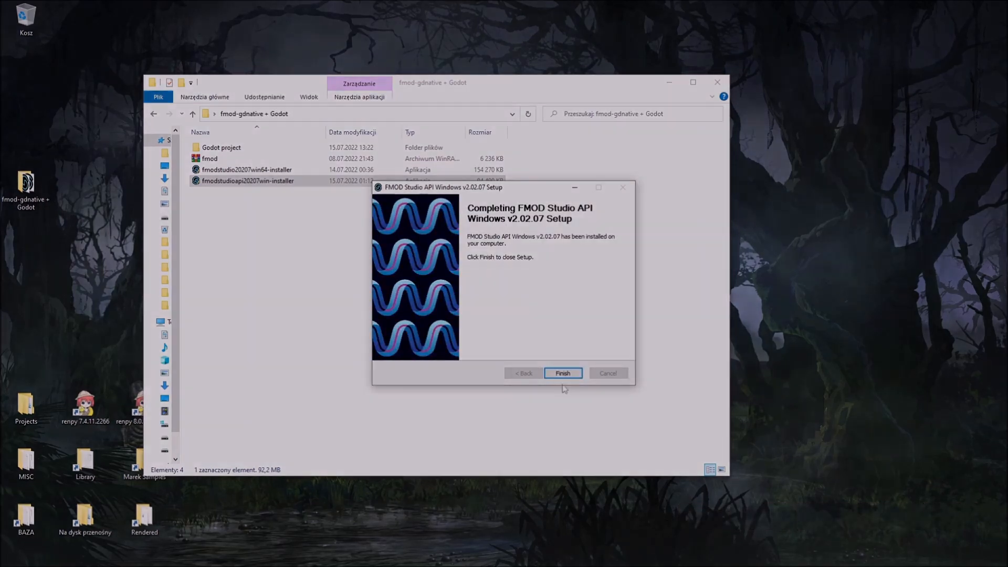
click(561, 372)
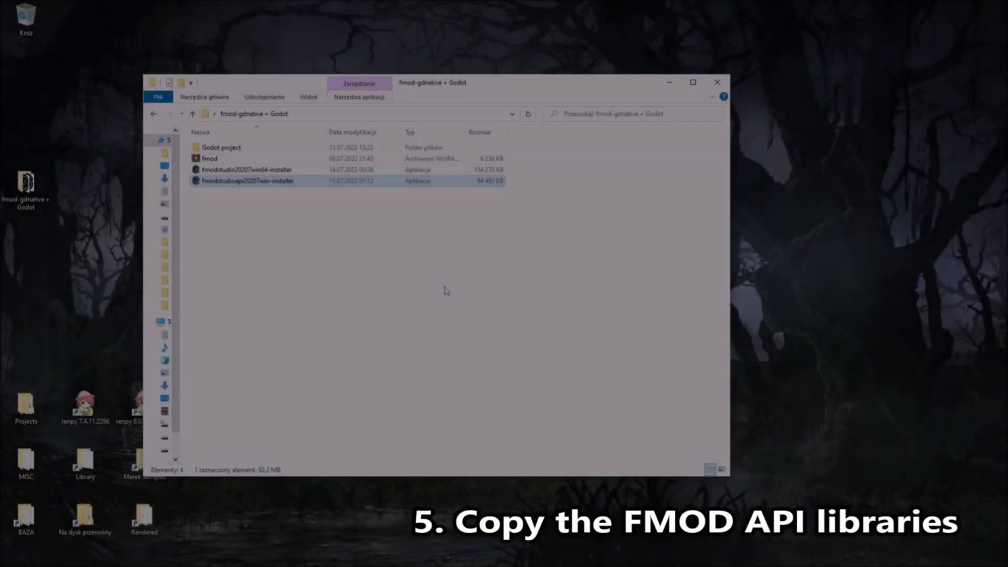
Browse to the installed API's api\core\lib\x64 folder under G:\MUZYKA.
click(186, 322)
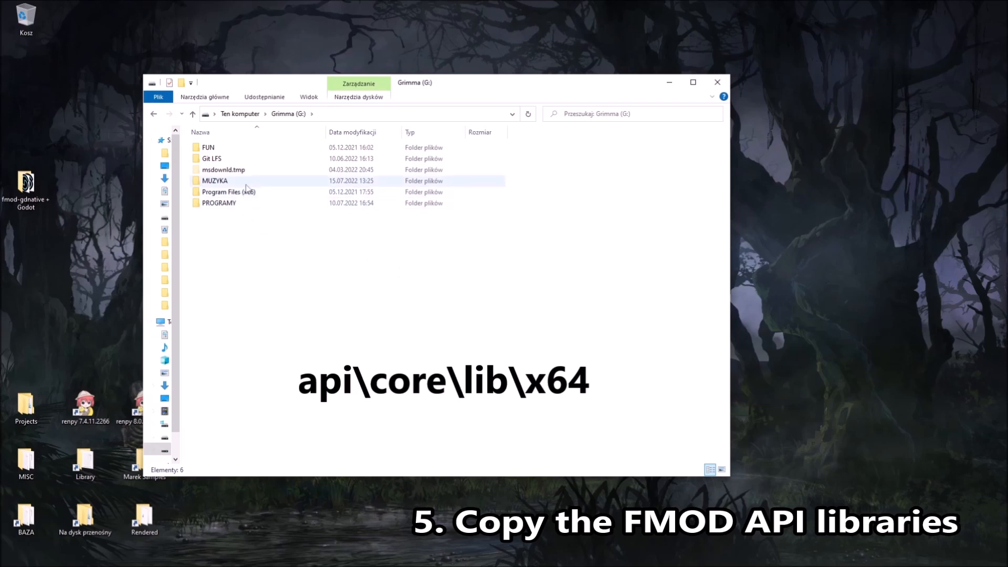
double_click(214, 181)
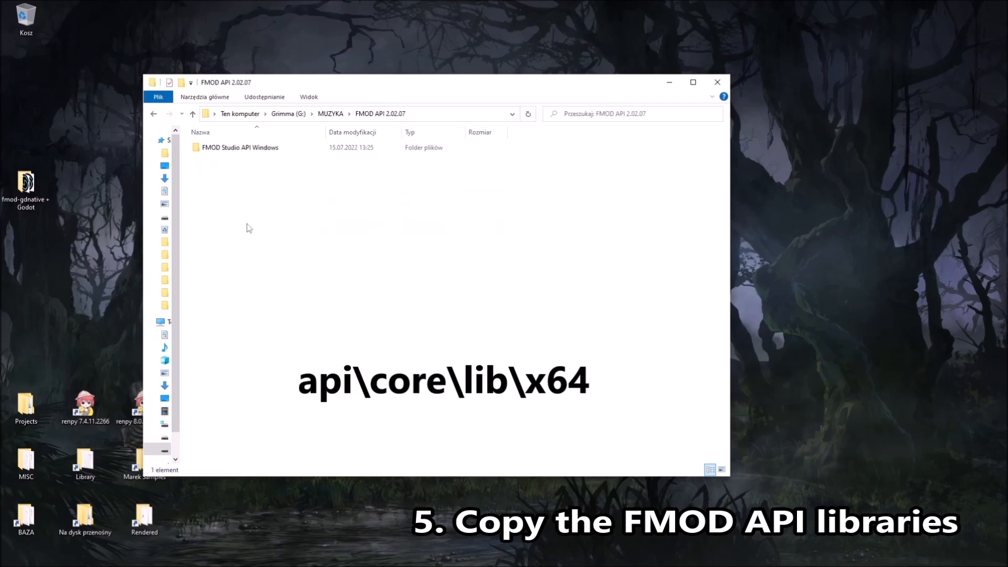
double_click(241, 147)
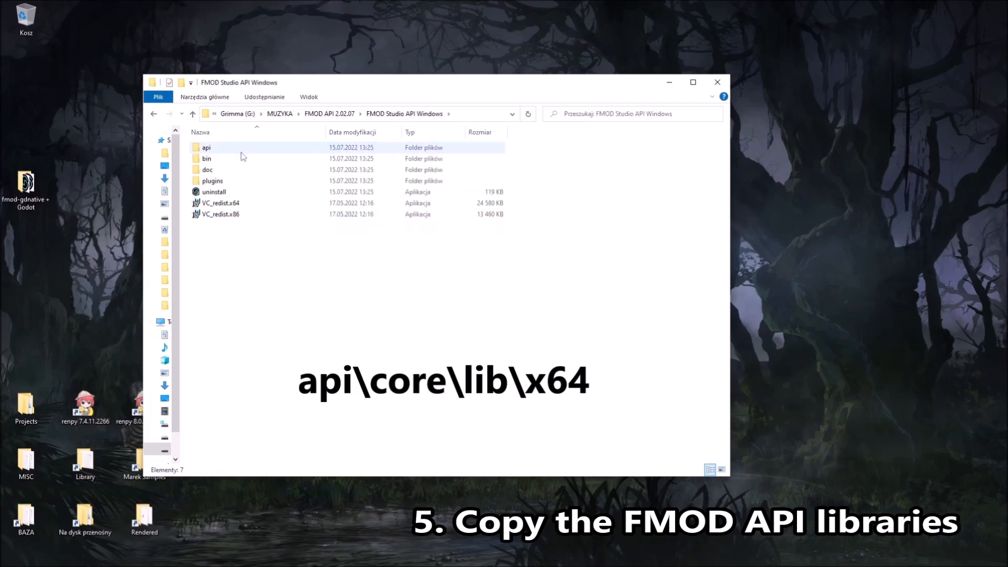
double_click(206, 147)
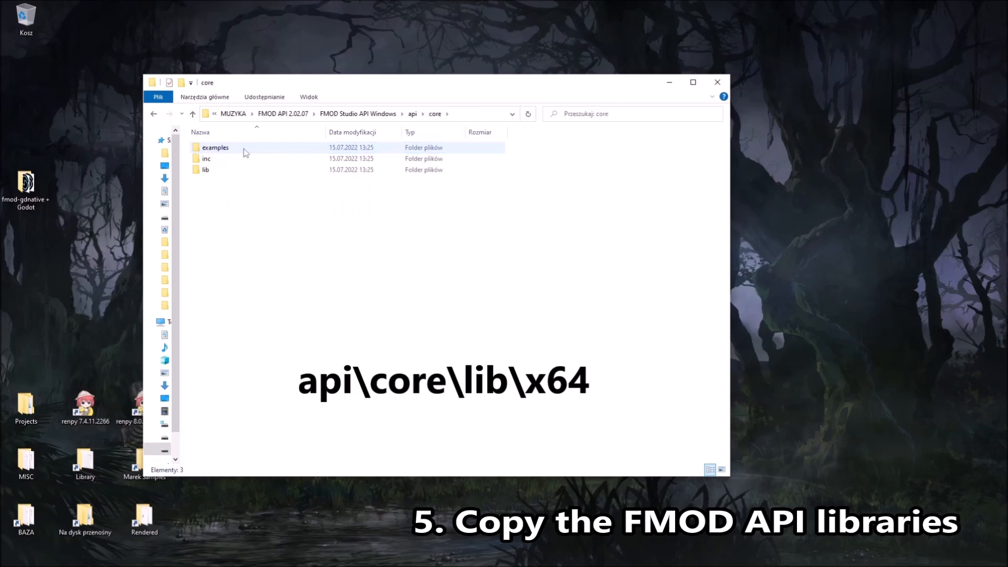
double_click(205, 169)
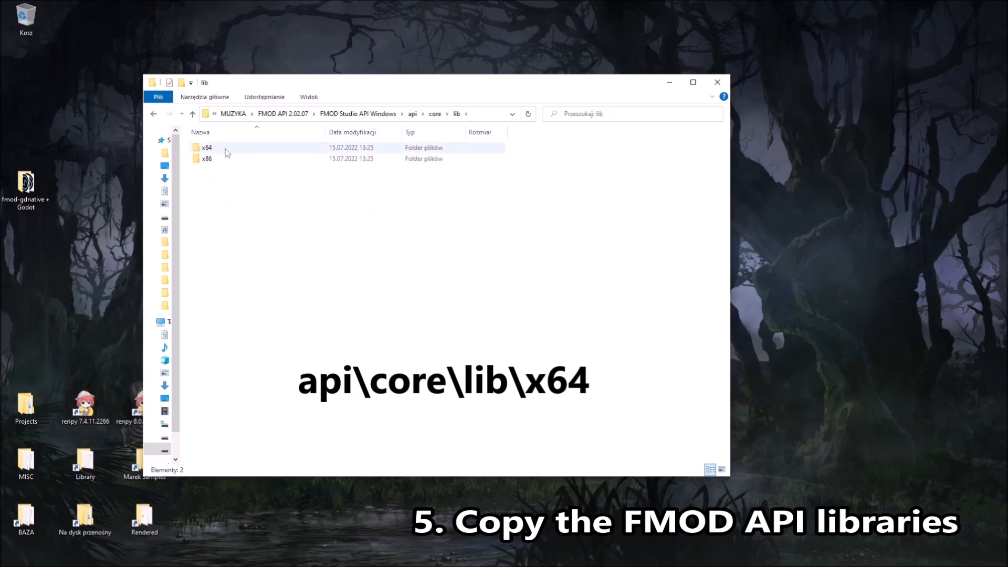
double_click(206, 147)
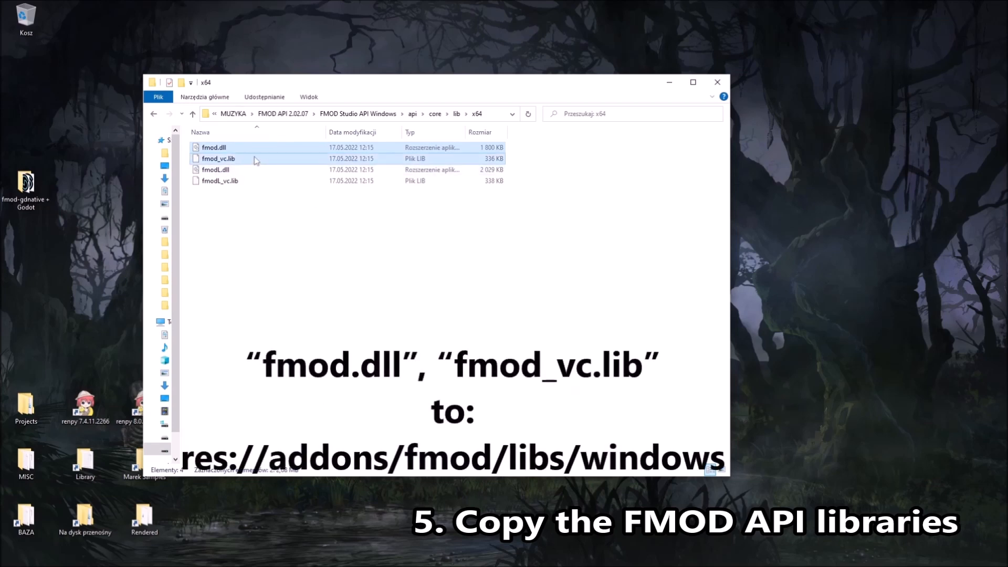
mouse_move(655, 103)
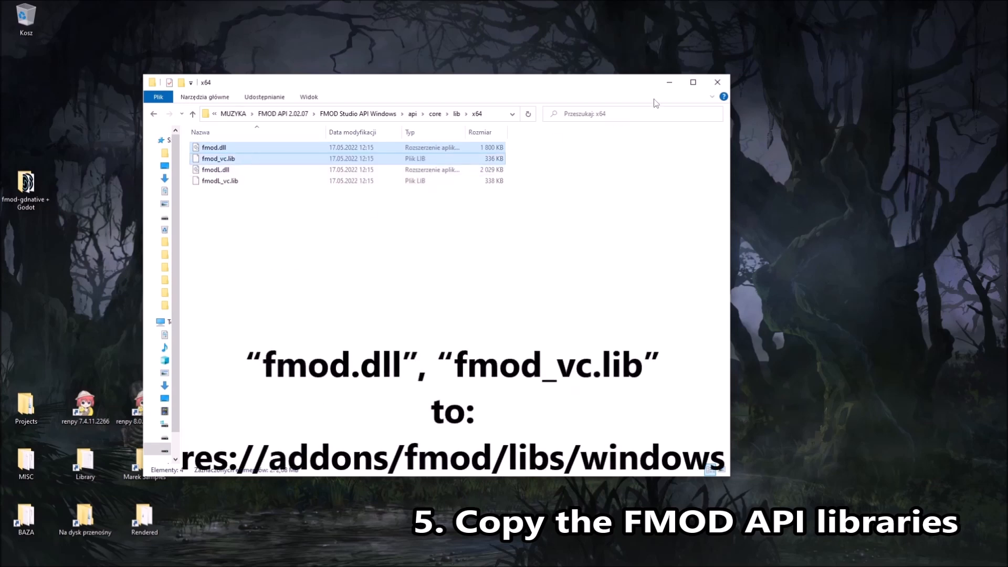
mouse_move(56, 170)
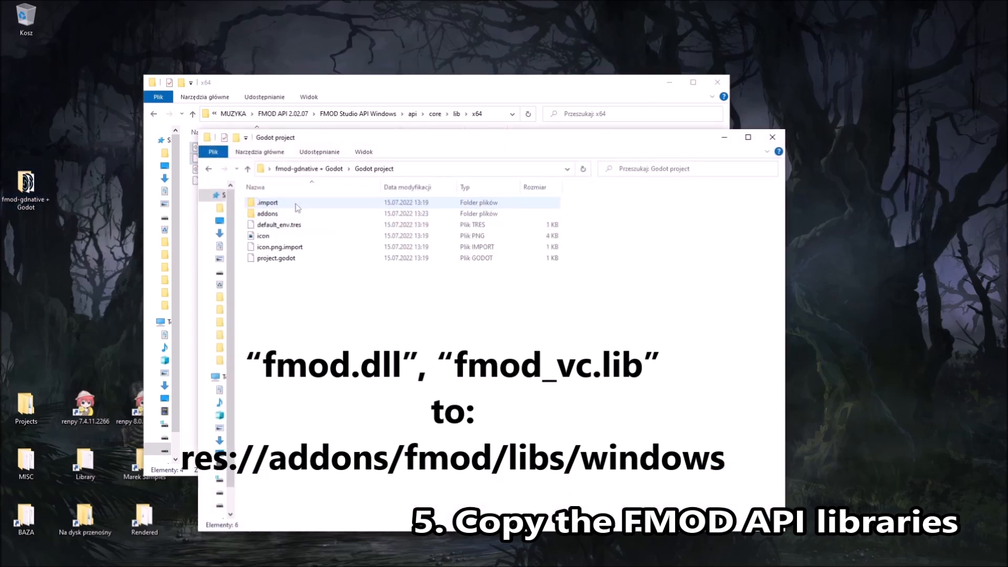
Open the project's addons\fmod\libs\windows folder to receive fmod.dll and fmod_vc.lib.
double_click(266, 213)
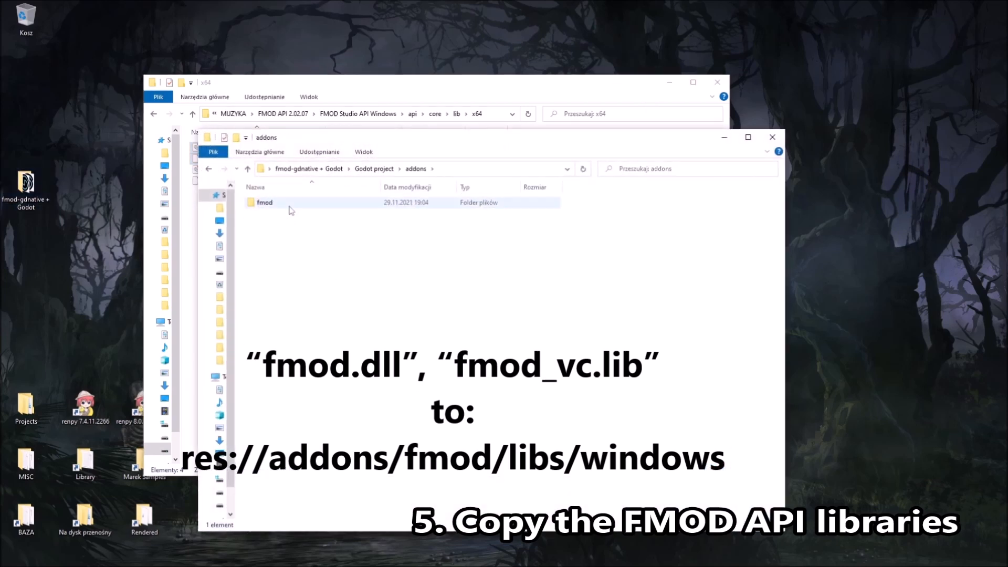
double_click(264, 201)
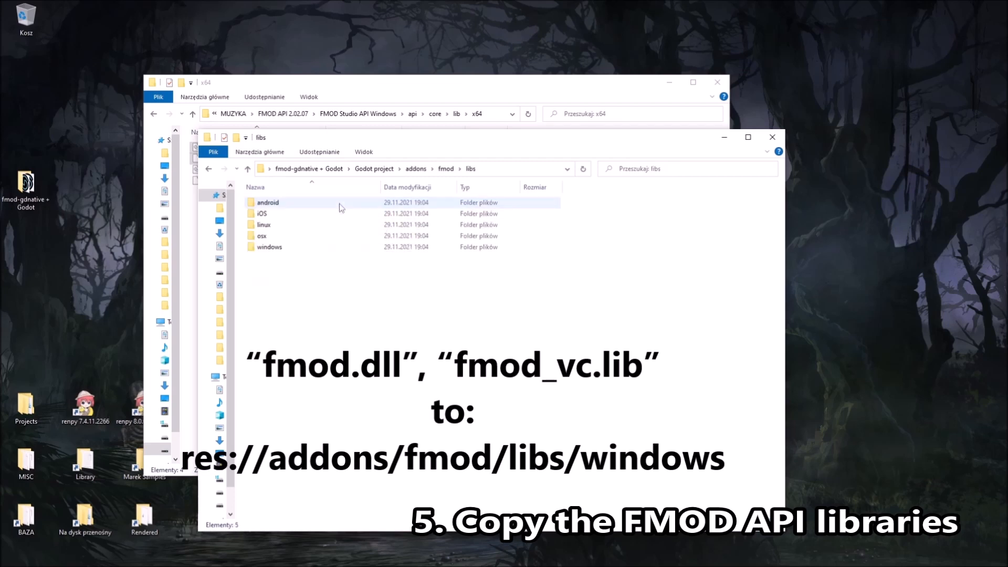
double_click(269, 246)
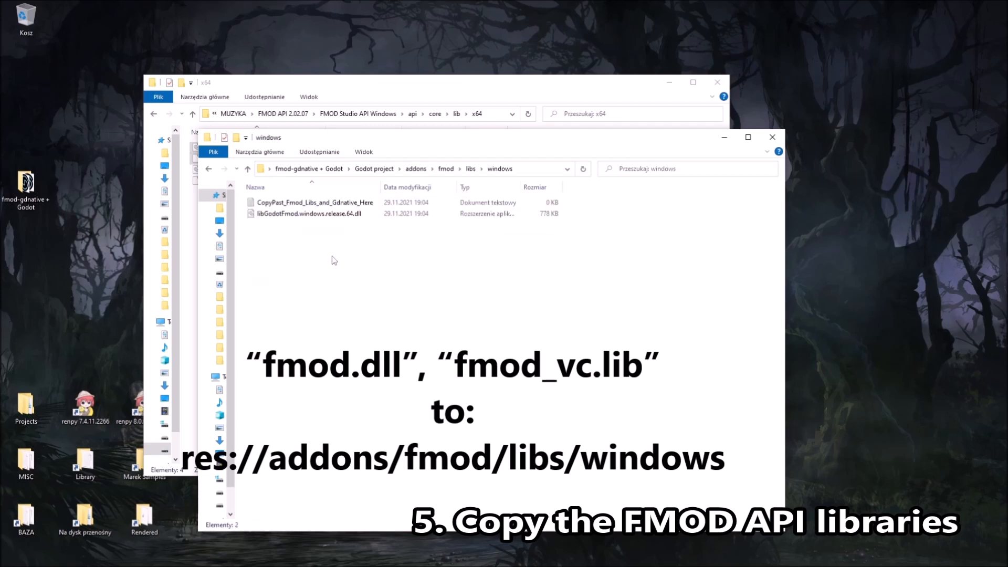
click(315, 202)
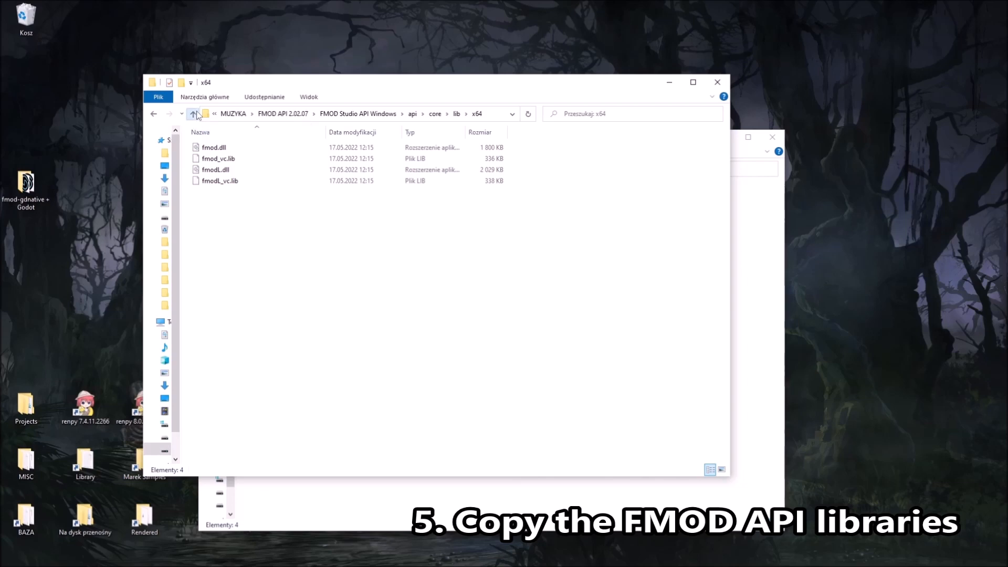
Go to api\studio\lib\x64 and select fmodstudio.dll and fmodstudio_vc.lib.
click(194, 114)
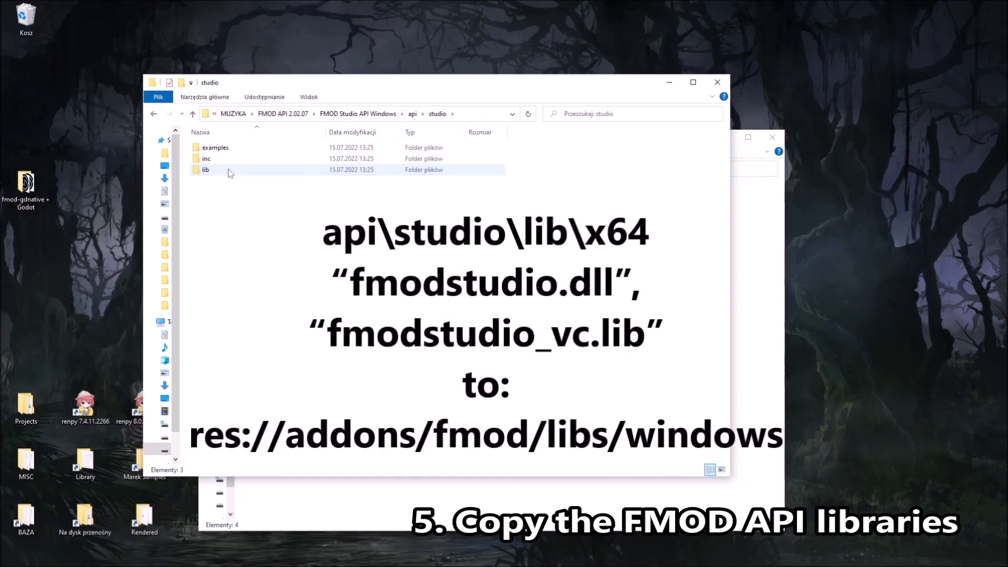
double_click(206, 169)
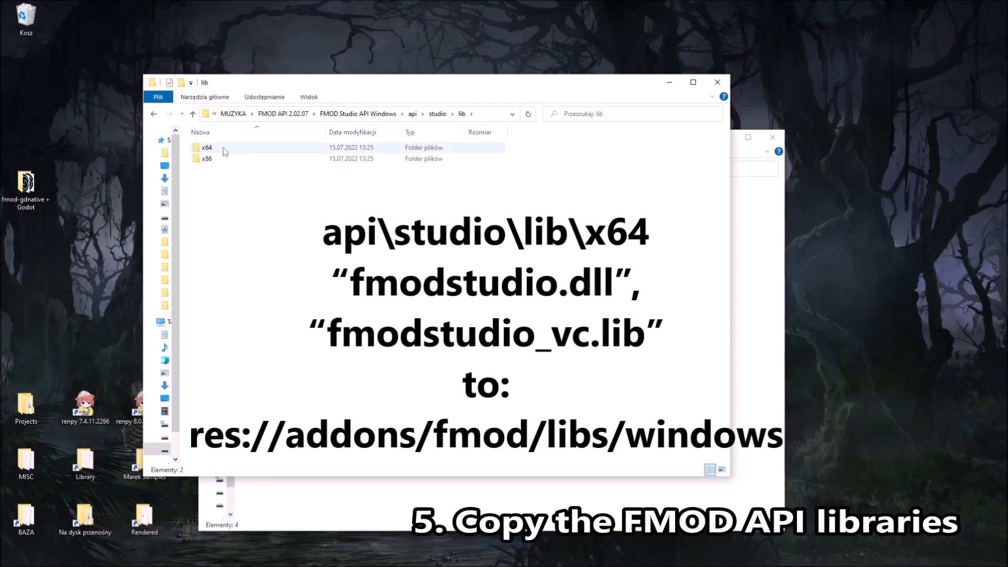
double_click(206, 147)
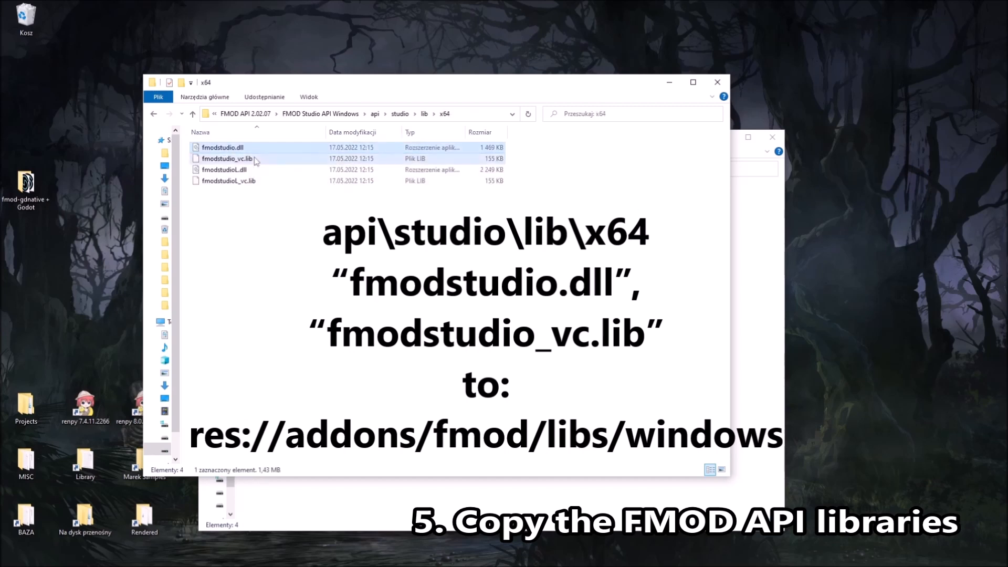
click(226, 158)
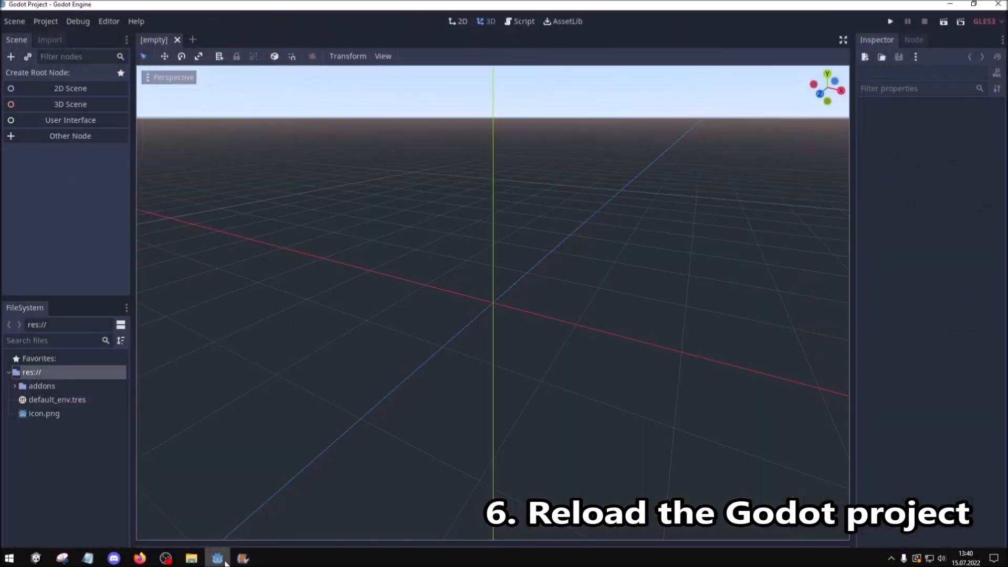
Reload the Godot project via Project > Reload Current Project.
click(45, 21)
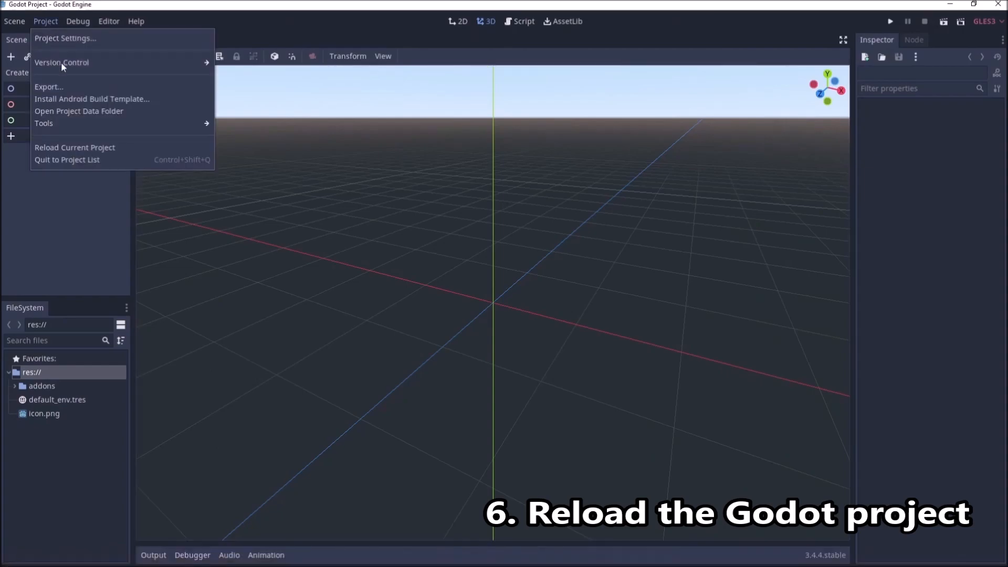
click(74, 147)
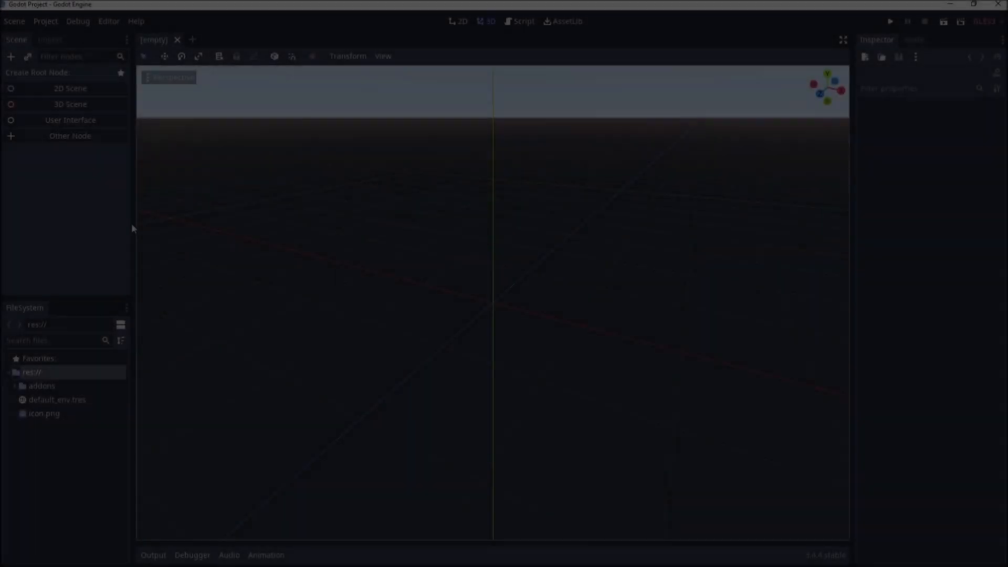
Tick Enable for 'Singleton for fmod Gdnative' under Project Settings > Plugins.
click(45, 21)
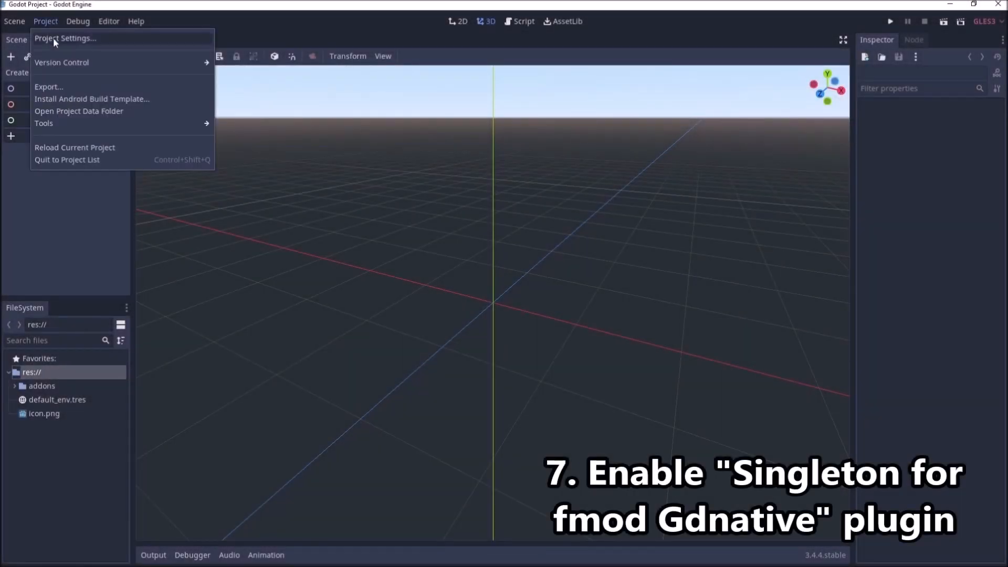
click(64, 38)
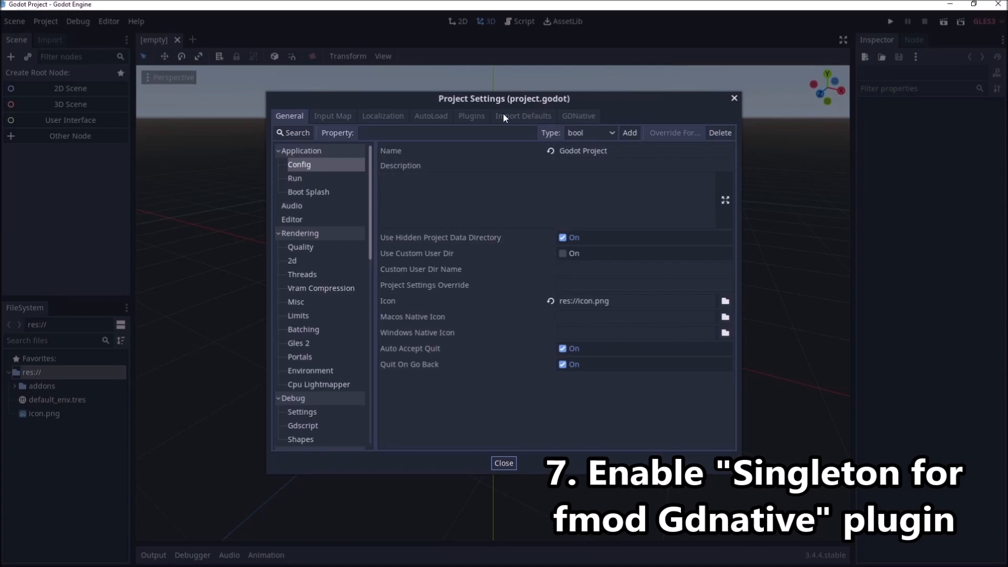
click(470, 116)
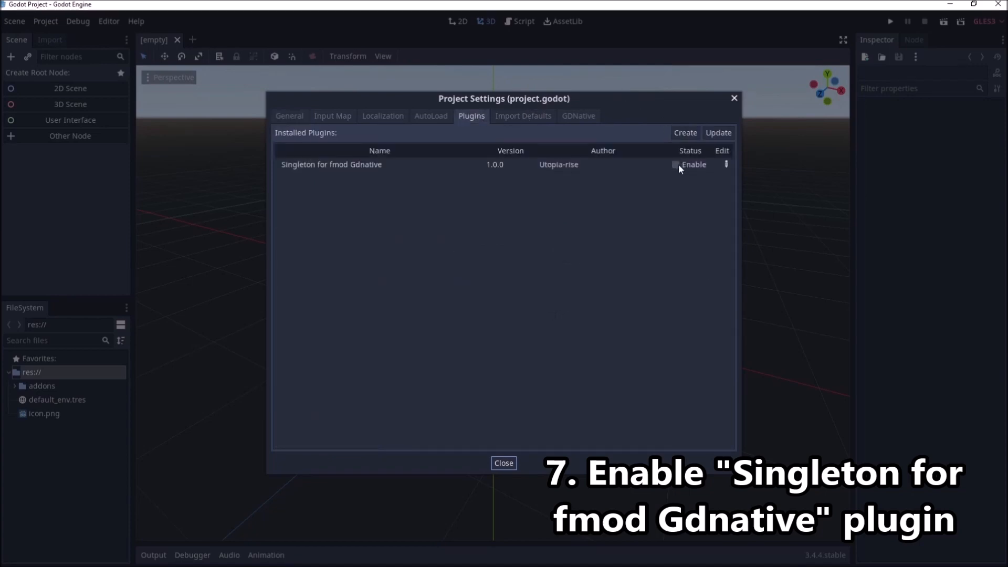
click(675, 164)
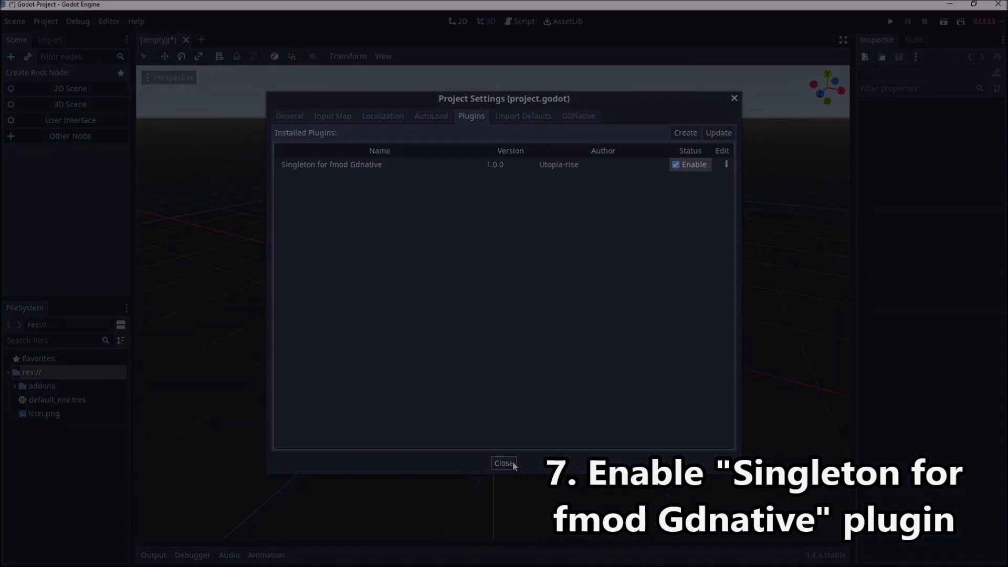
Create a 2D scene with a Node2D root and a Sprite child node.
click(503, 463)
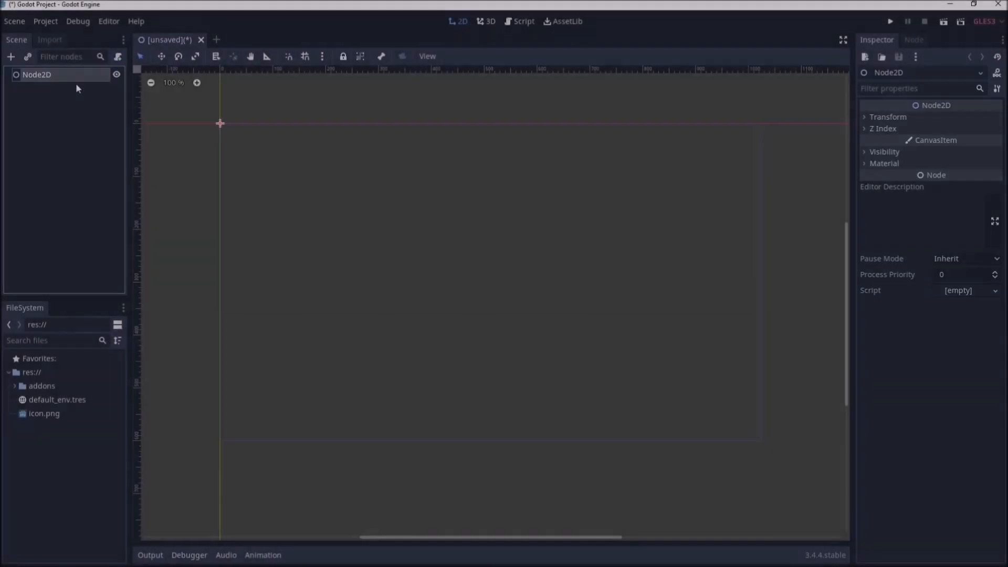
right_click(37, 74)
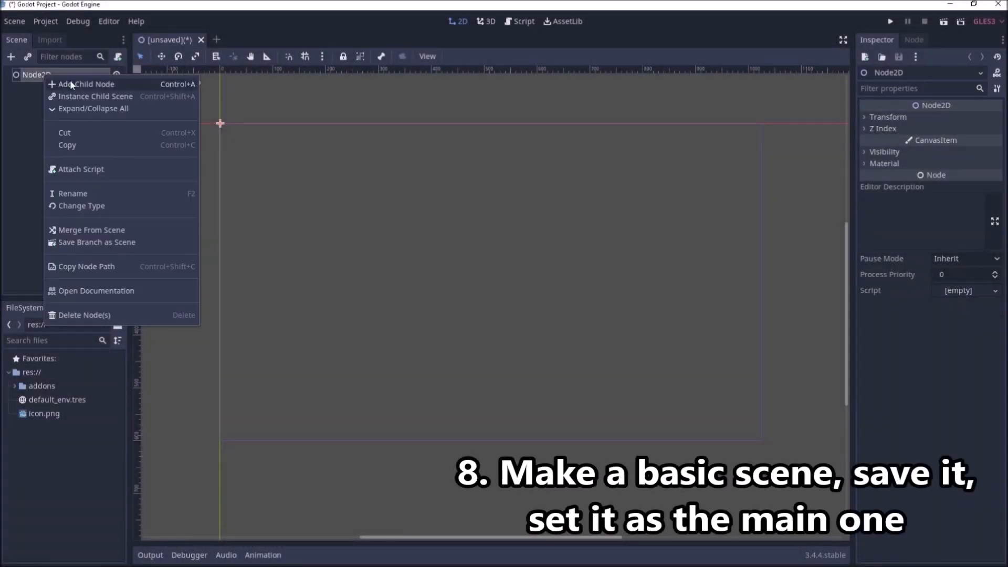
click(86, 84)
text(sprite)
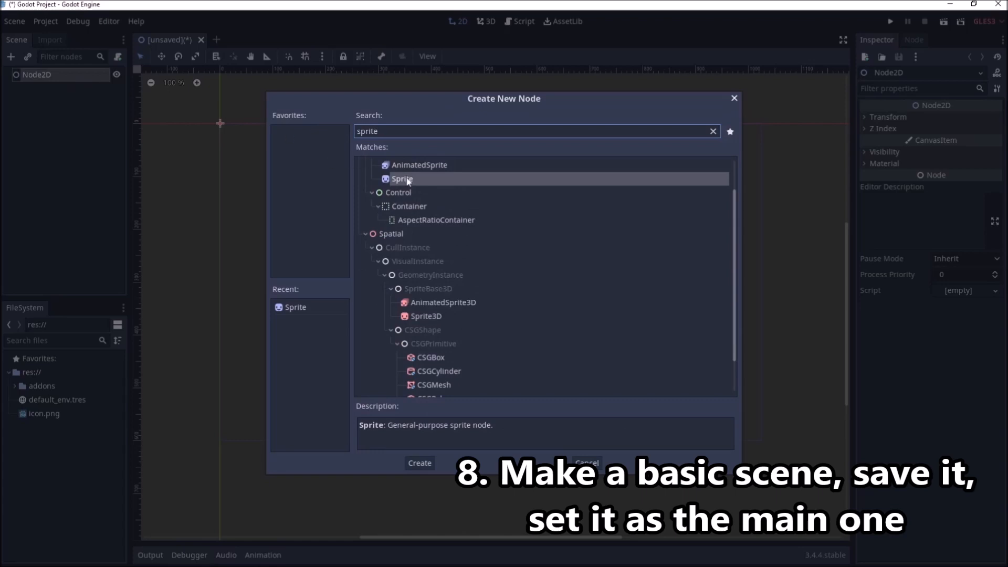
click(419, 463)
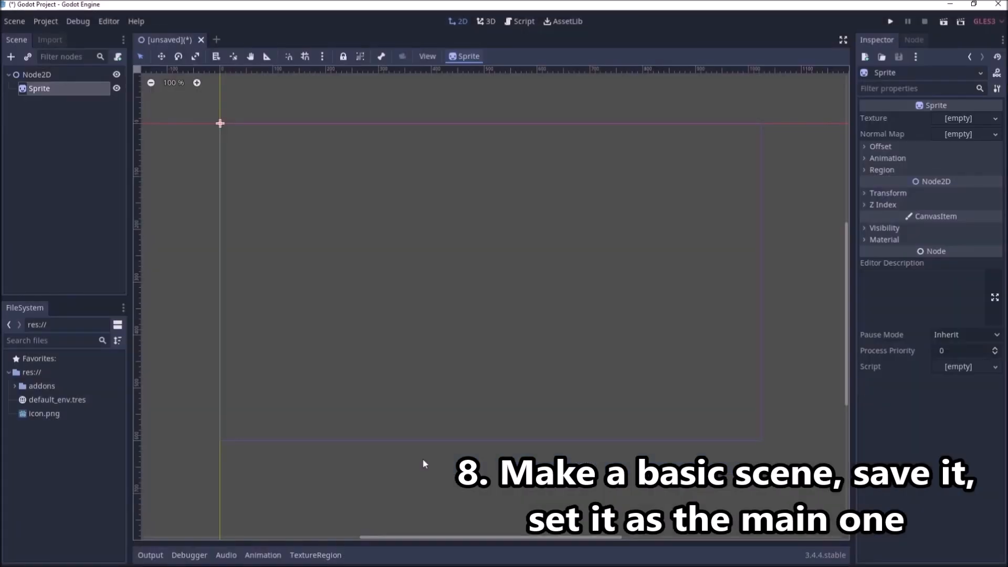
Give the Sprite the icon.png texture and move it near the canvas centre.
drag(44, 413, 286, 350)
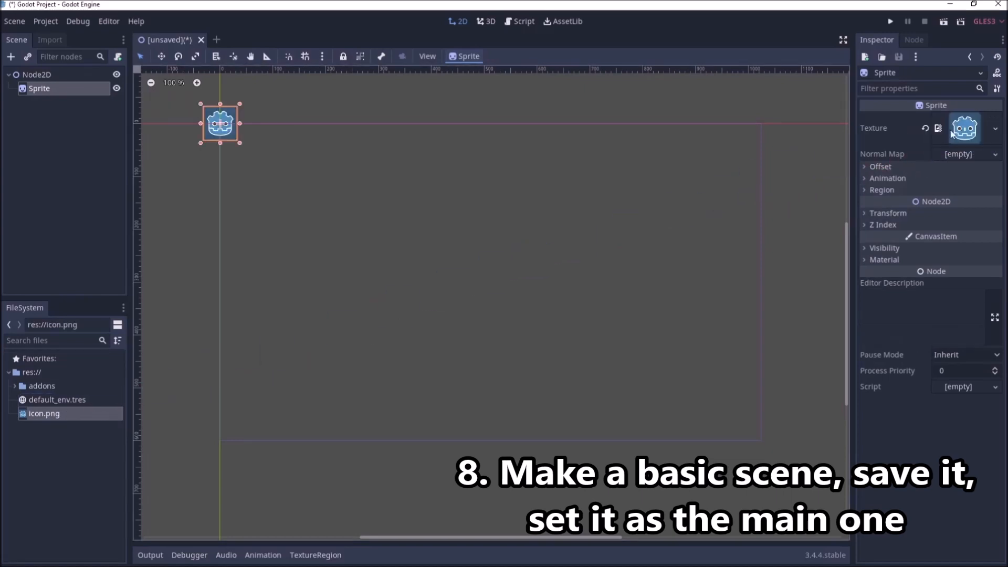
drag(221, 123, 480, 223)
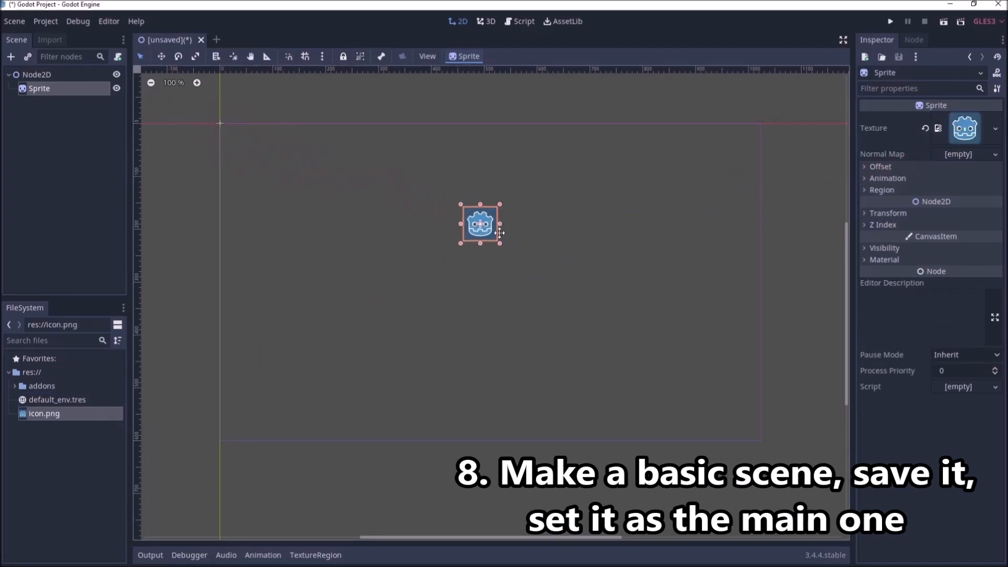
drag(480, 224, 464, 278)
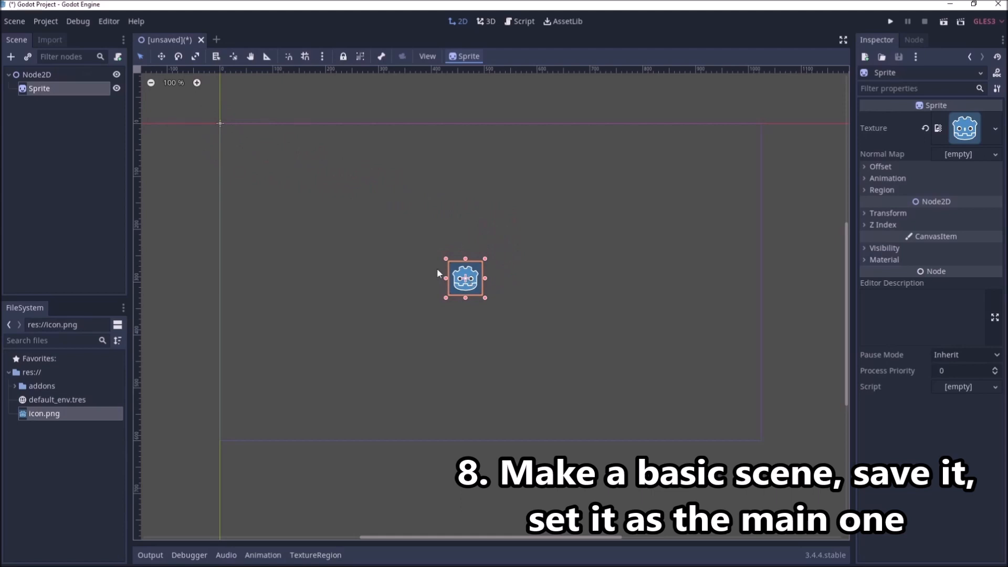
Save the scene as 'main scene.tscn' and select it as the main scene when running.
right_click(169, 39)
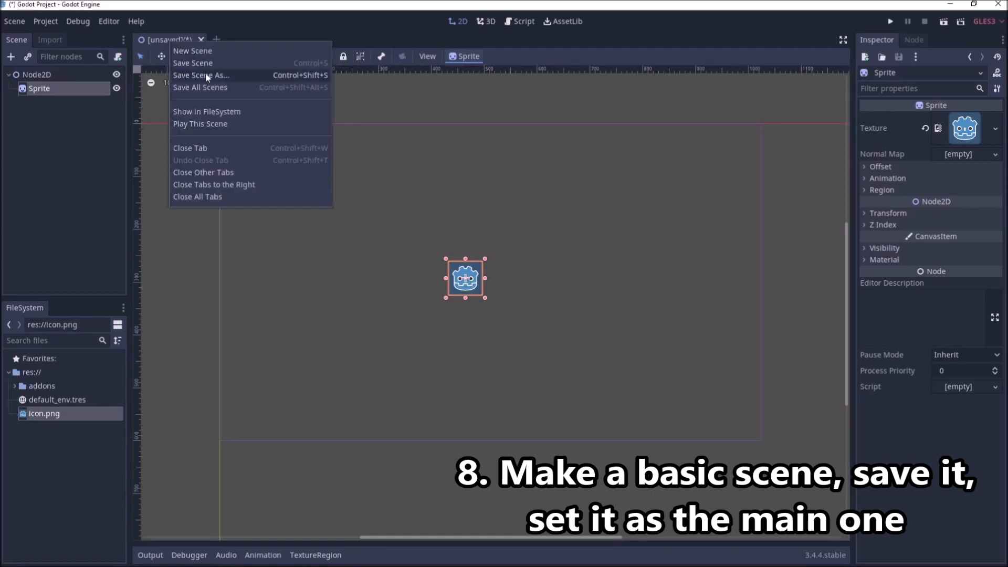
click(201, 75)
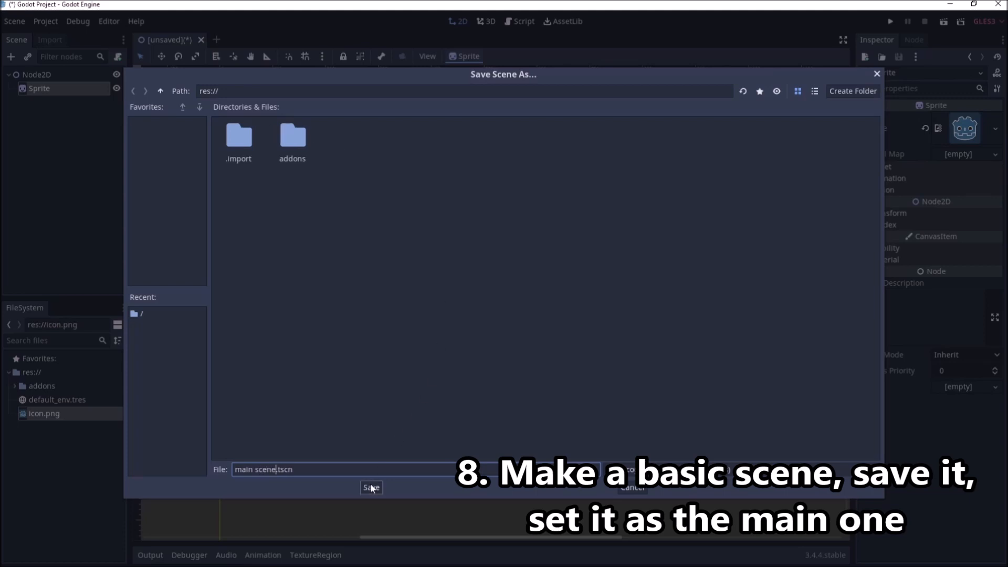
click(371, 487)
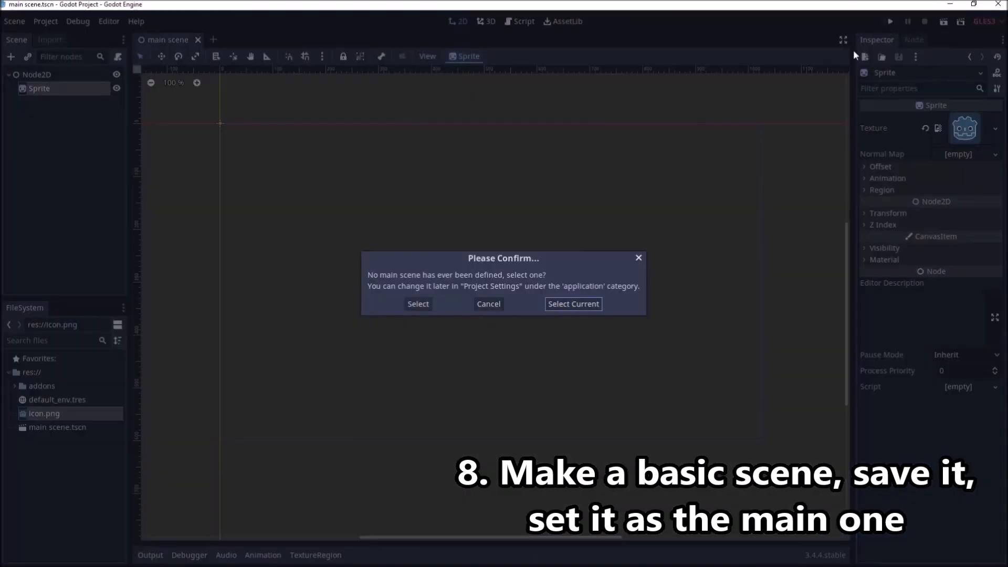
click(571, 303)
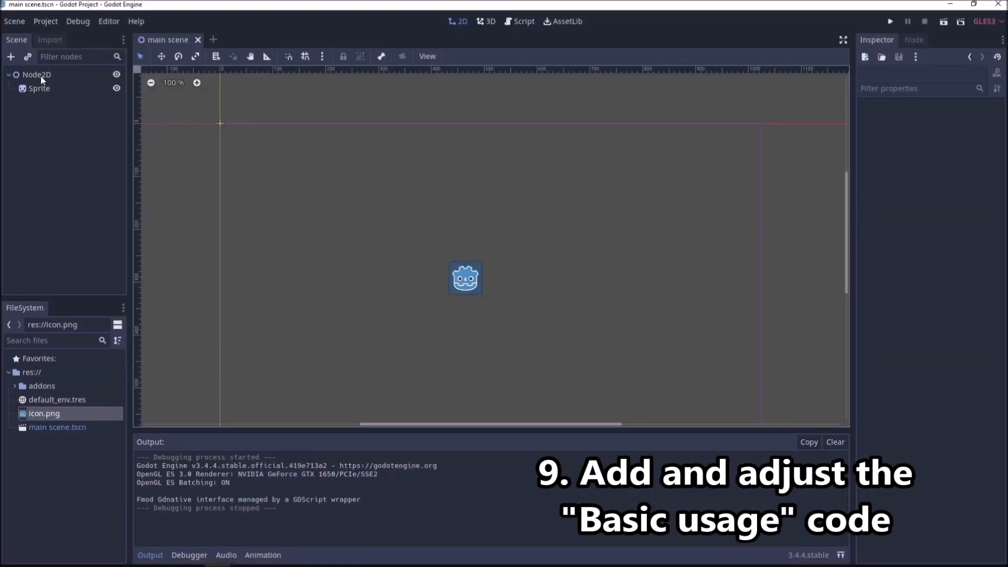
Attach a new res://script.gd script to the Node2D root.
right_click(37, 74)
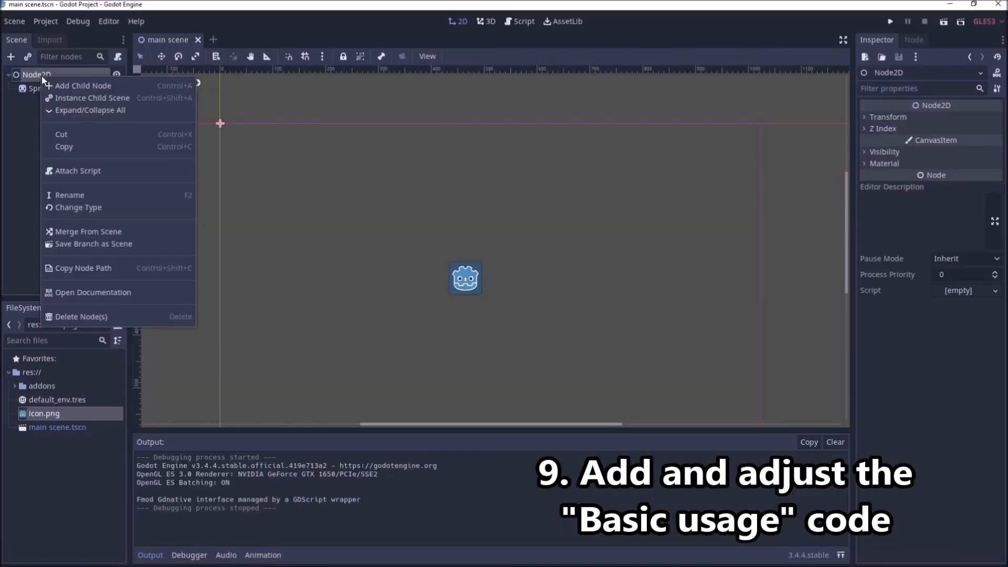
click(78, 171)
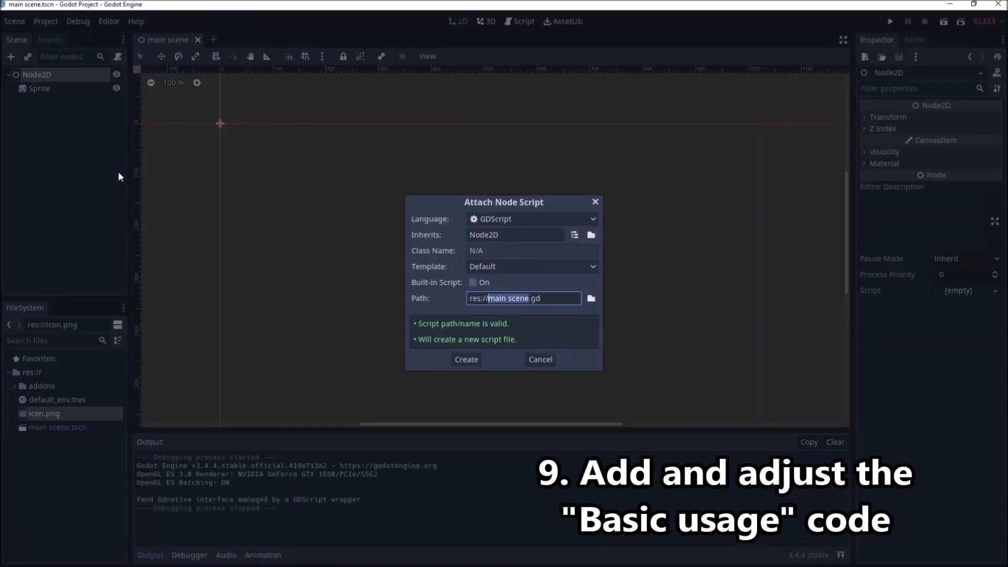
text(s)
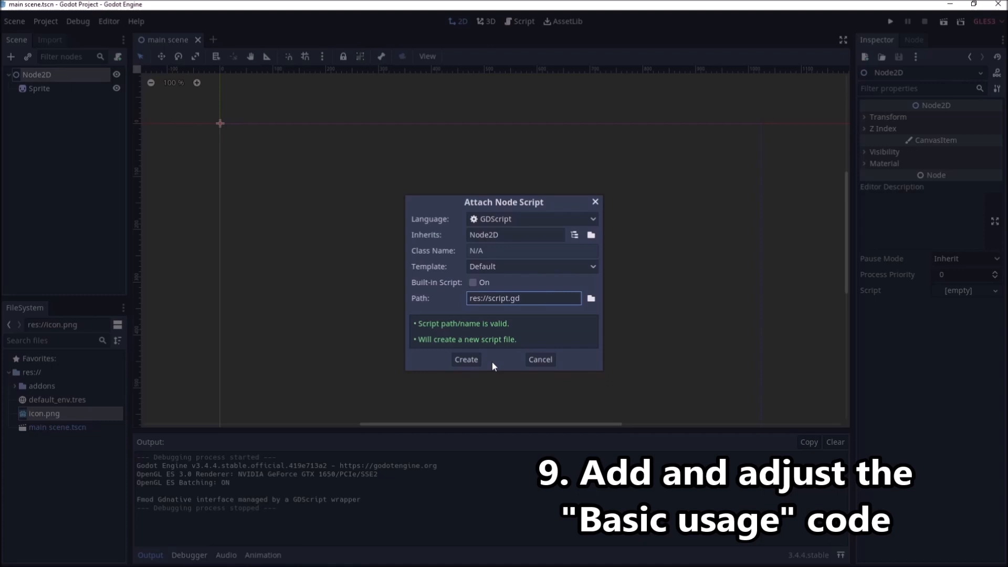
click(465, 359)
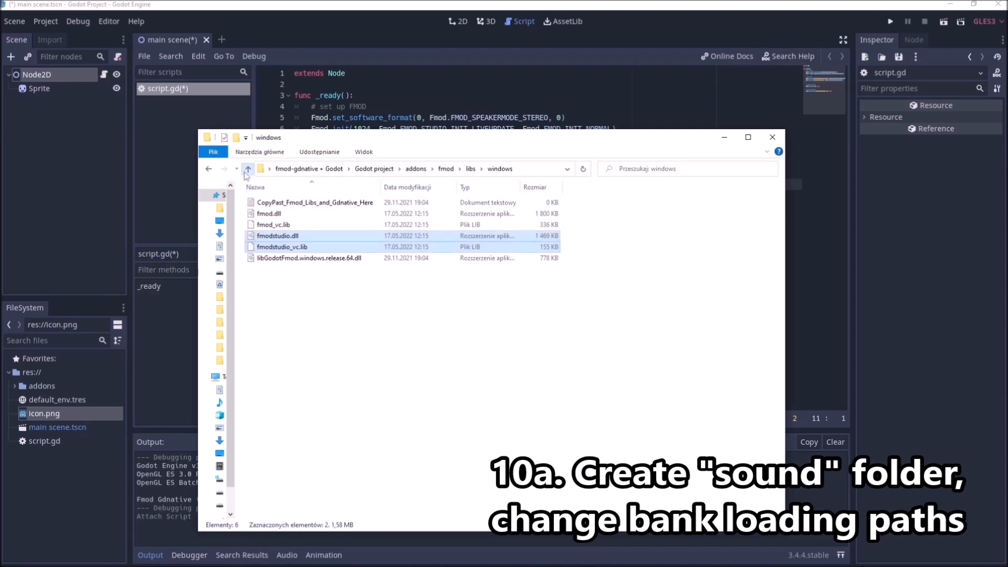
Create a 'sound' folder in the project and change both bank paths to res://sound/.
click(248, 169)
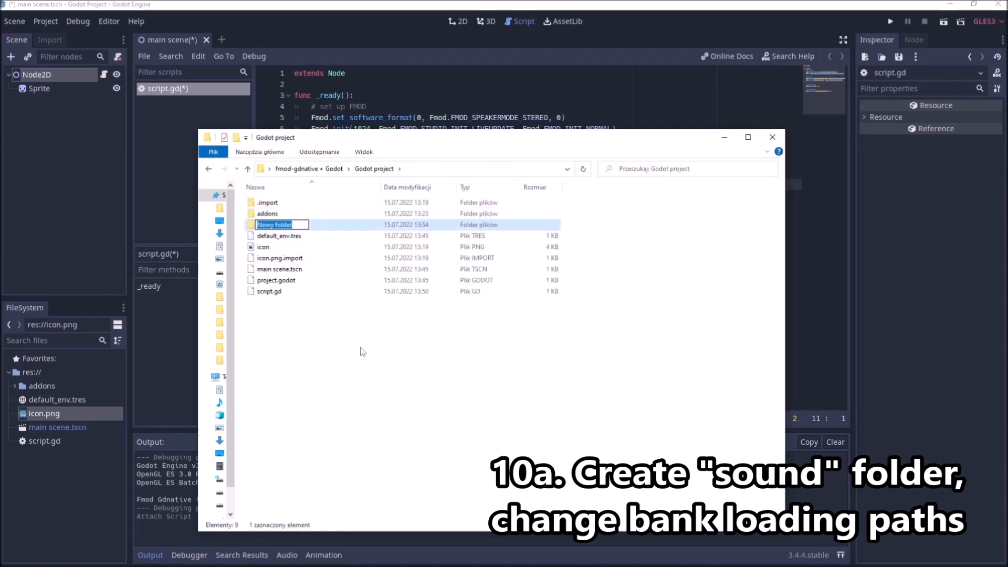
text(sound)
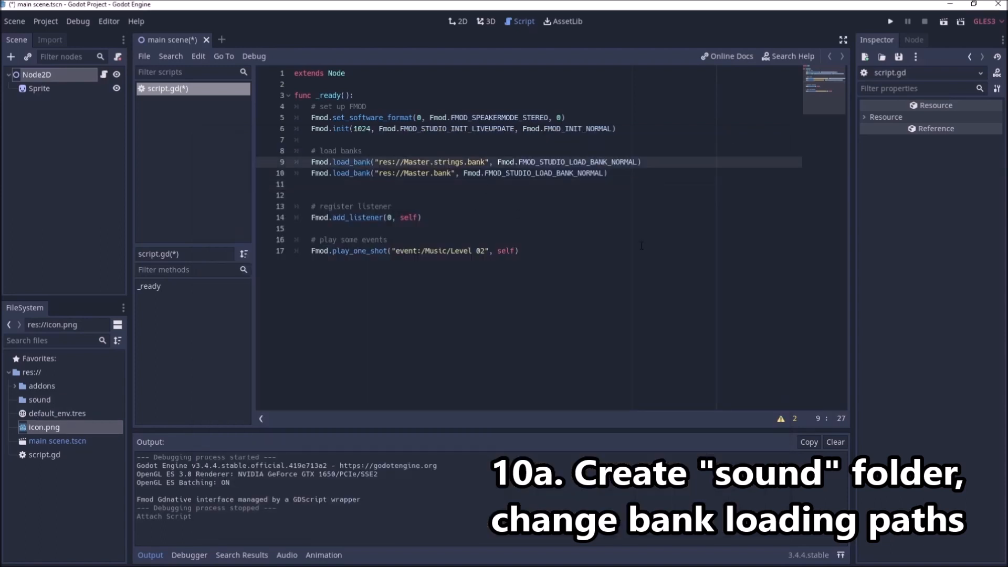
text(sound/)
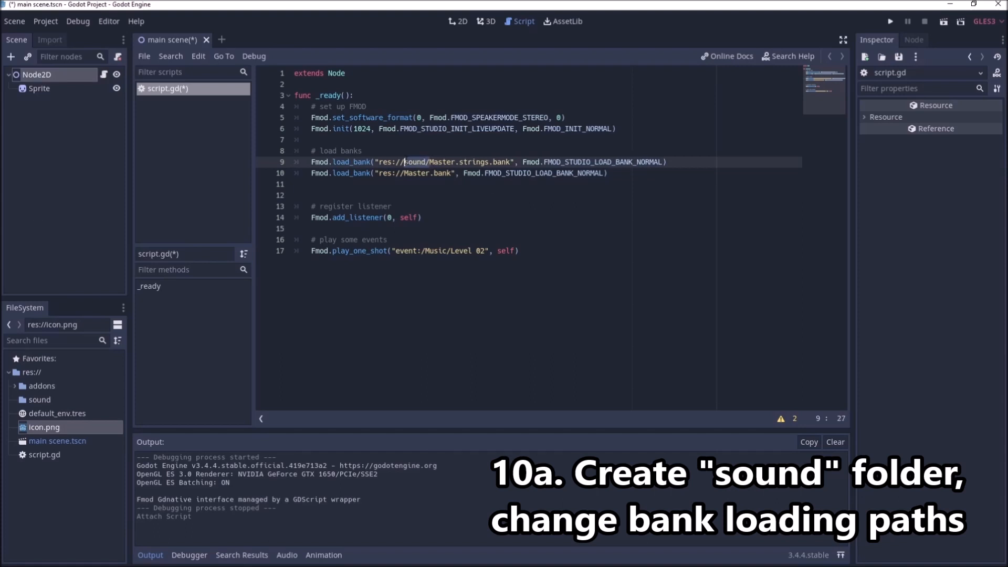
text(sound/)
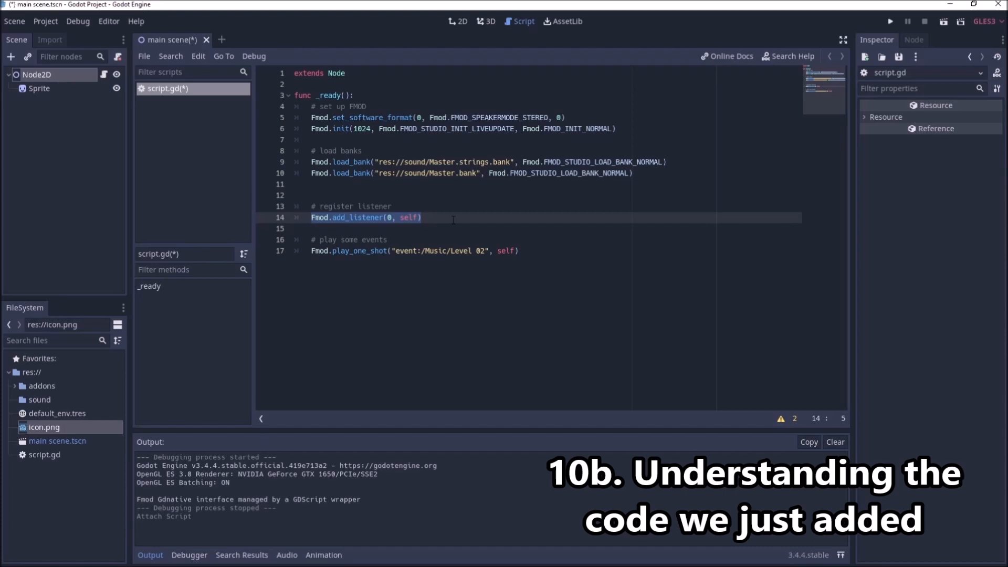
Select the add_listener line in script.gd to explain it.
click(427, 251)
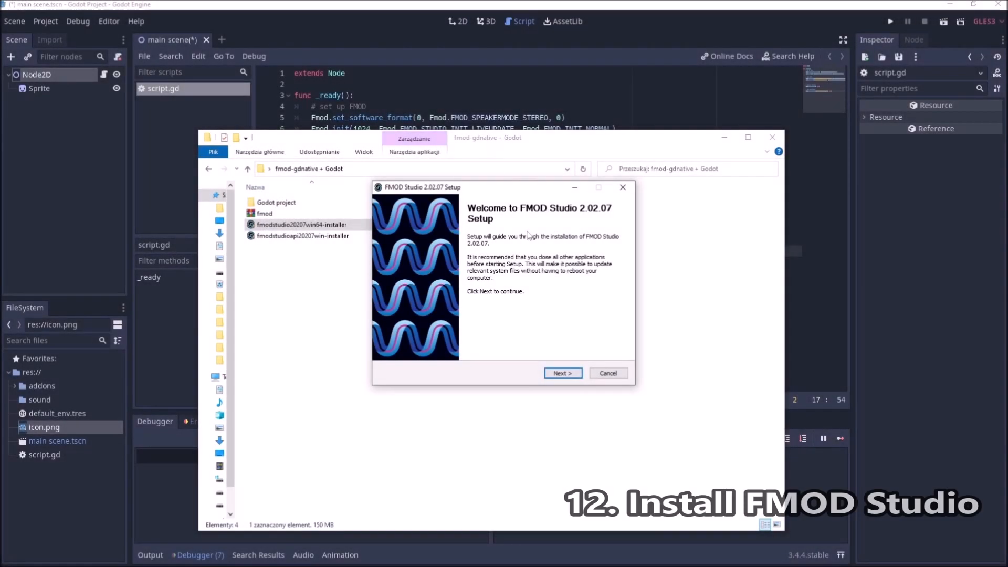
Accept the FMOD Studio licence and advance to the install location page.
click(561, 373)
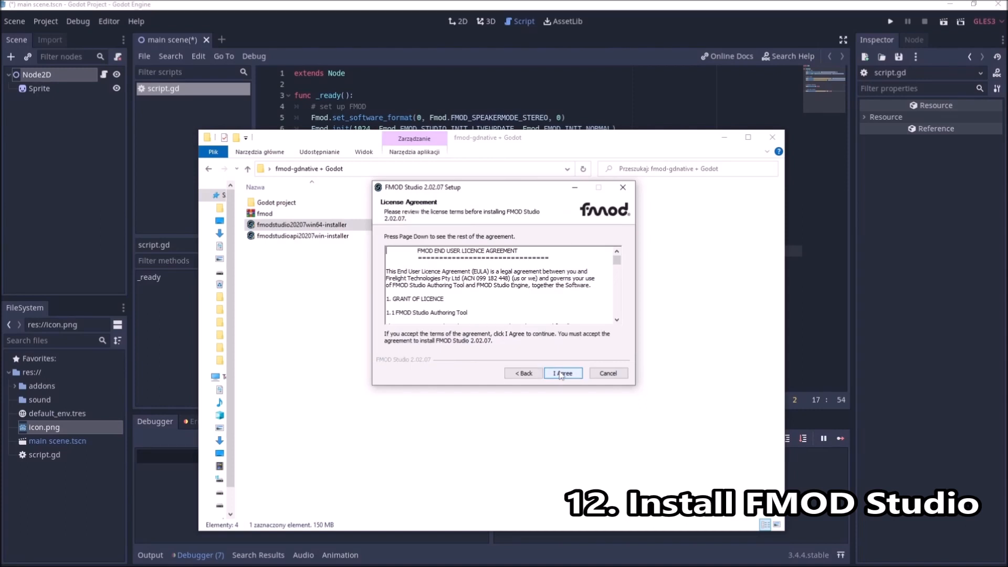
click(562, 372)
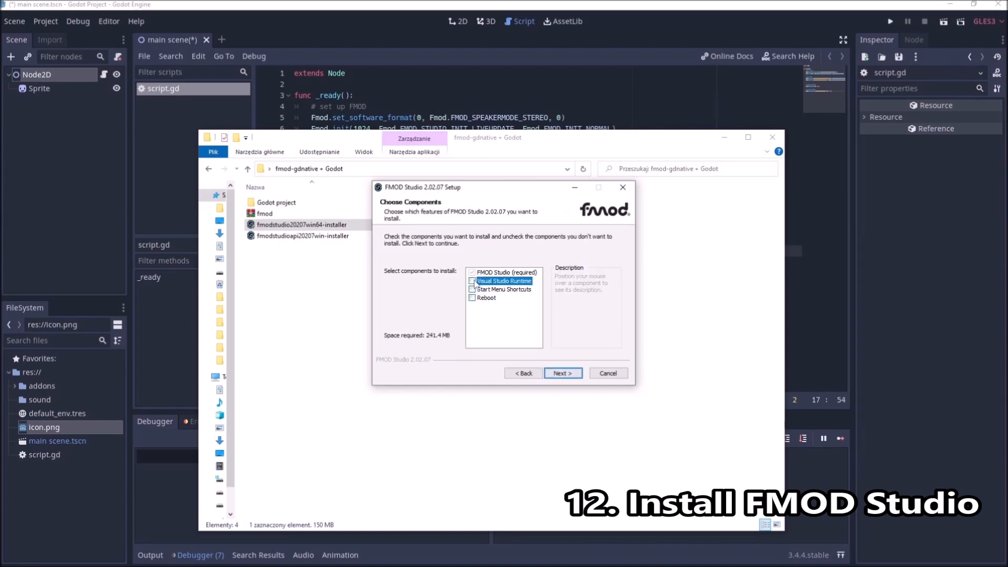
click(562, 373)
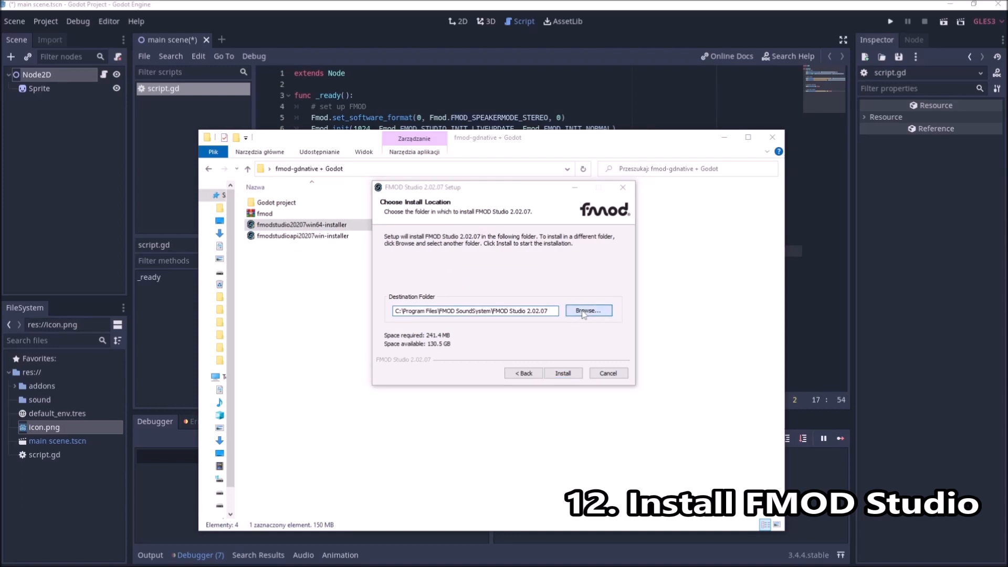
Install into a new folder under G:\MUZYKA and finish the setup wizard.
click(586, 310)
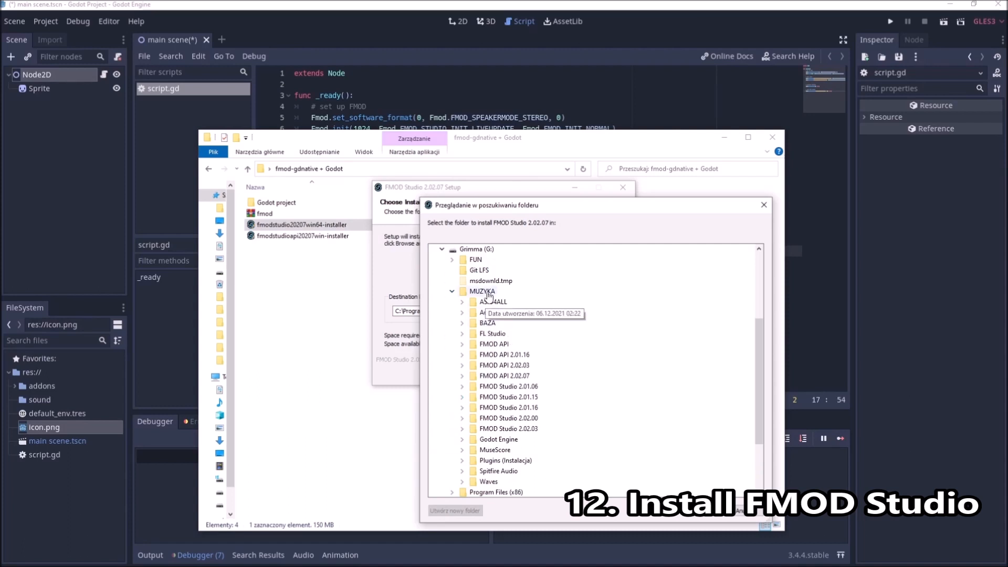
click(481, 291)
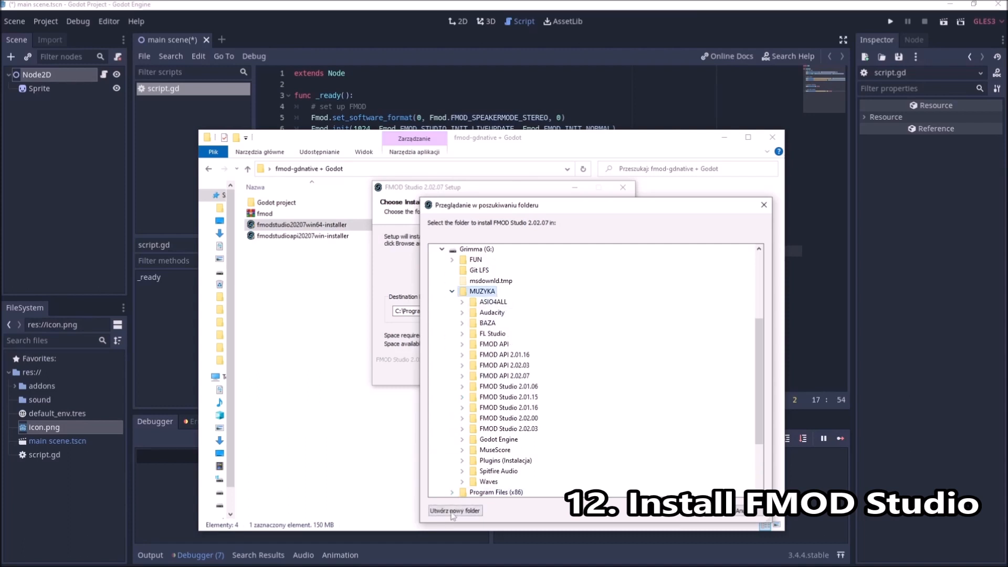
click(455, 510)
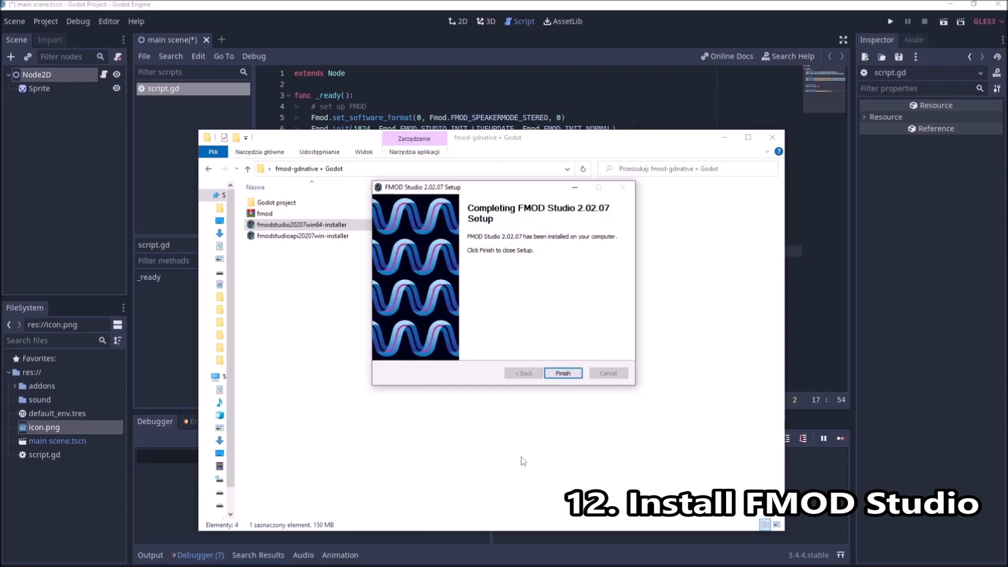
click(561, 372)
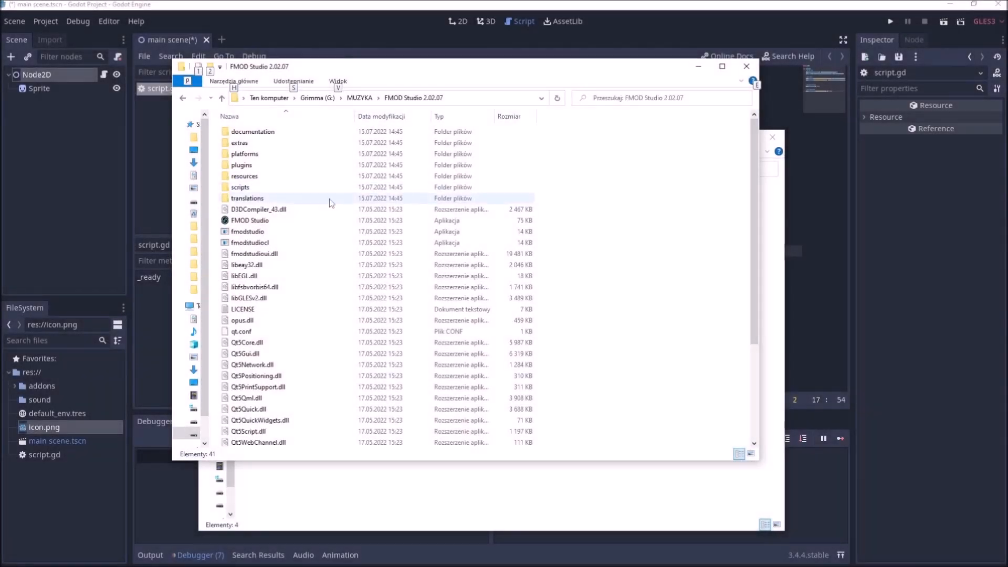
Launch FMOD Studio and save 'FMOD Studio Project' into the Godot project folder.
click(249, 219)
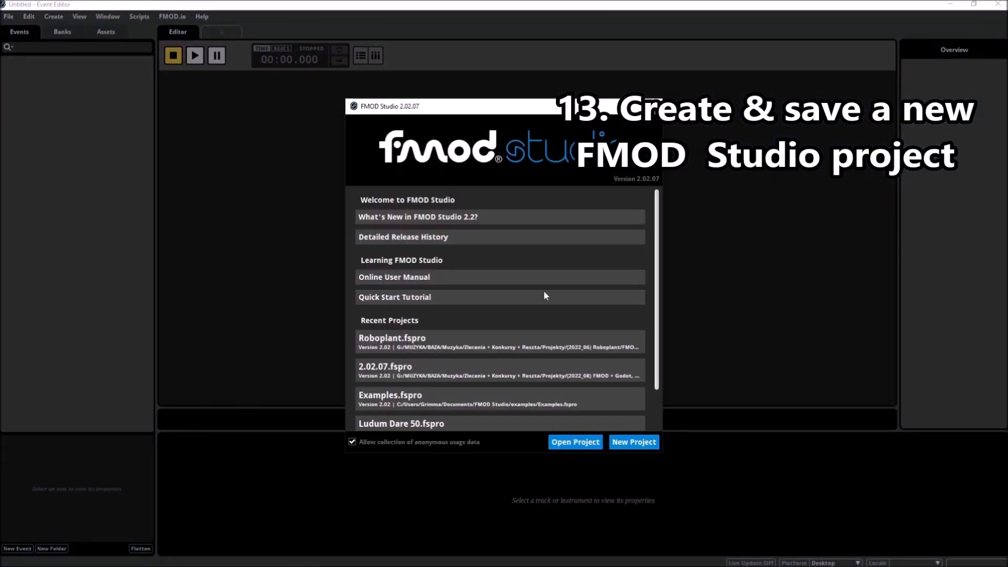
click(632, 444)
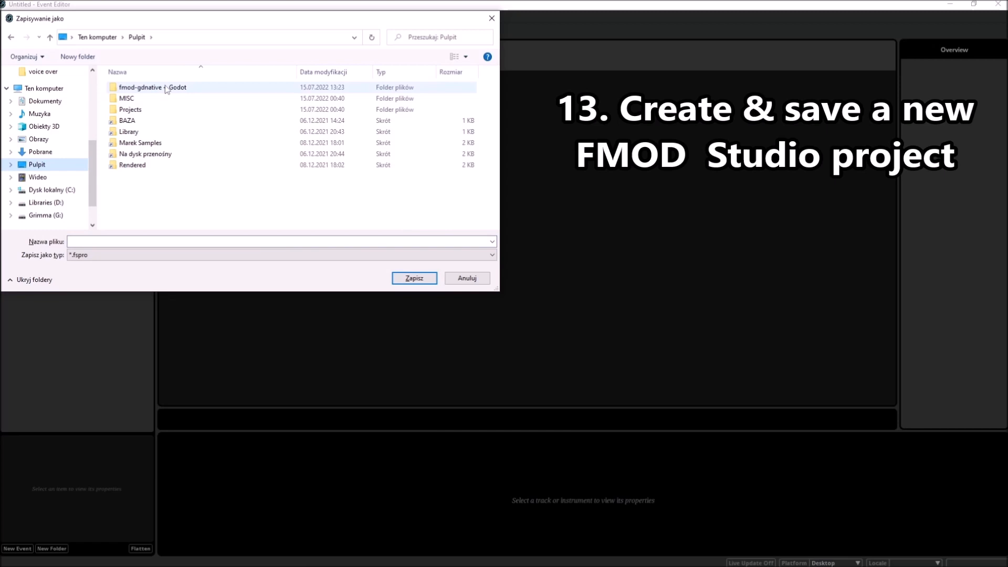
double_click(152, 86)
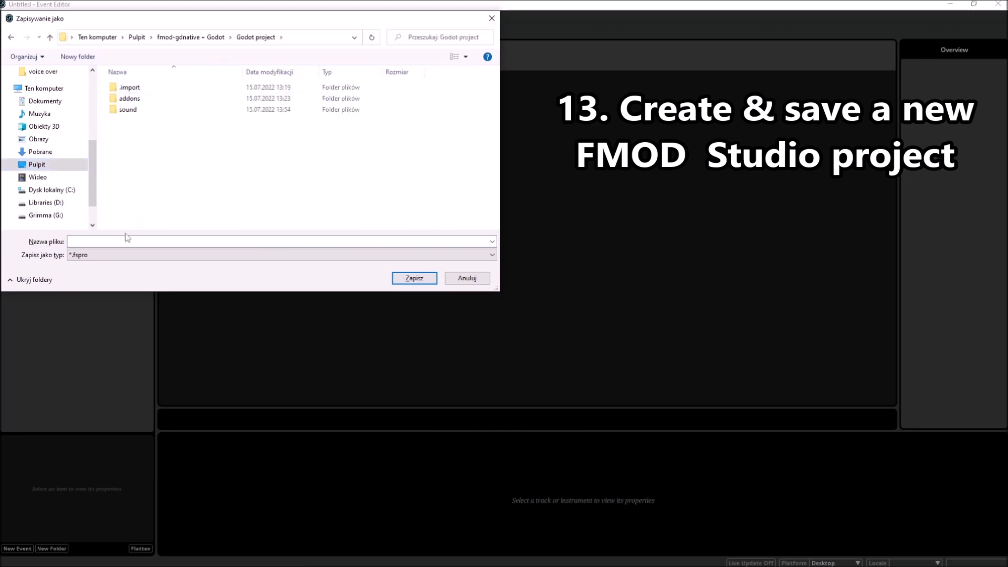
text(FMOD Studio Project)
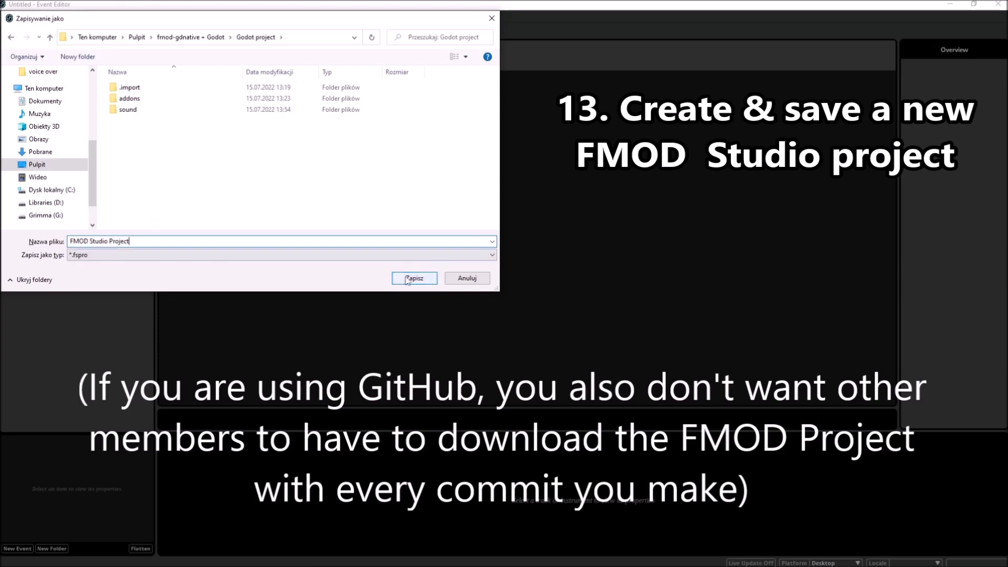
click(413, 277)
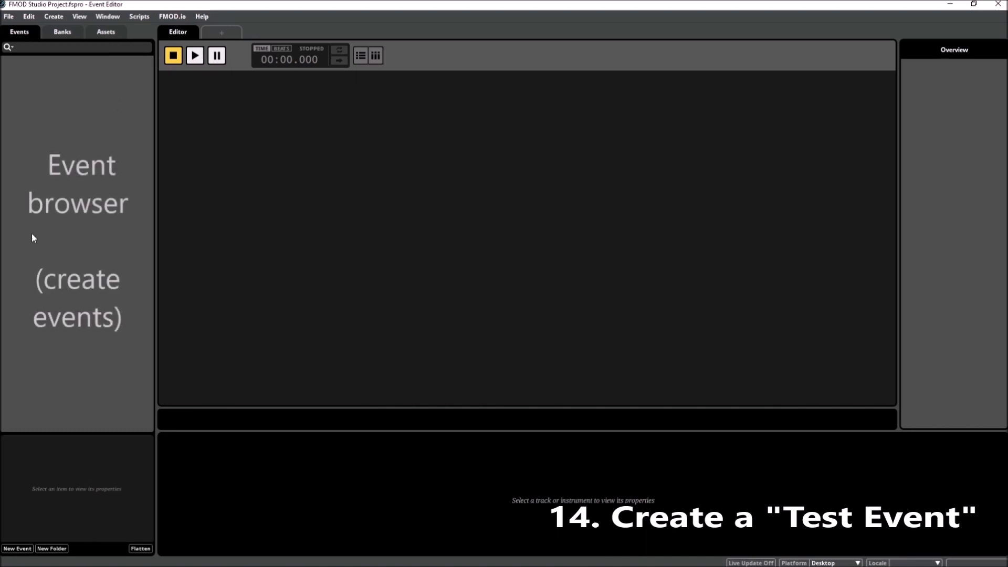
mouse_move(127, 195)
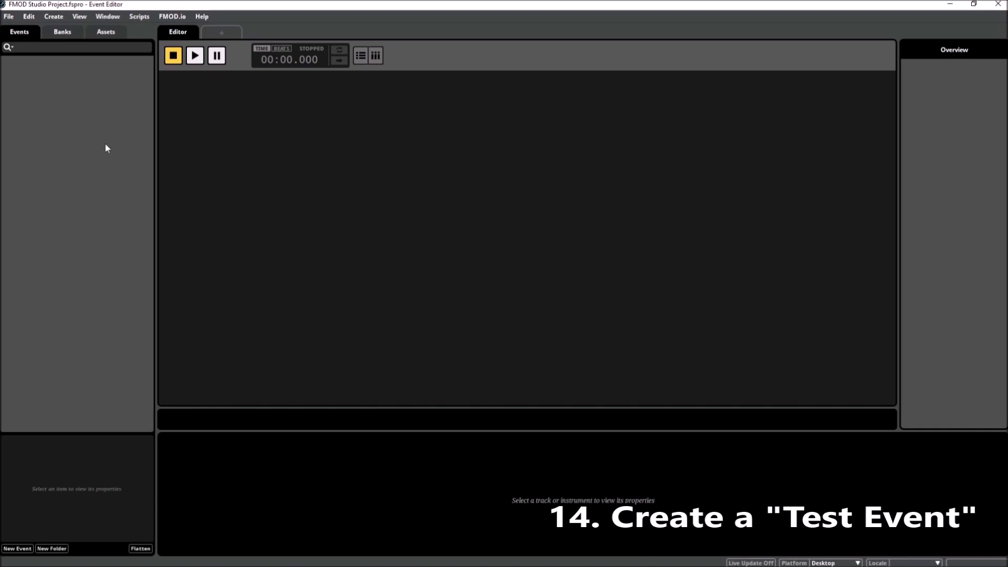
mouse_move(64, 118)
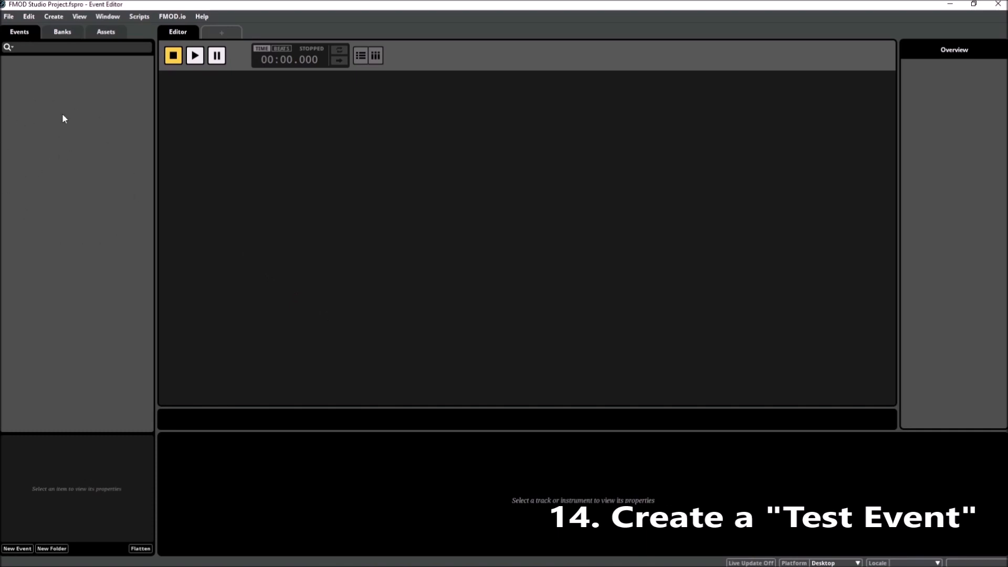
Add a new event named 'Test Event' and assign it to the Master bank.
right_click(63, 118)
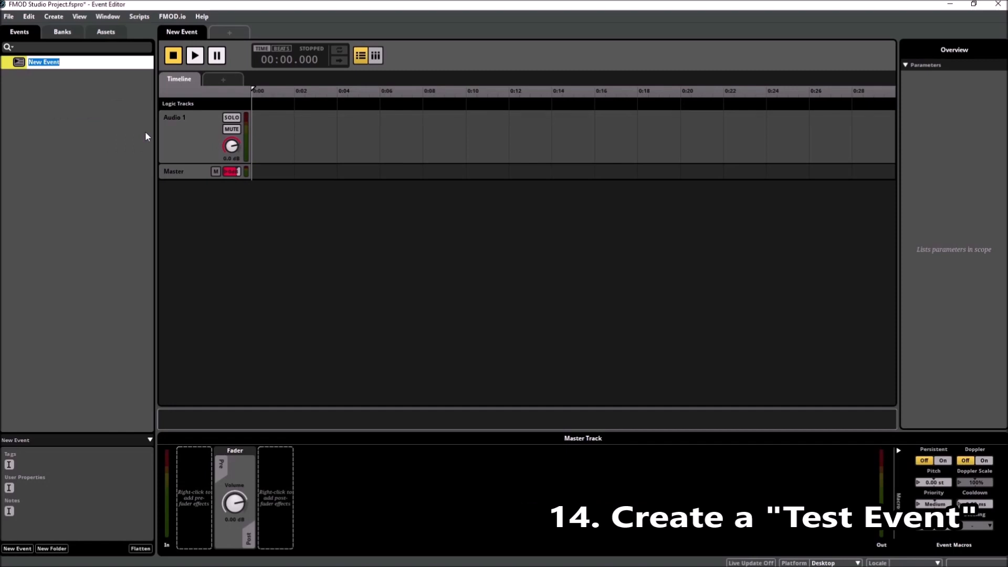
mouse_move(309, 94)
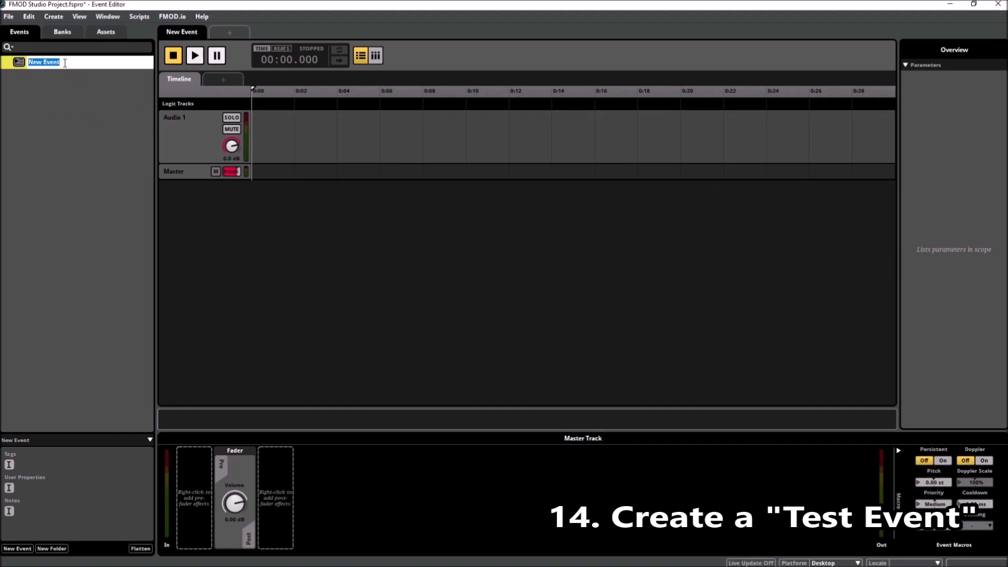
text(Test)
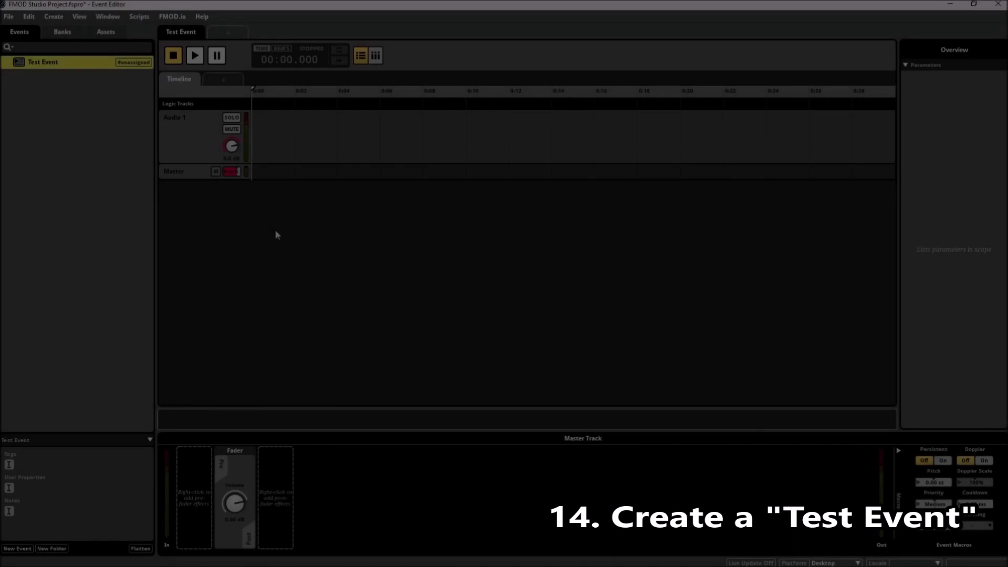
click(43, 61)
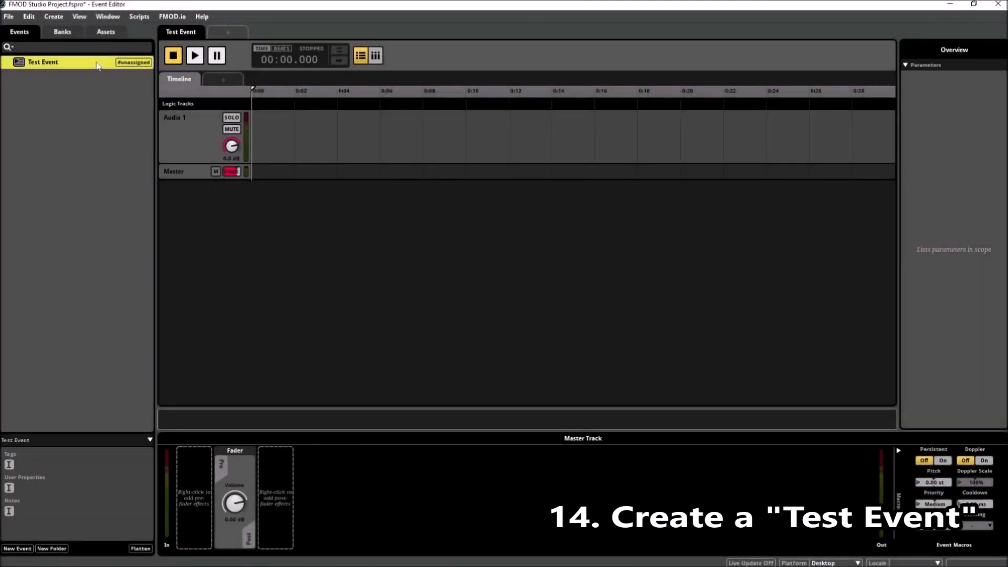
right_click(43, 62)
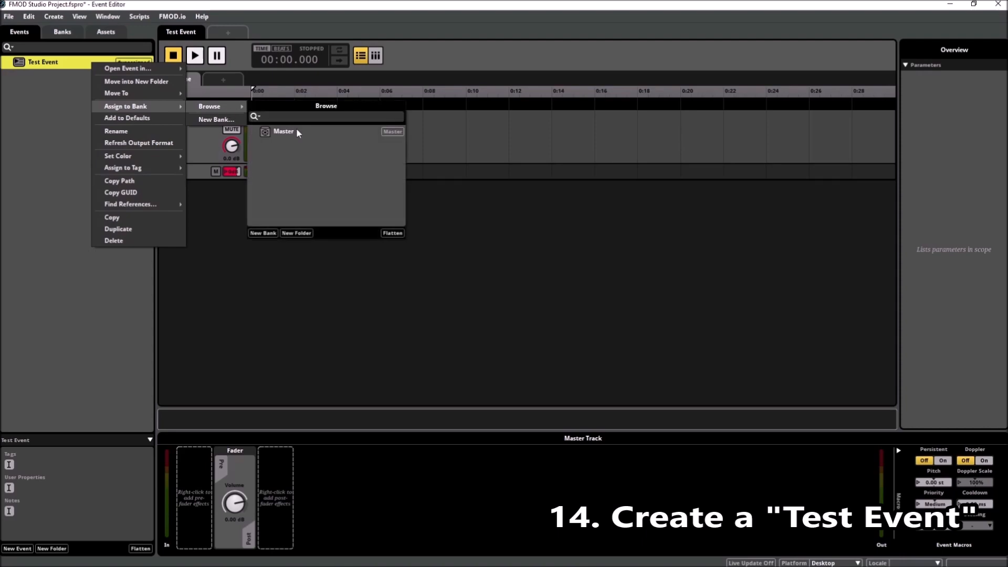
click(283, 132)
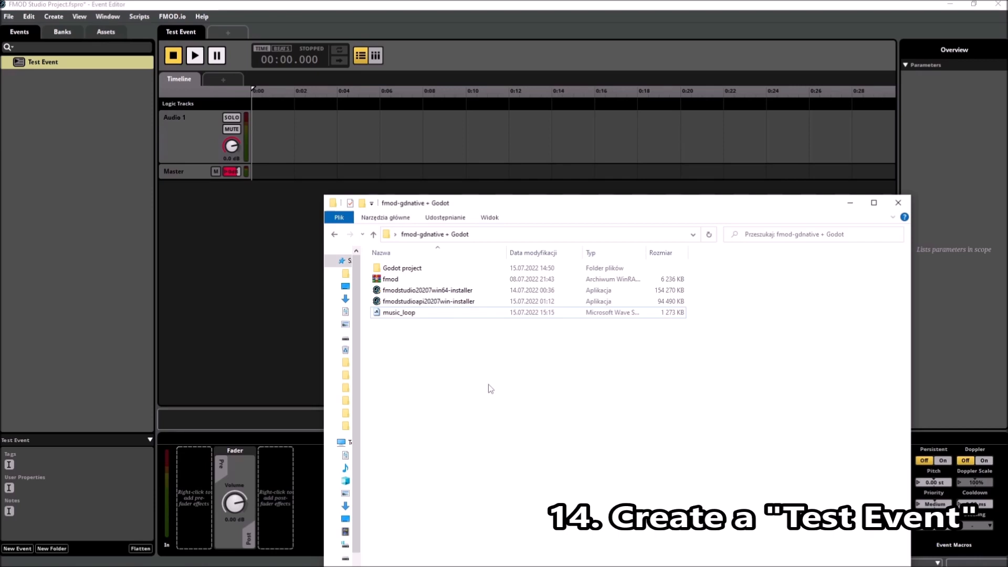
Drop music_loop onto Audio 1 and stretch a loop region to the clip's end.
drag(398, 311, 280, 122)
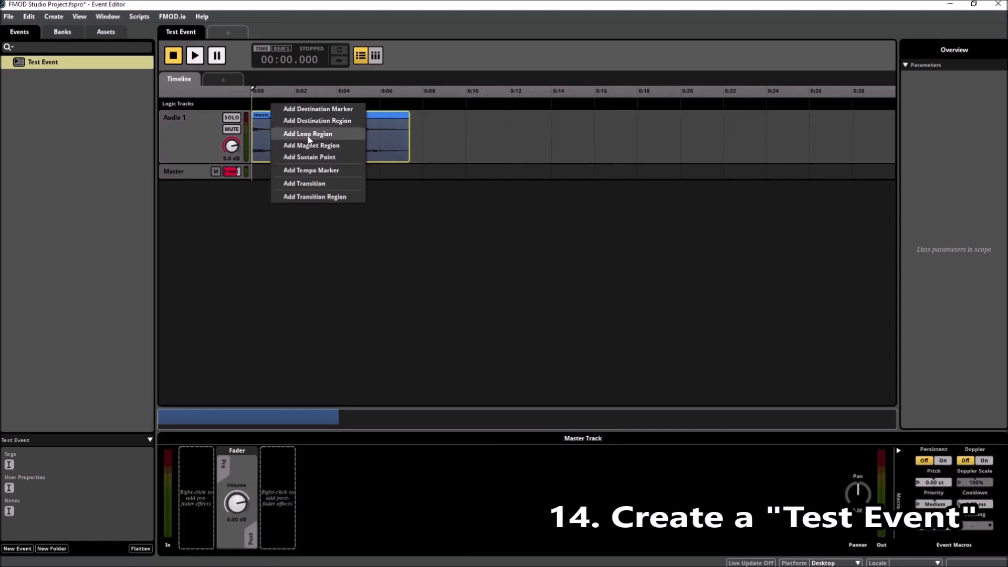
click(308, 134)
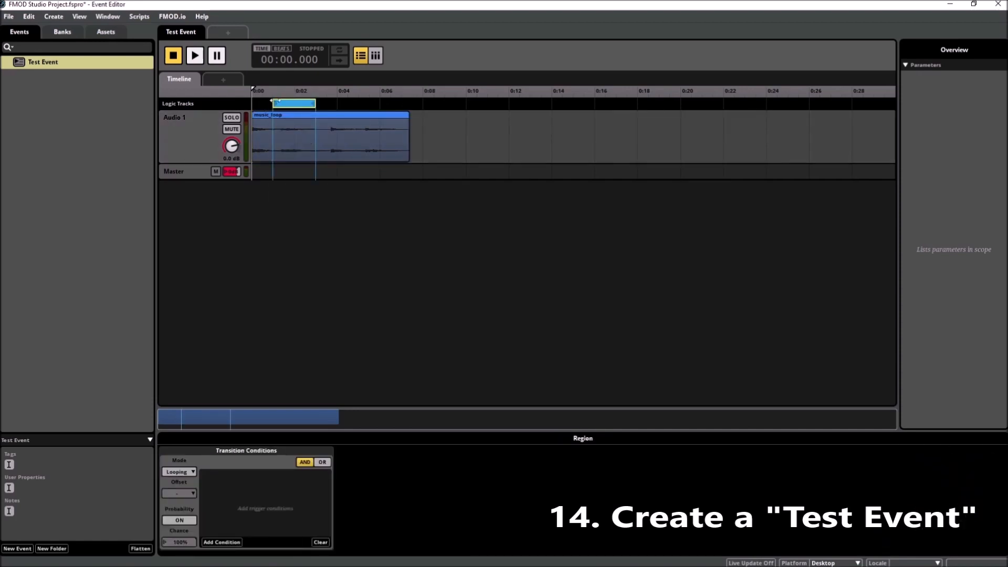
drag(315, 103, 379, 104)
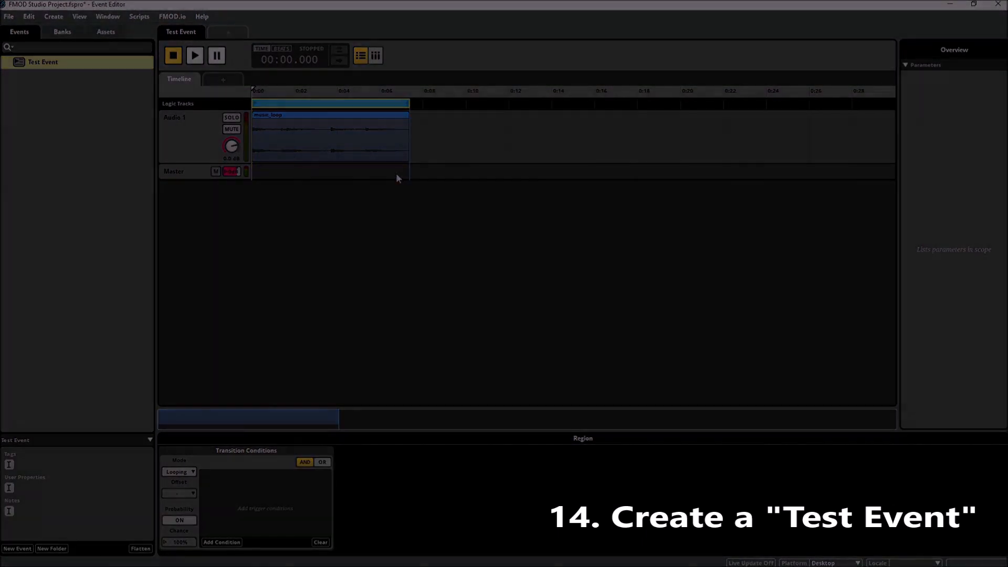
key(alt+tab)
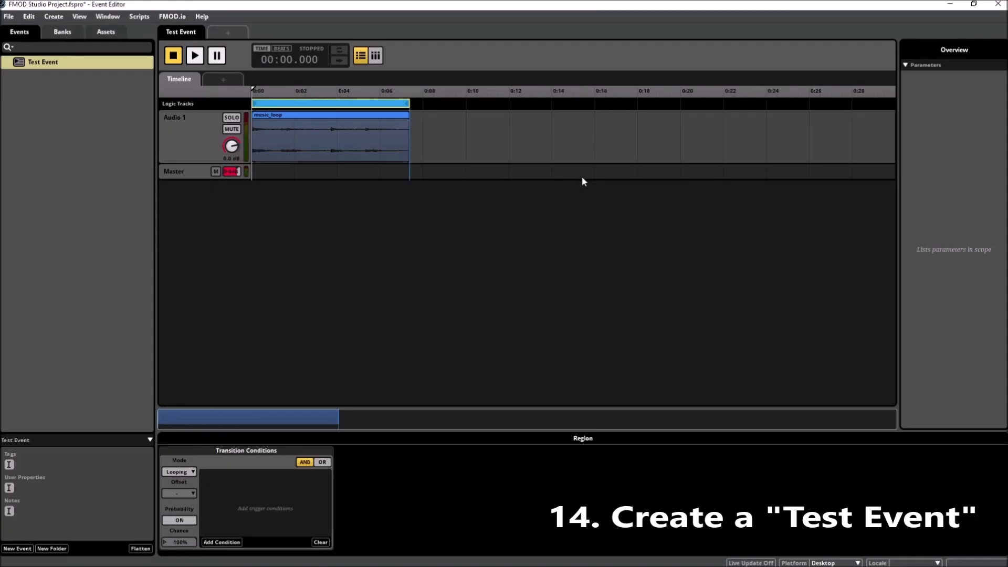
mouse_move(535, 249)
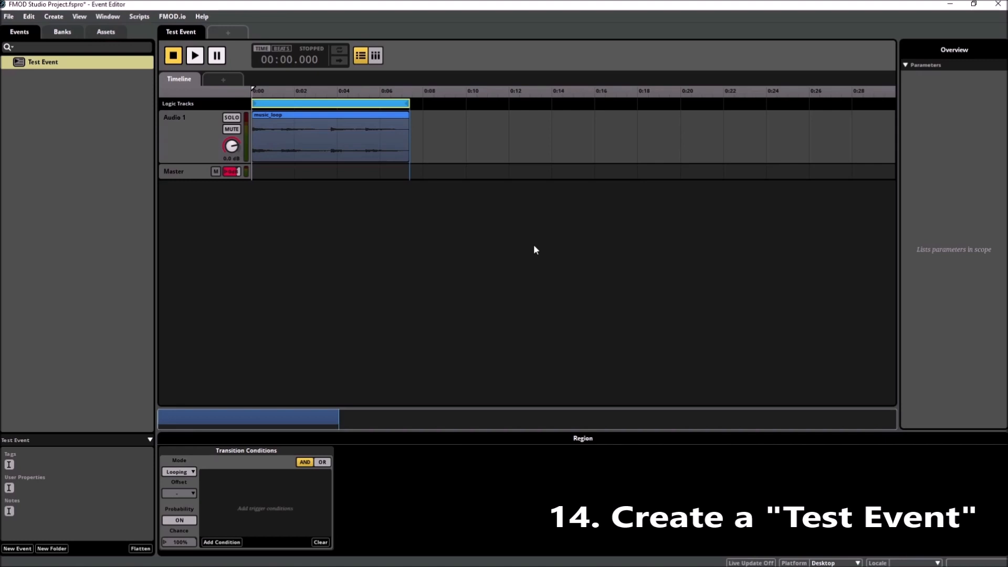
click(194, 55)
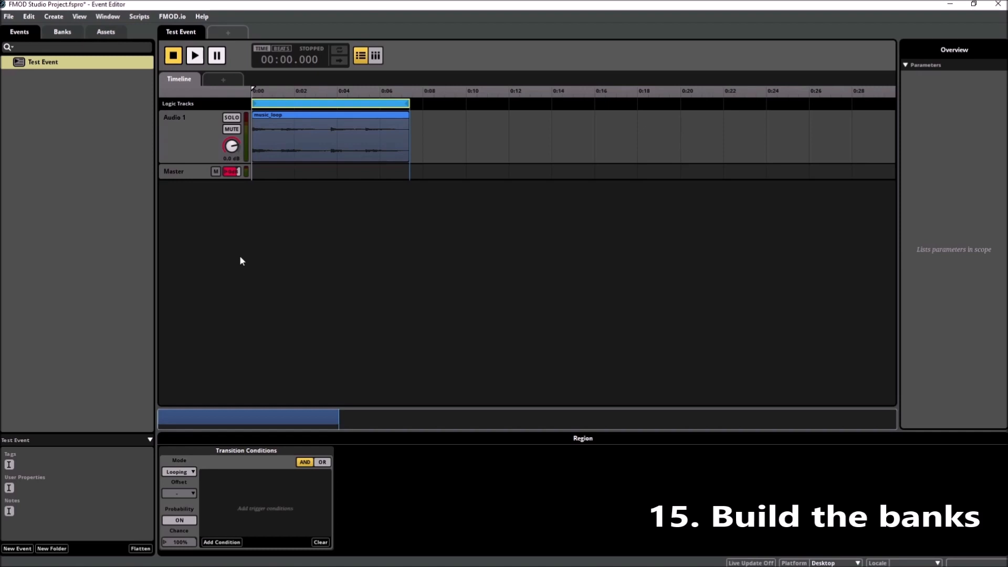
Build the FMOD project's banks from the File menu's Build command.
click(28, 16)
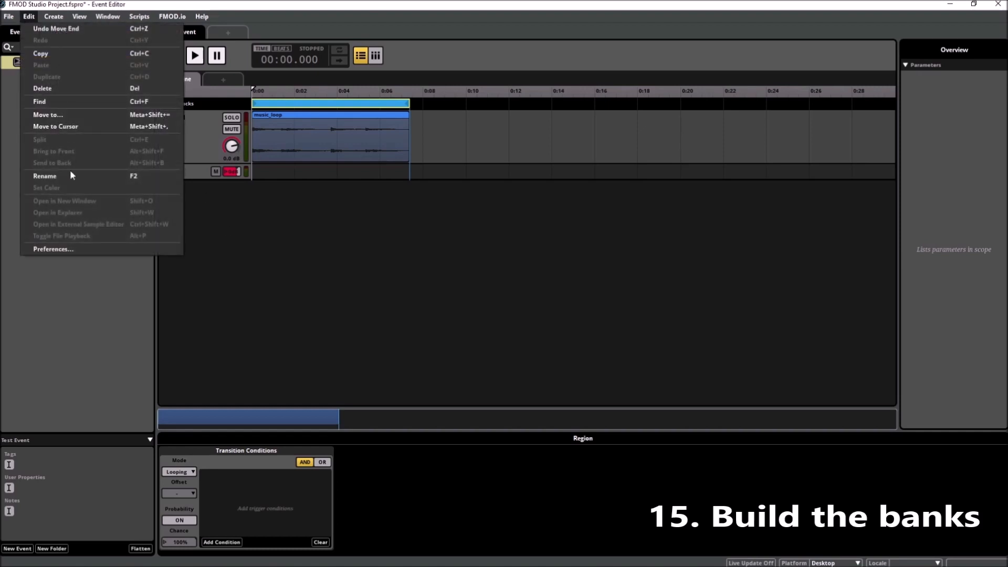
click(53, 249)
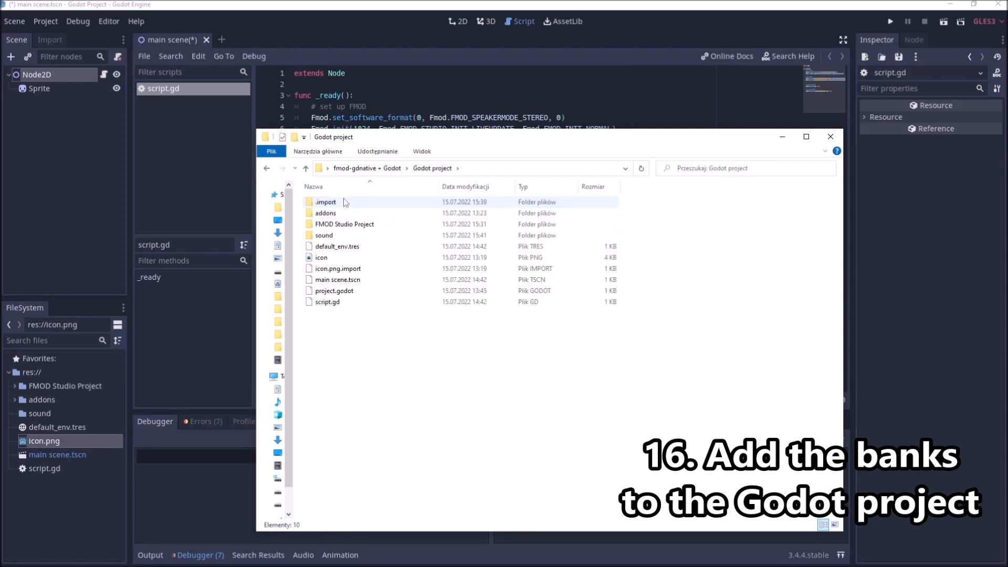
Copy Master.bank and Master.strings.bank from Build > Desktop into the Godot sound folder.
double_click(344, 224)
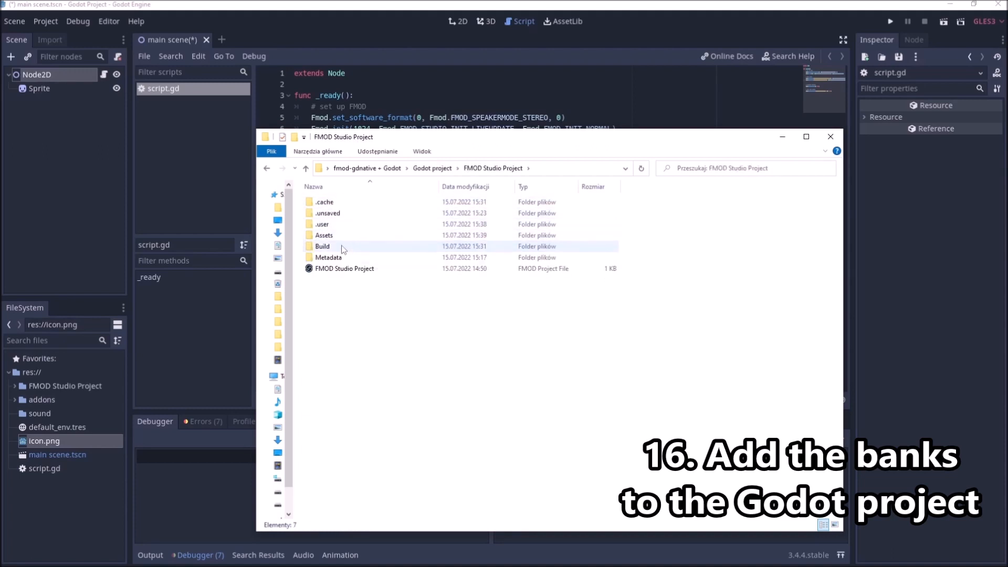
double_click(322, 246)
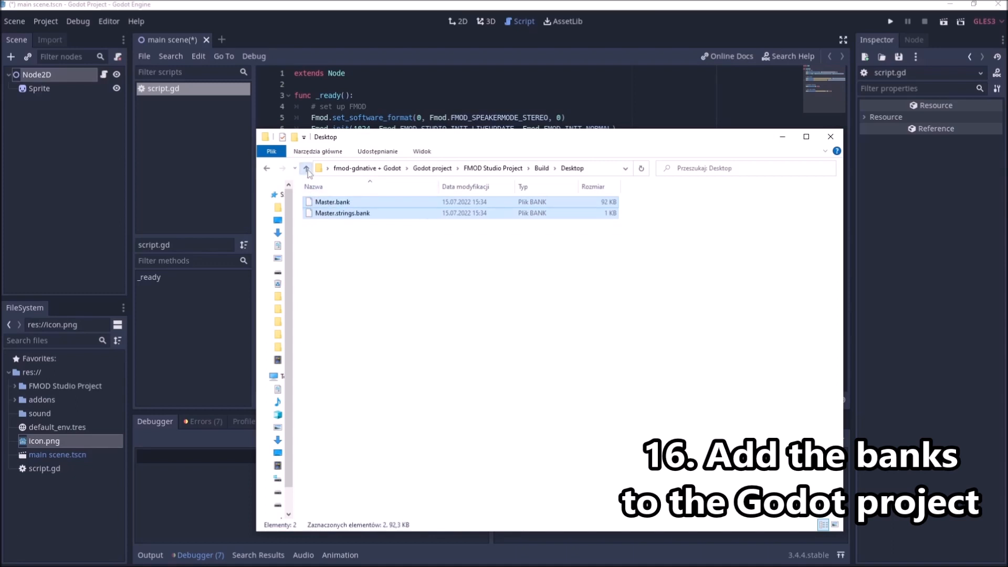
click(306, 168)
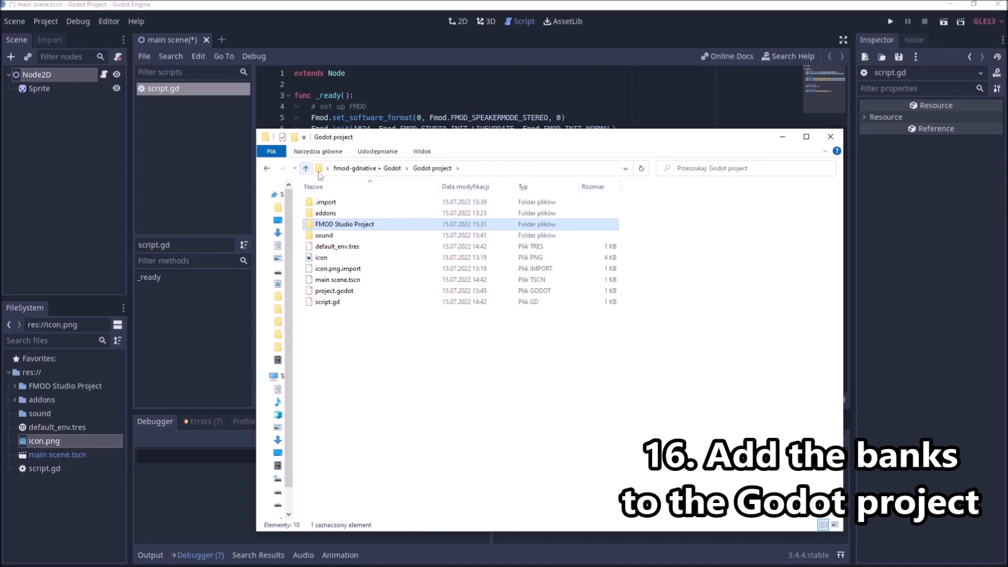
double_click(324, 235)
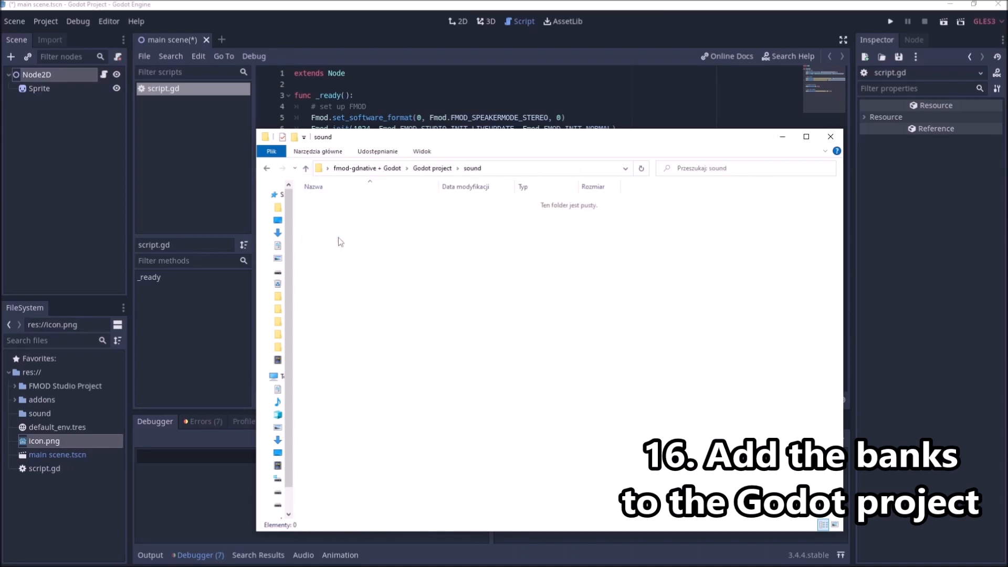
click(830, 137)
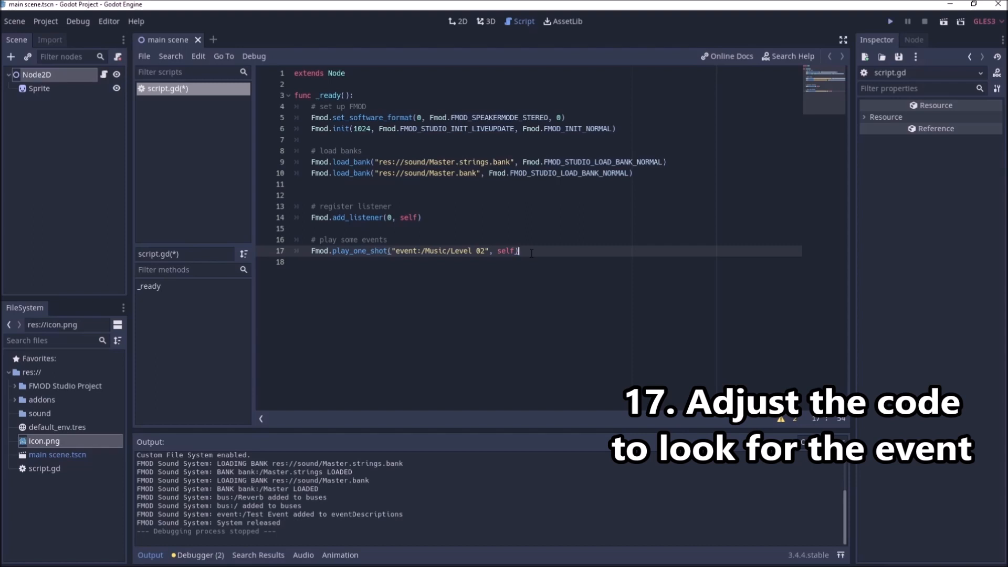
Run the Godot project to check the banks load and Test Event registers, then close it.
click(890, 21)
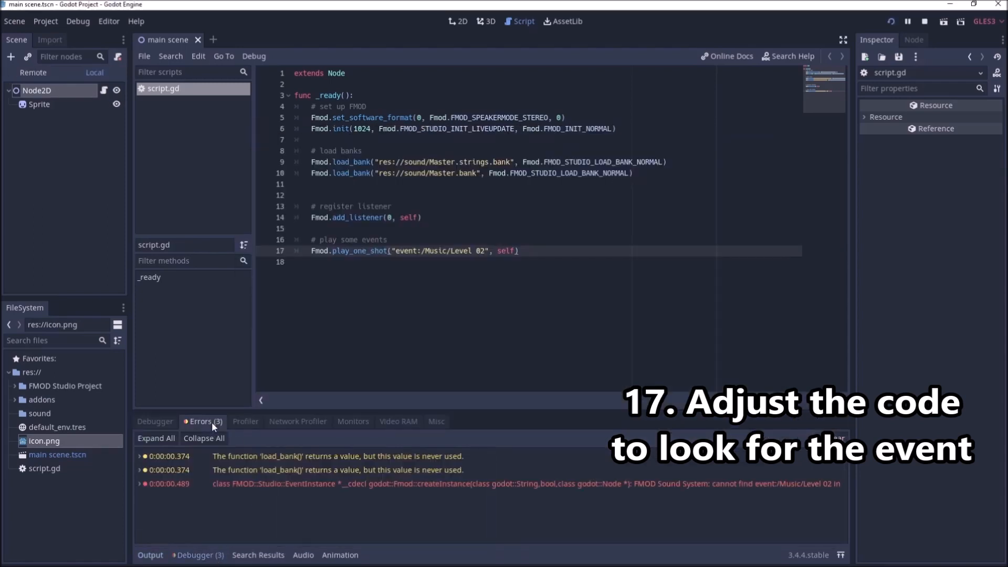
mouse_move(324, 483)
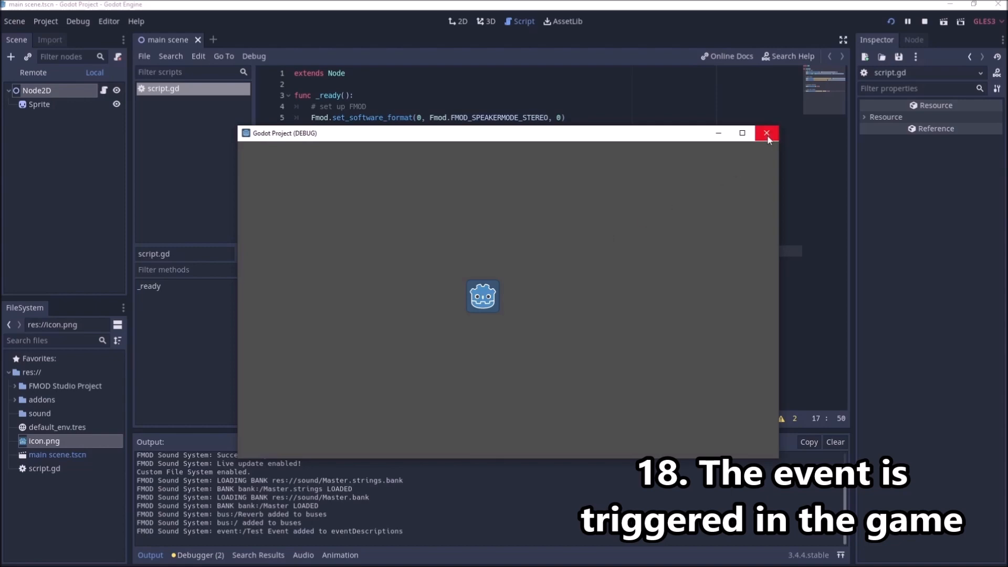
click(766, 133)
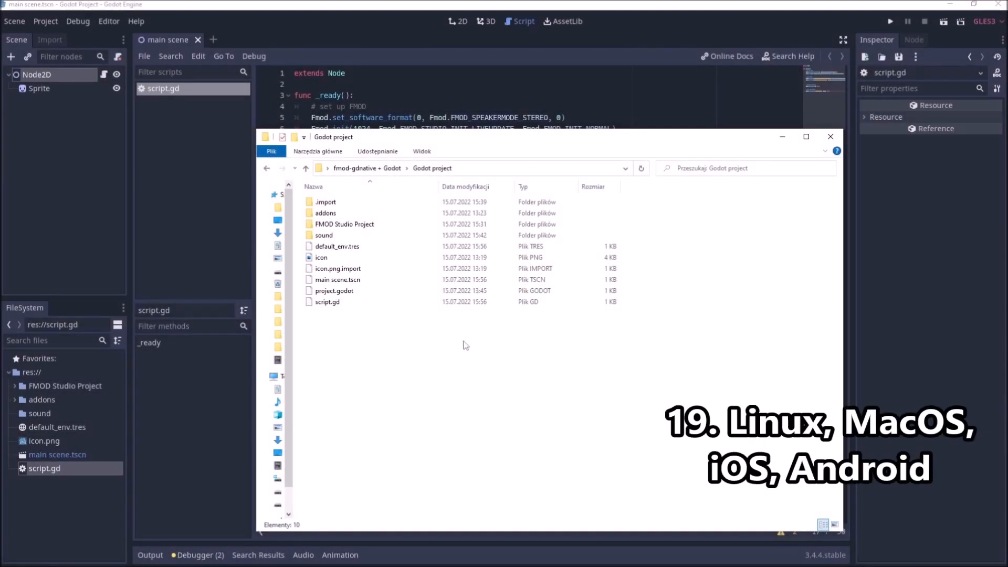
Browse addons\fmod\libs to see the per-platform library folders, then return to Godot.
double_click(326, 212)
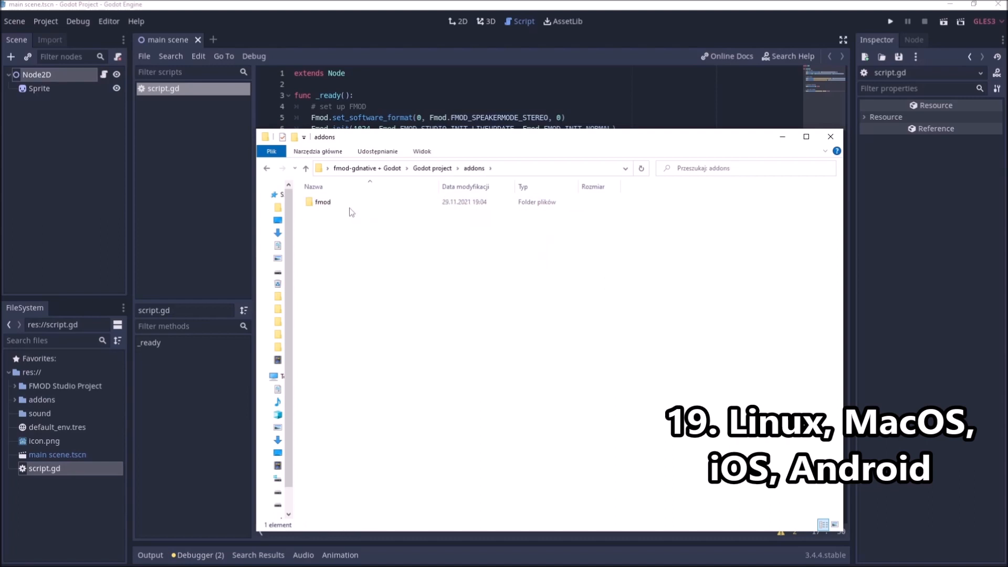
double_click(322, 201)
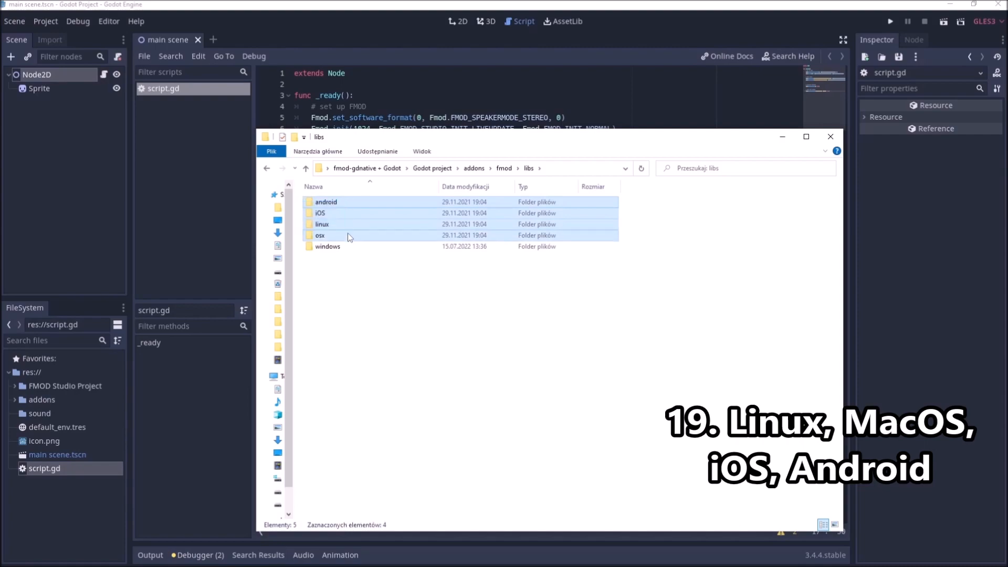
click(830, 136)
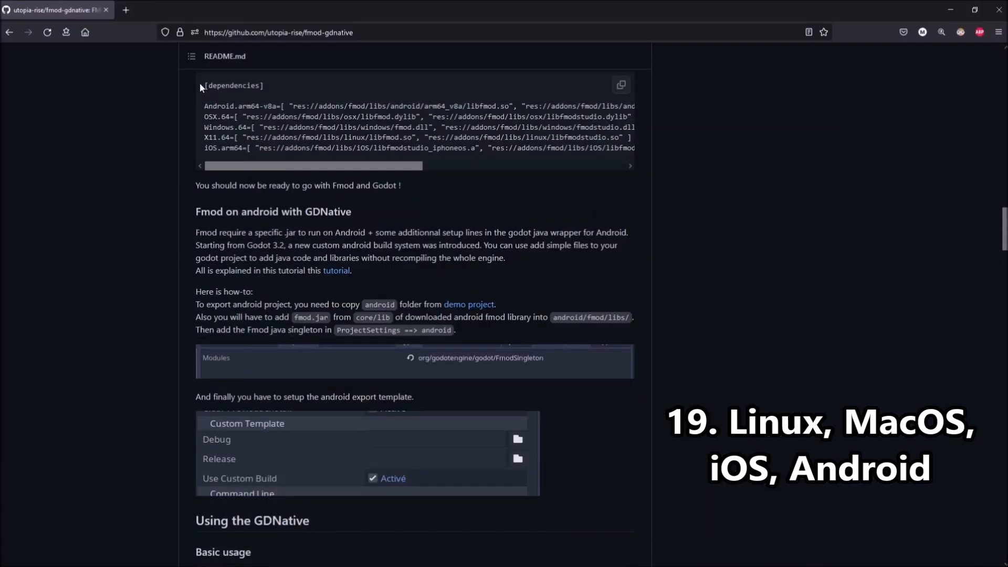
key(alt+tab)
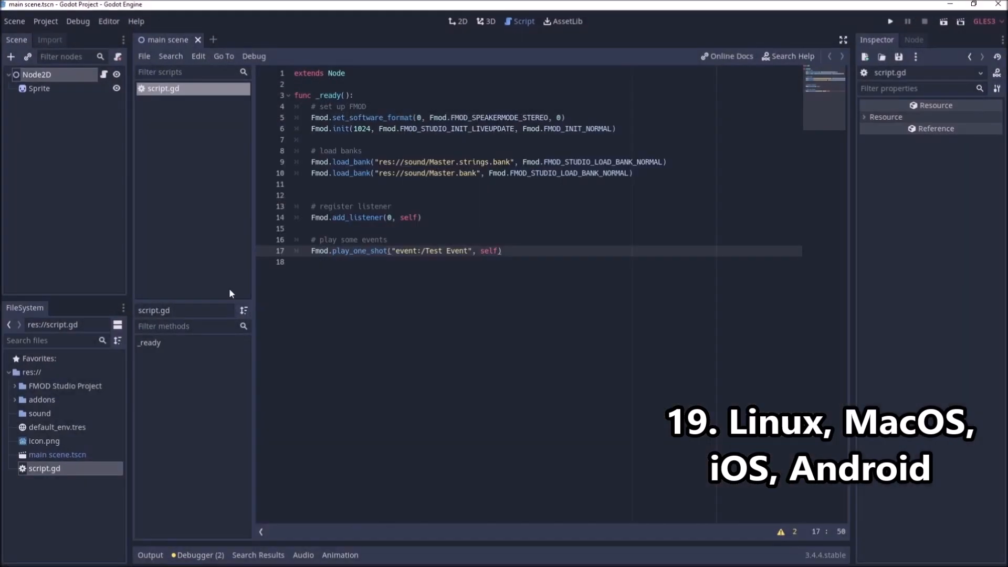
Open addons/fmod/Fmod.gdnlib and scroll through its platform library entries down to macOS and iOS.
click(22, 399)
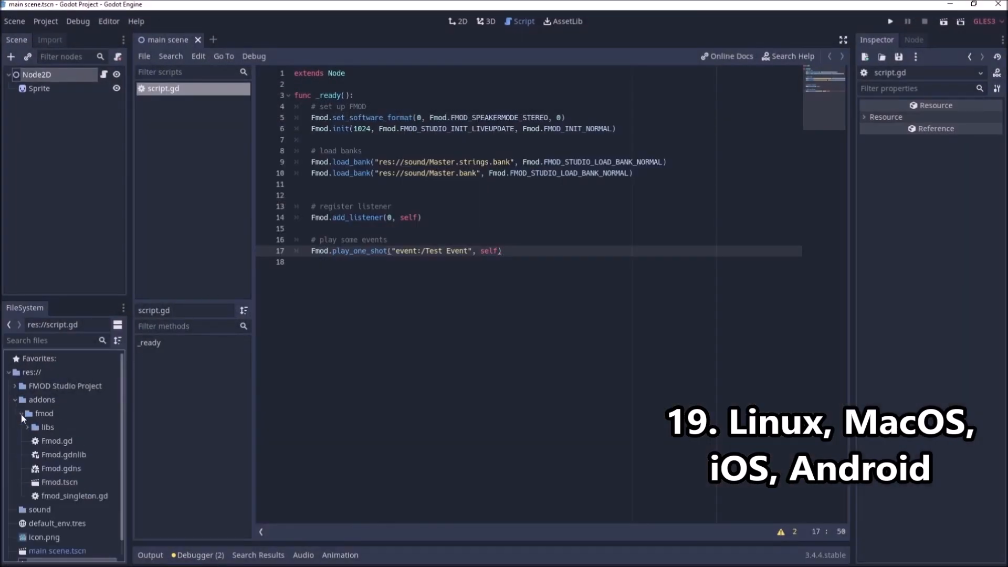
click(62, 454)
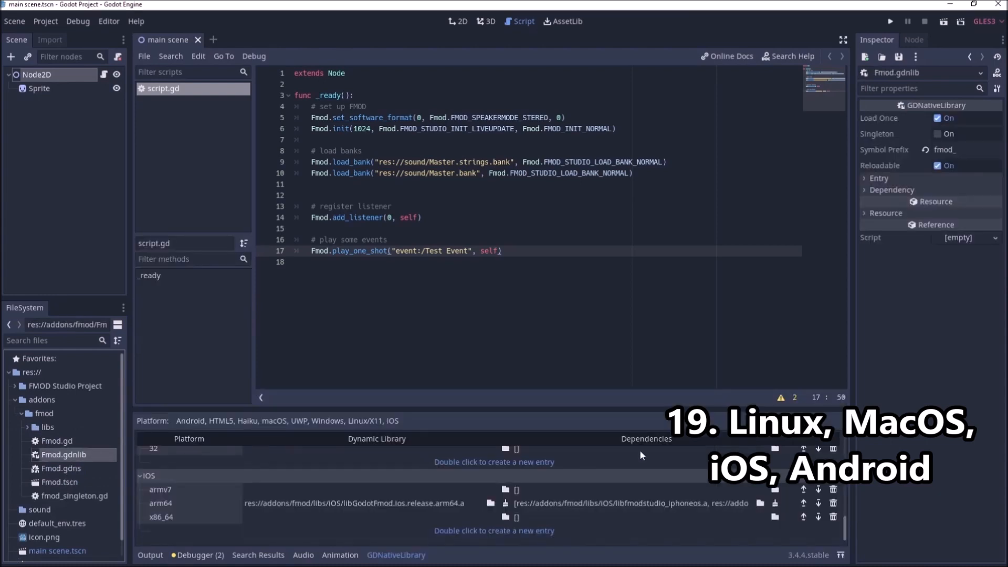
scroll(down, 3)
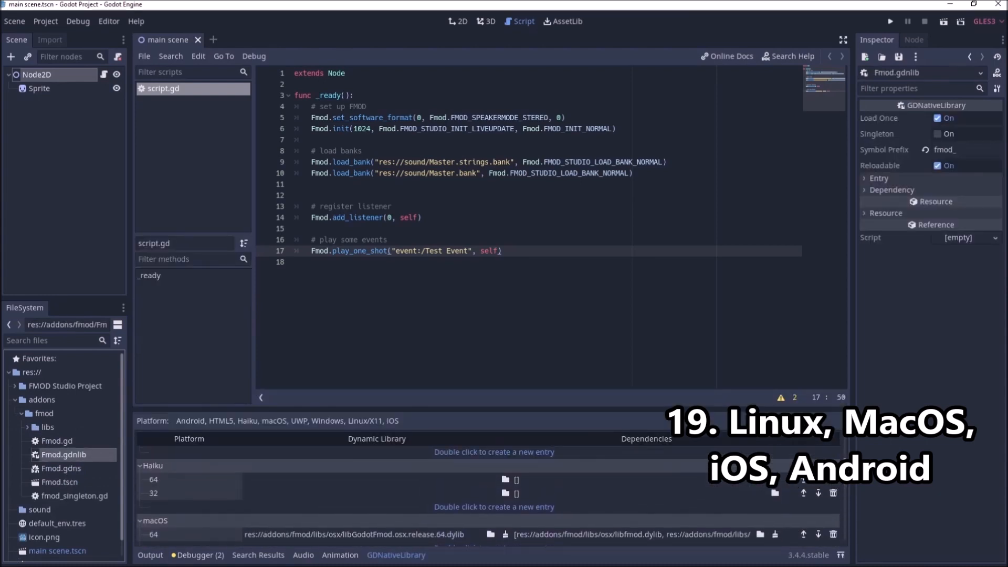
scroll(down, 3)
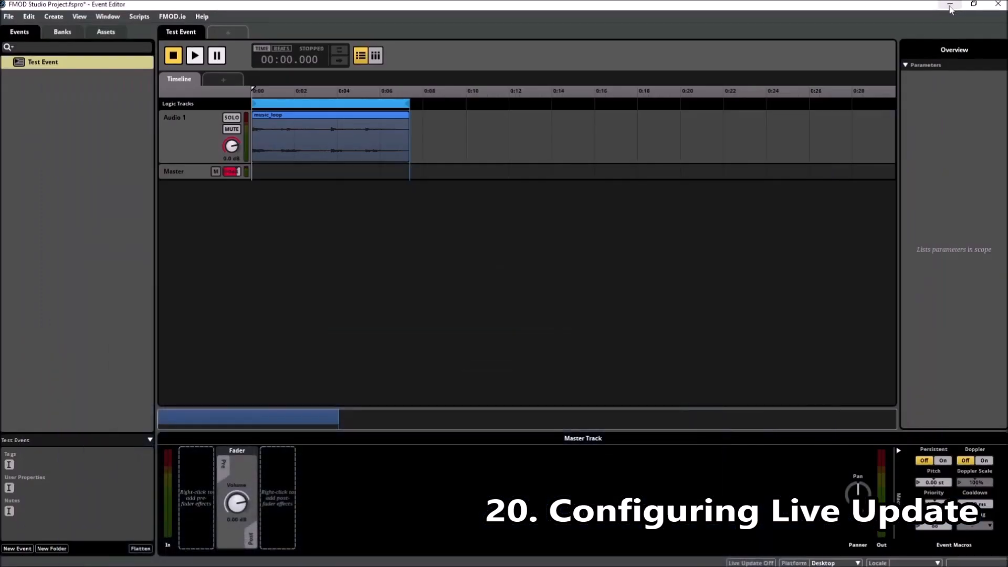
mouse_move(738, 551)
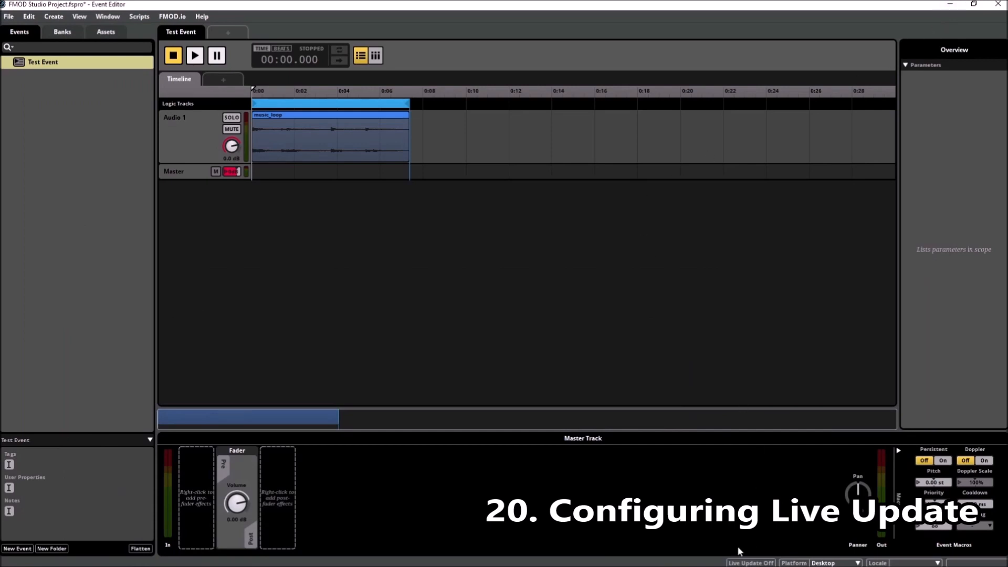
Connect Live Update to localhost with Retry in Background, then run the Godot project.
click(750, 562)
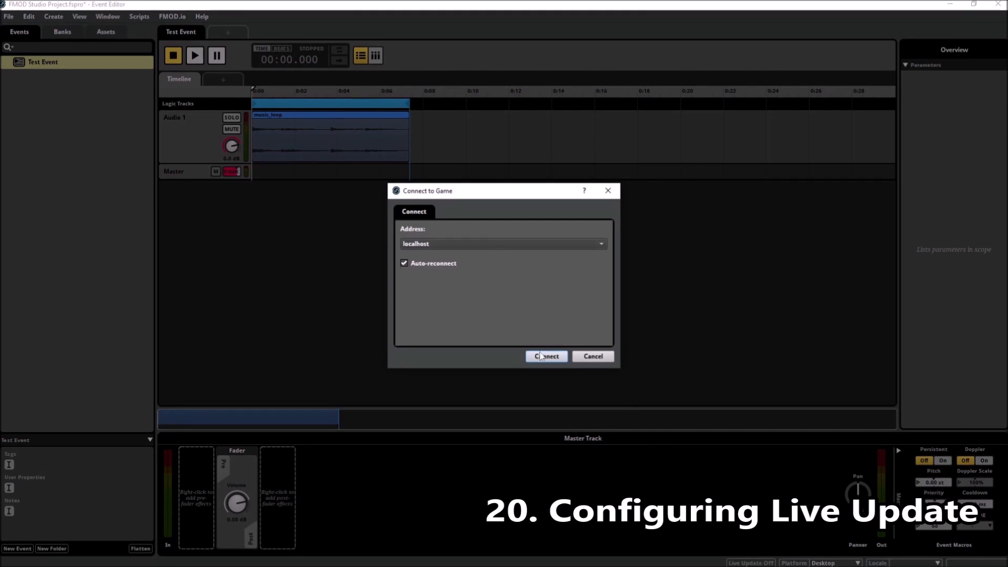
click(546, 356)
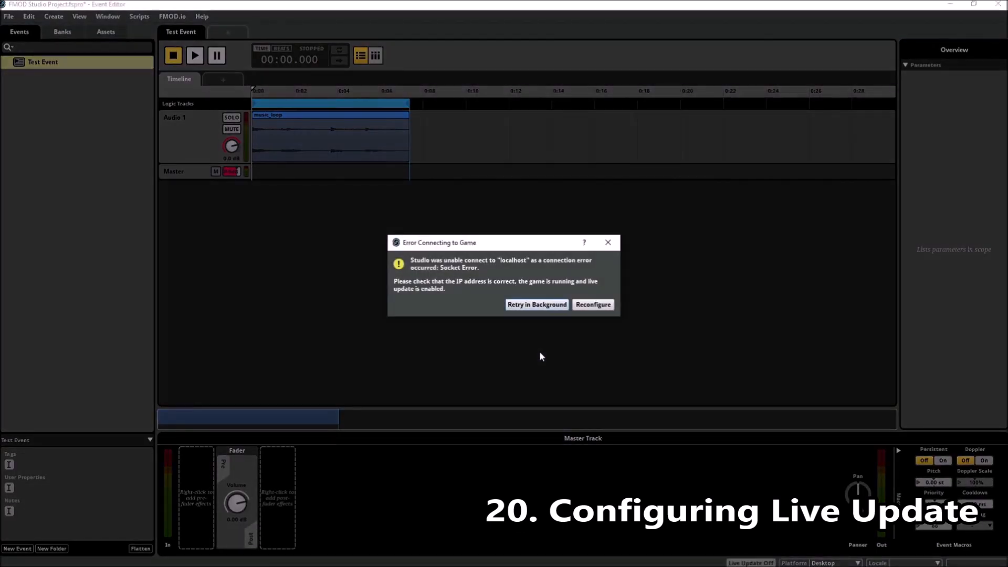
mouse_move(537, 304)
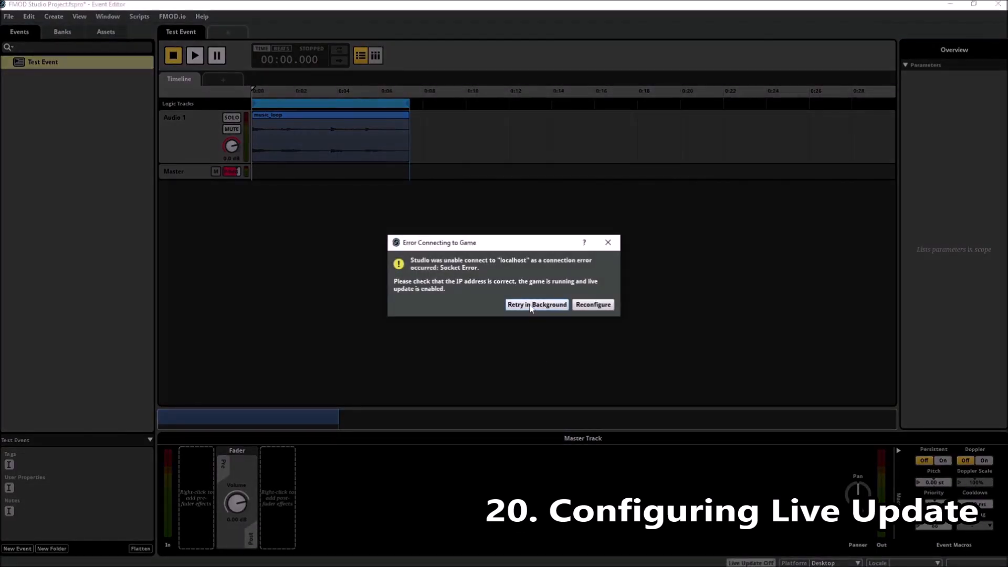
click(536, 303)
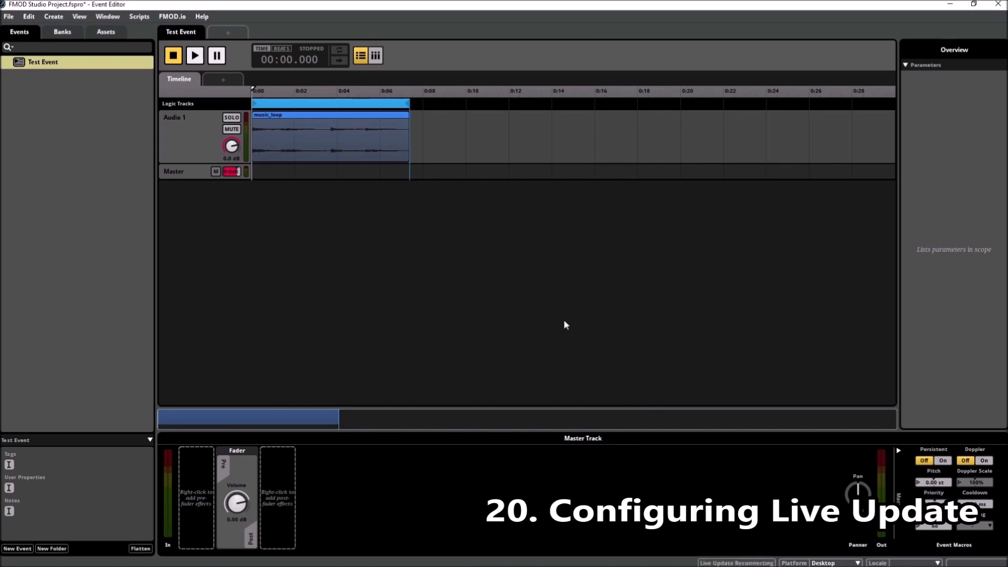
key(alt+tab)
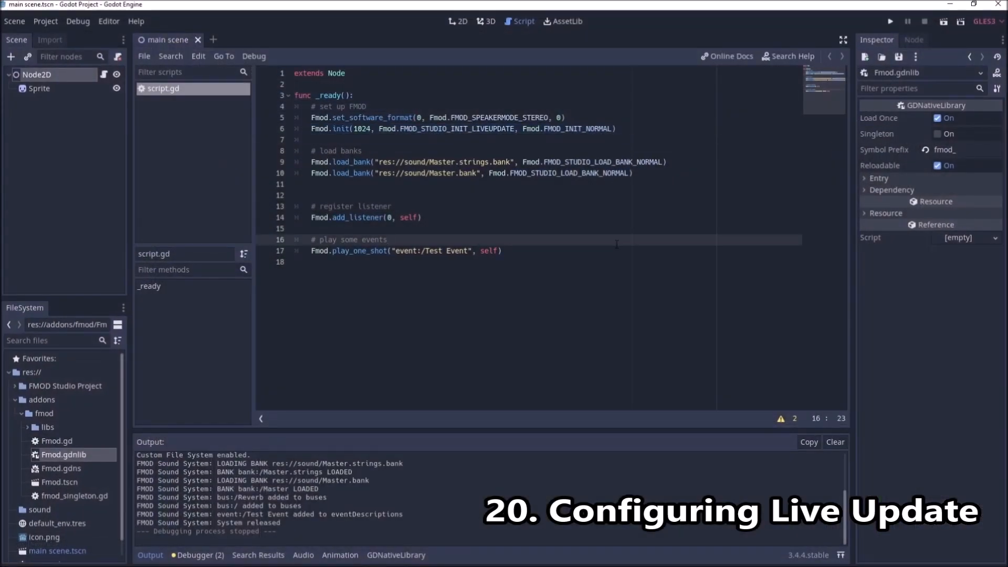
click(890, 20)
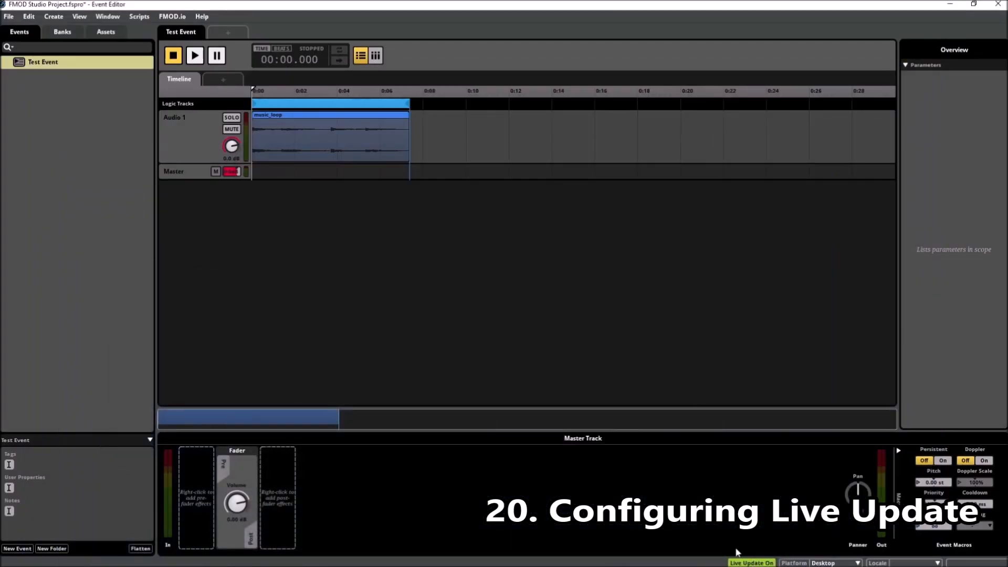
mouse_move(362, 175)
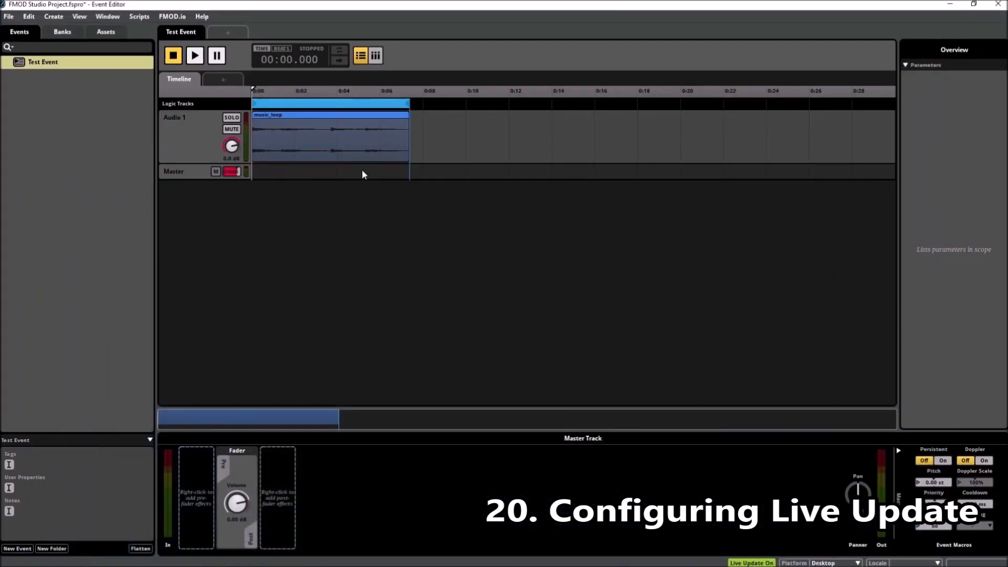
Add an FMOD Panner to the Master track and sweep its pan, ending at centre.
click(330, 135)
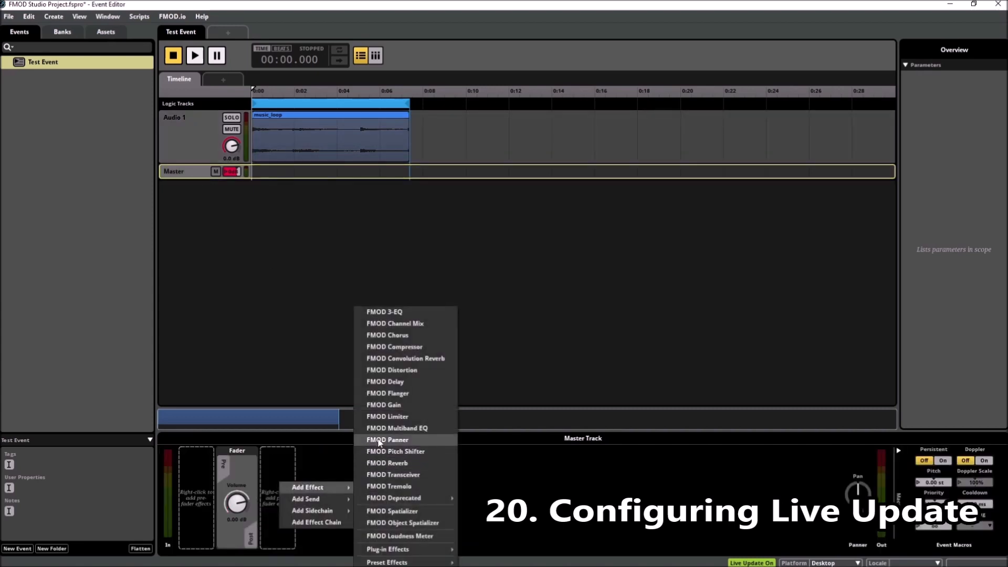
click(387, 440)
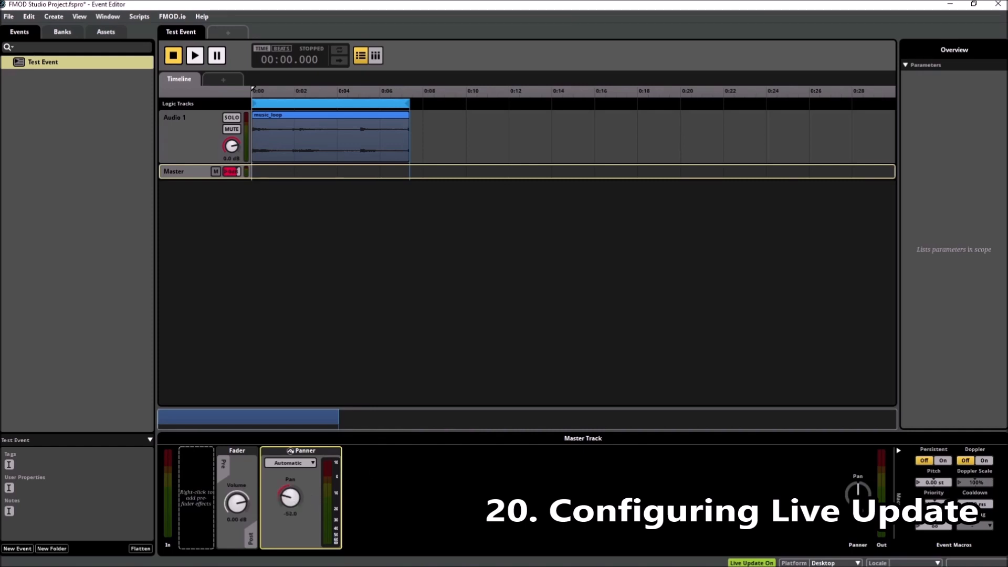
drag(289, 497, 289, 482)
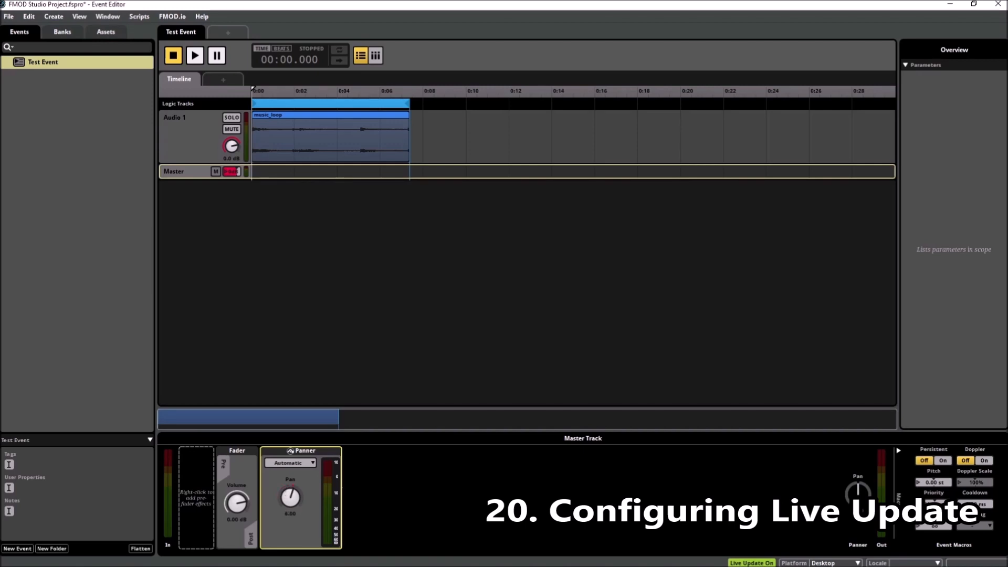
drag(290, 497, 296, 489)
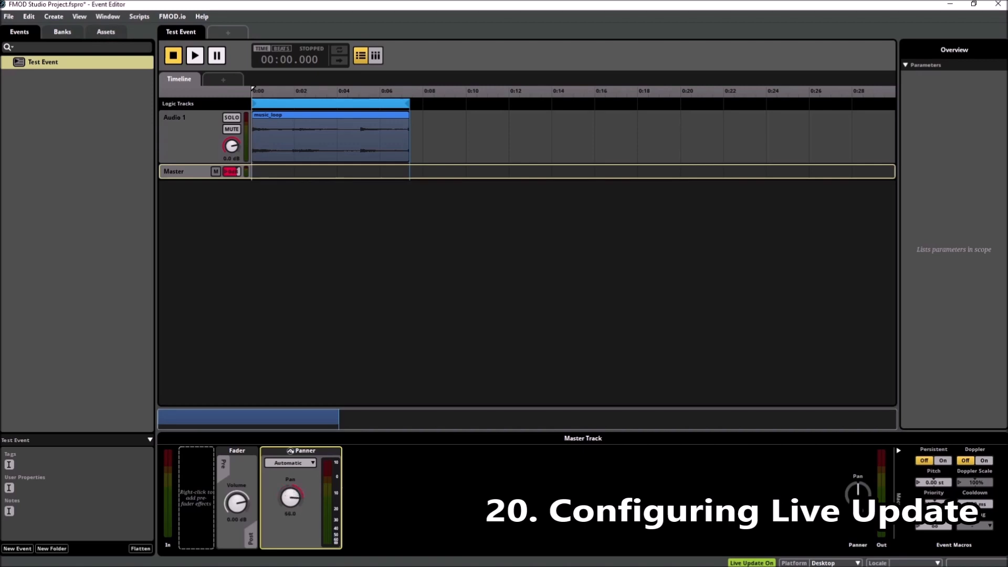
drag(290, 496, 289, 507)
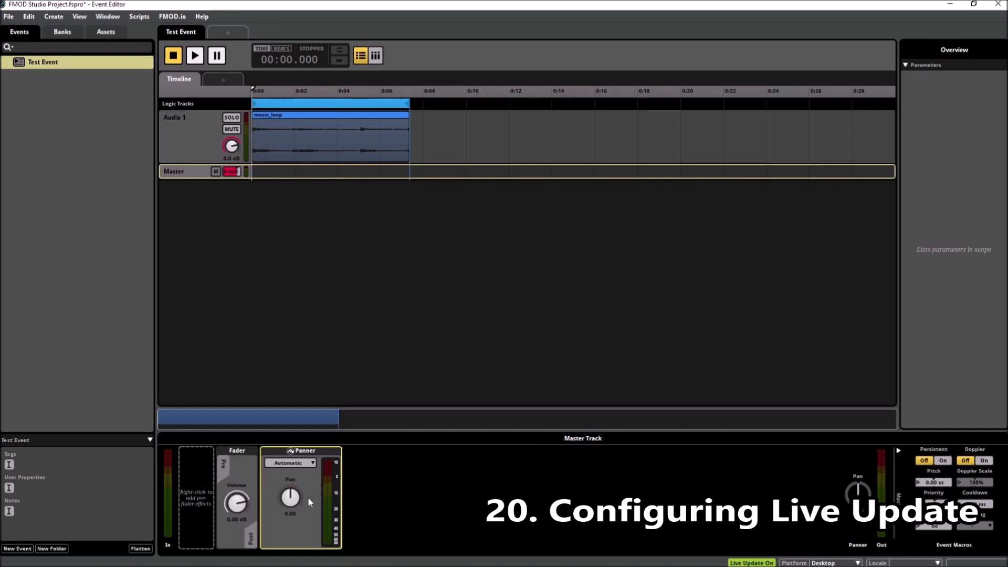
mouse_move(386, 442)
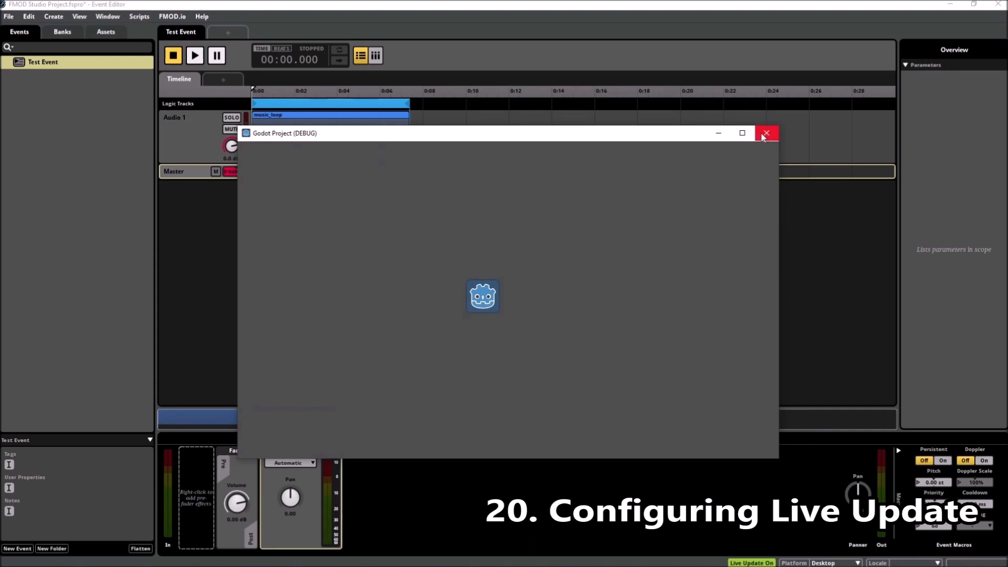
Close the running Godot game window.
click(765, 133)
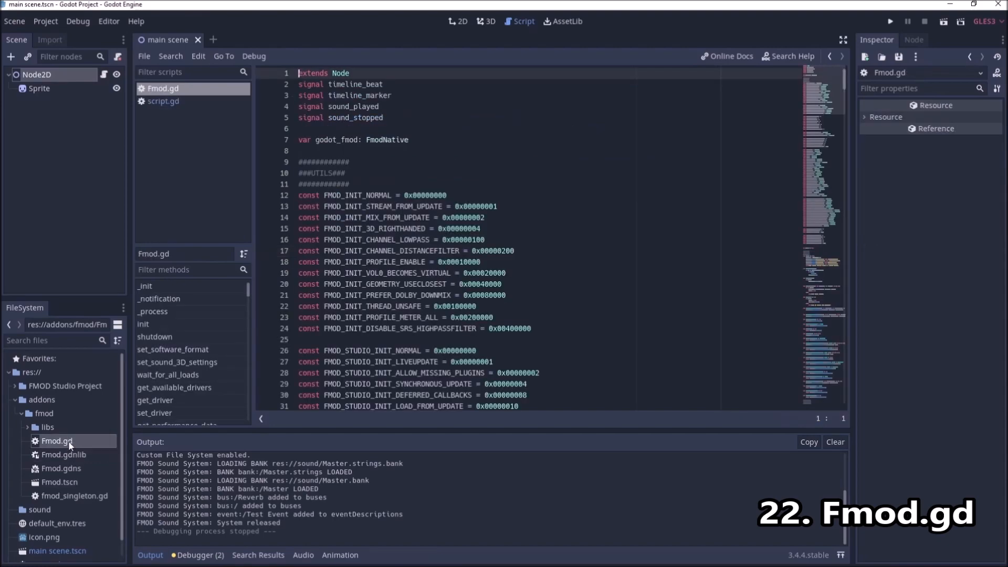
scroll(down, 3)
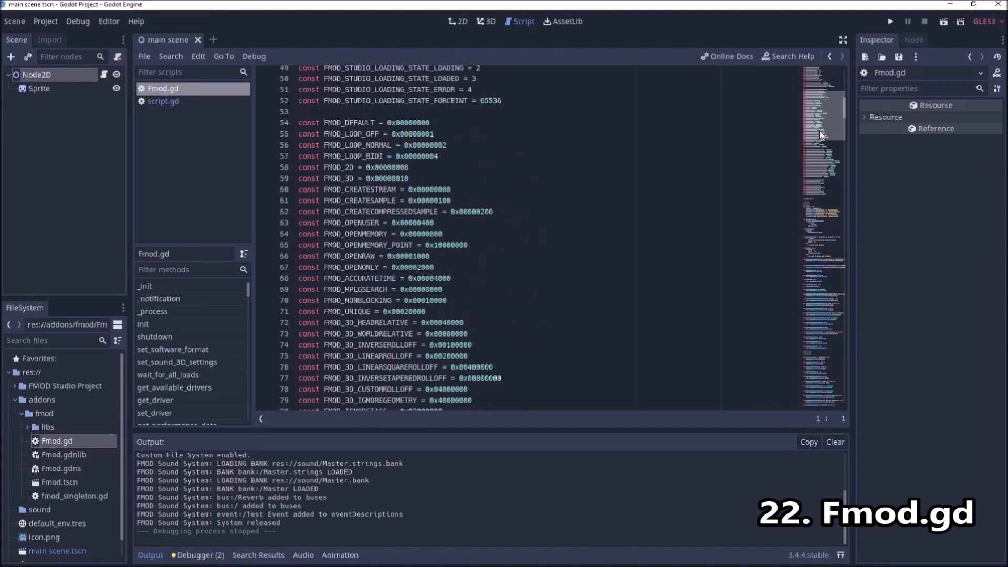
scroll(down, 3)
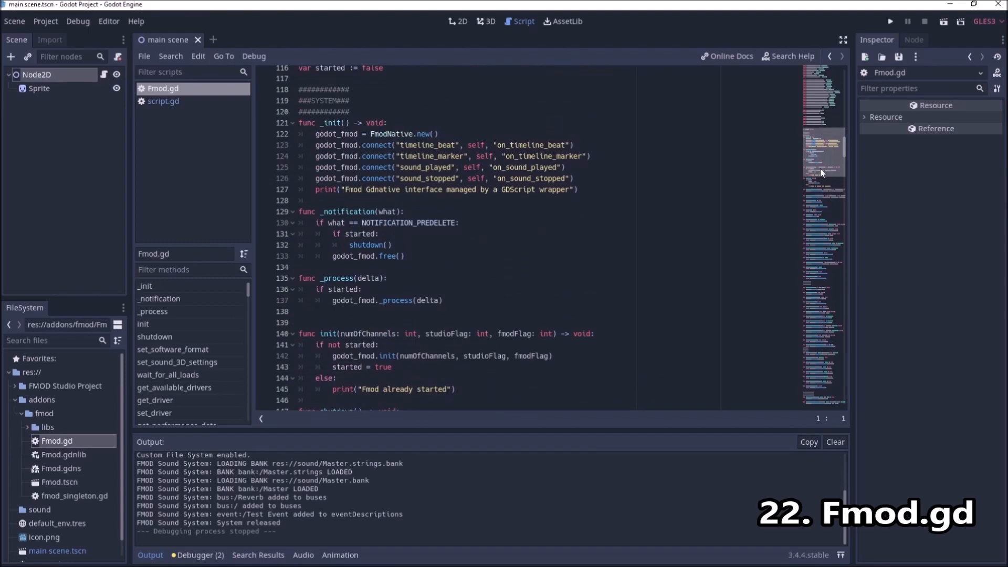
scroll(down, 3)
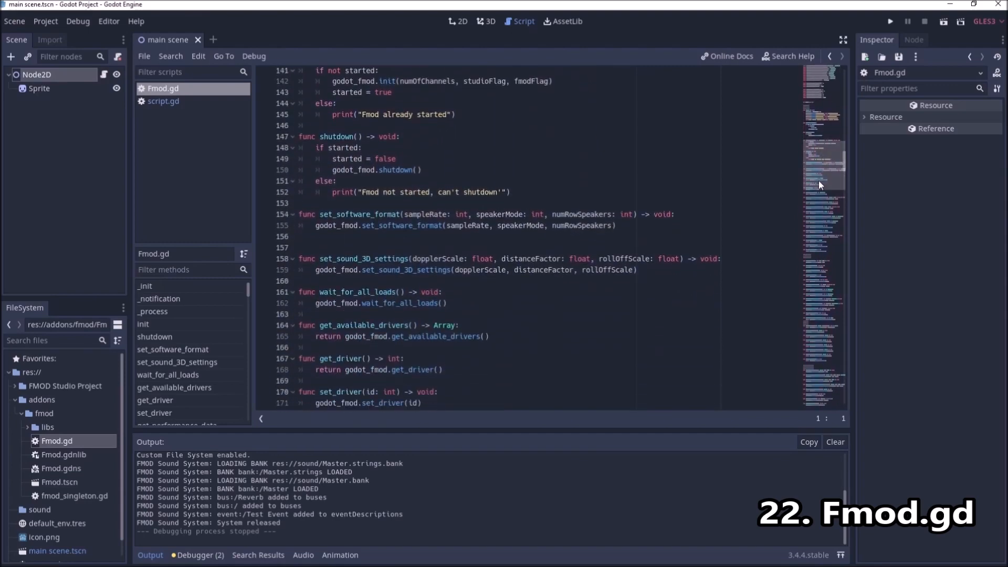
scroll(down, 3)
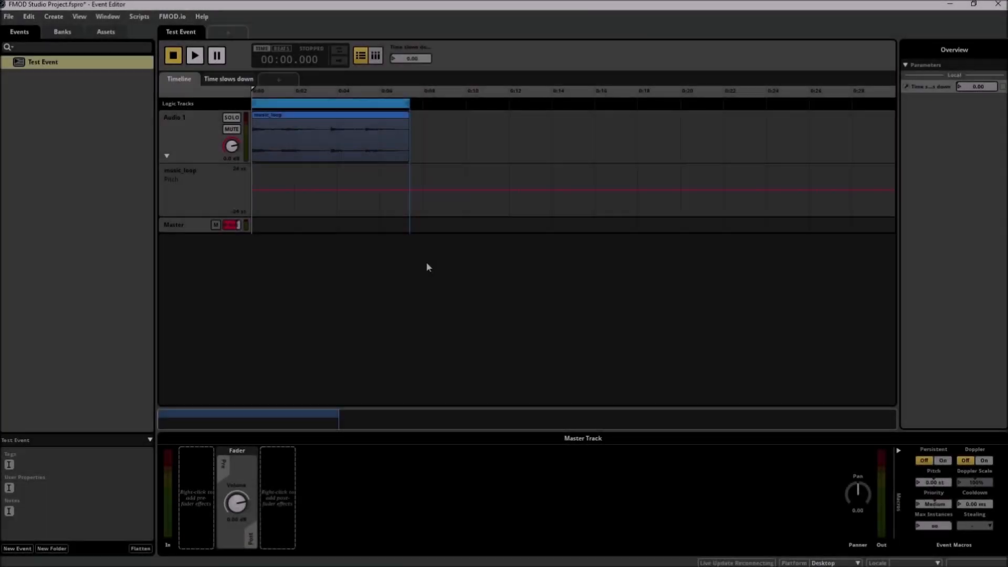
Play and stop Test Event, then open the add-sheet options beside Timeline.
click(194, 55)
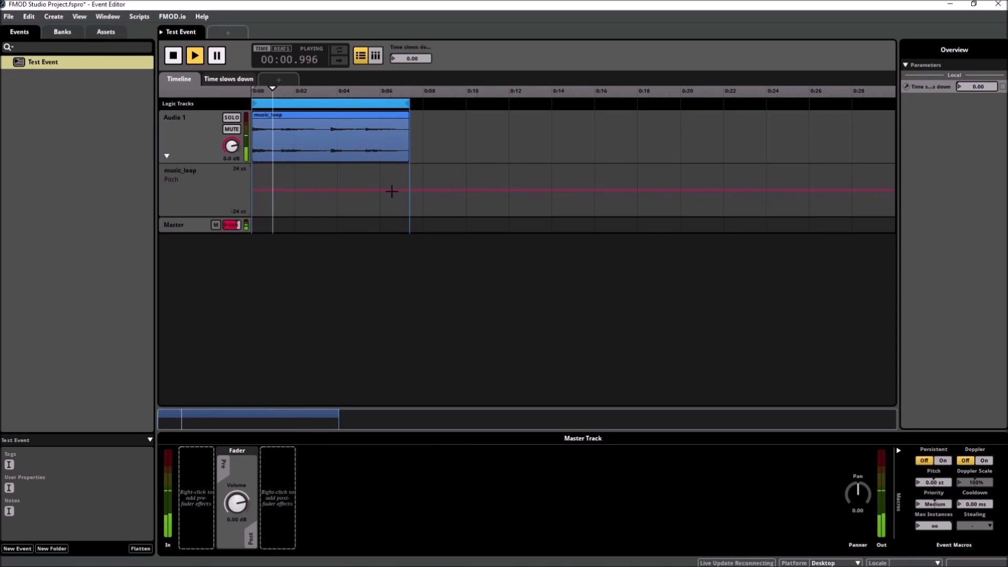
click(174, 55)
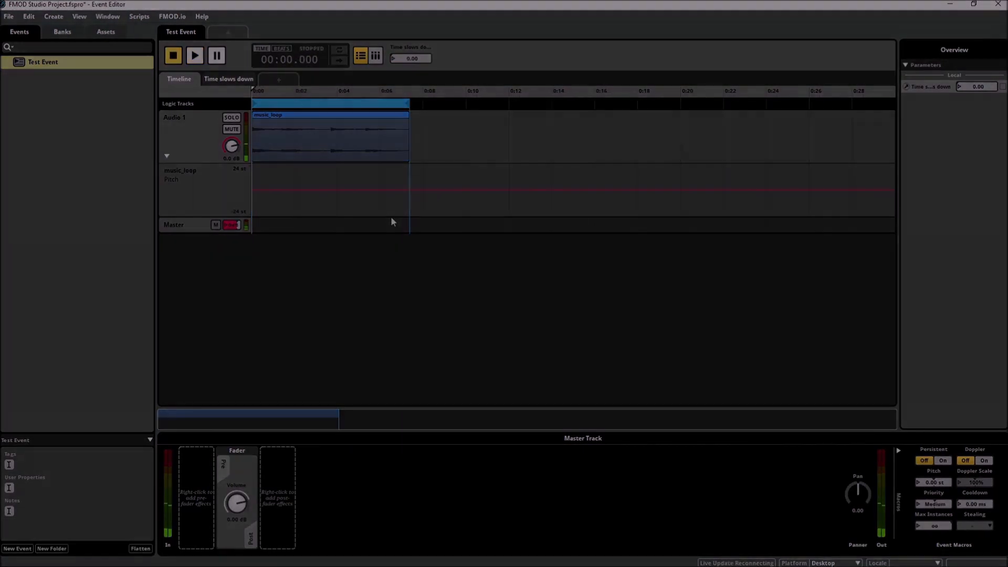
click(278, 79)
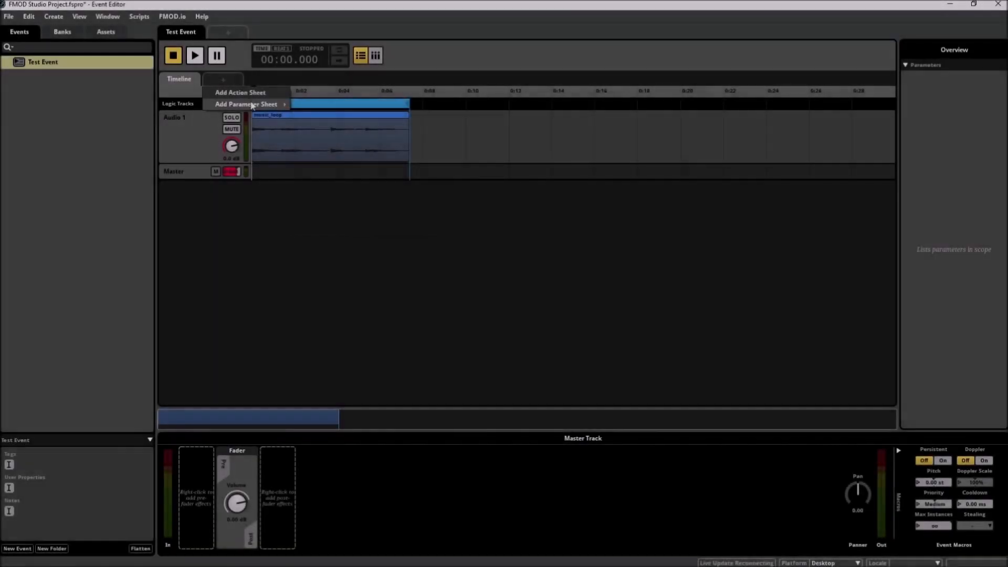
Add a continuous user parameter sheet named 'Time slows down'.
click(247, 103)
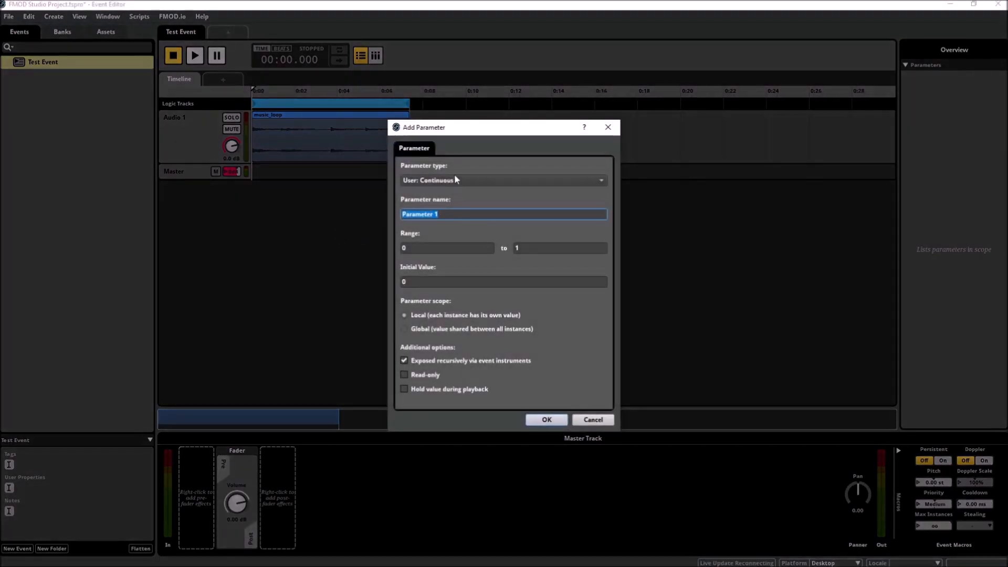
text(1)
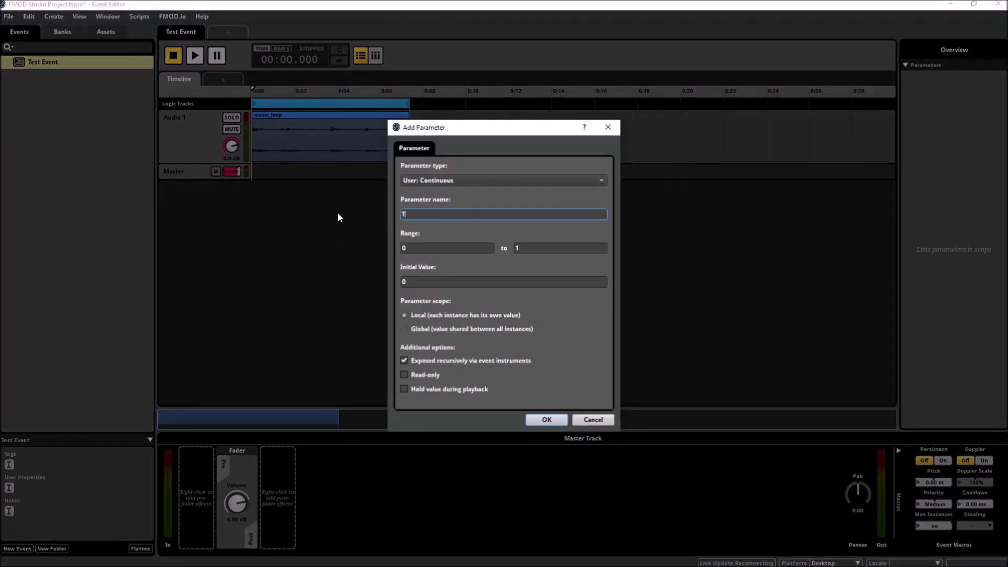
text(Time slows down)
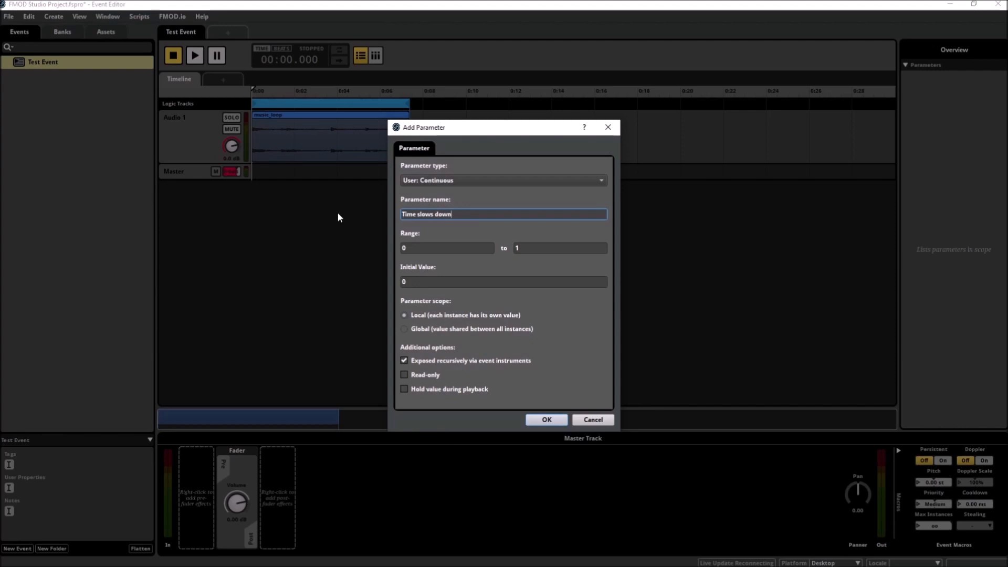
click(546, 419)
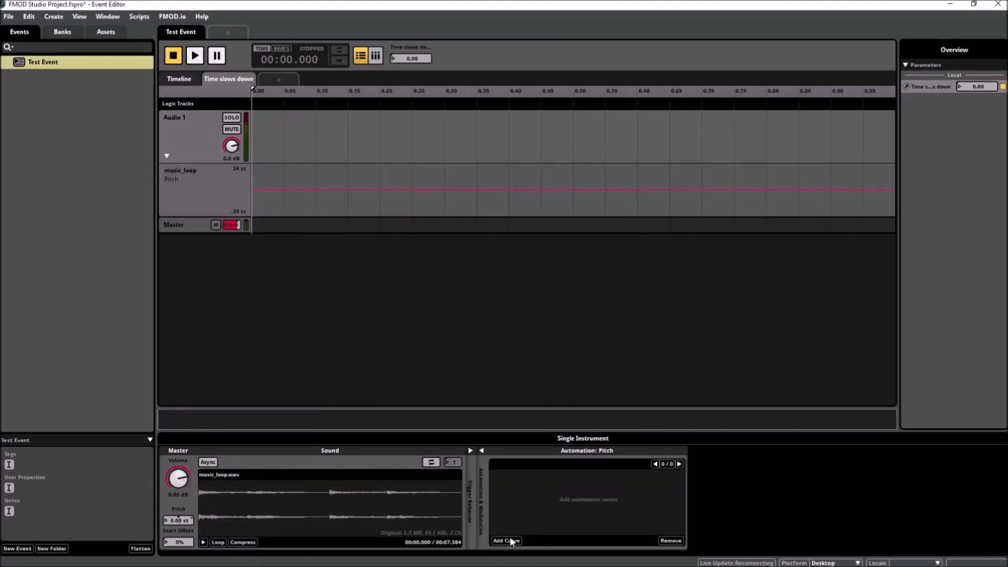
mouse_move(506, 540)
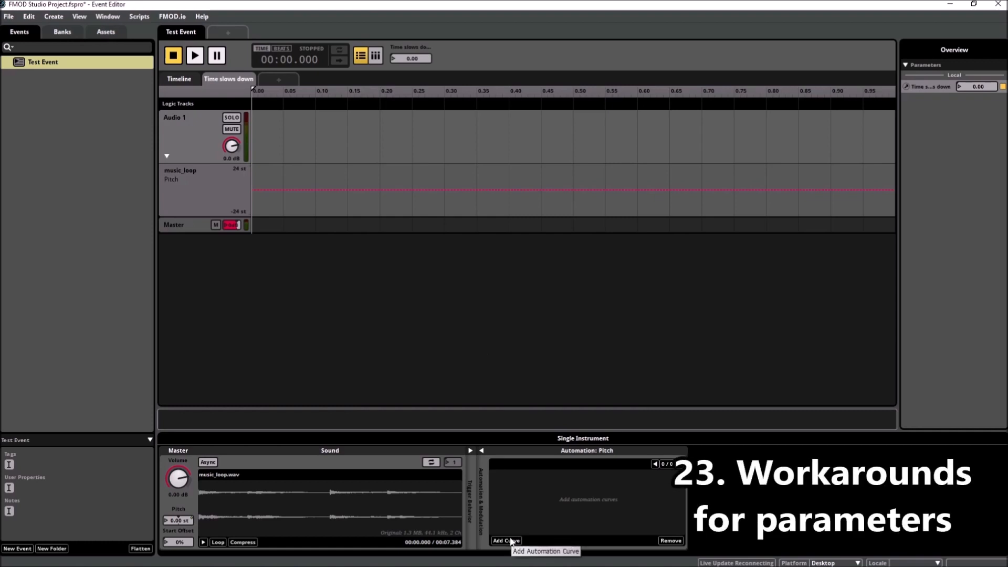
Add a pitch automation curve on Time slows down, ending at -7 semitones, then return to the timeline.
click(505, 540)
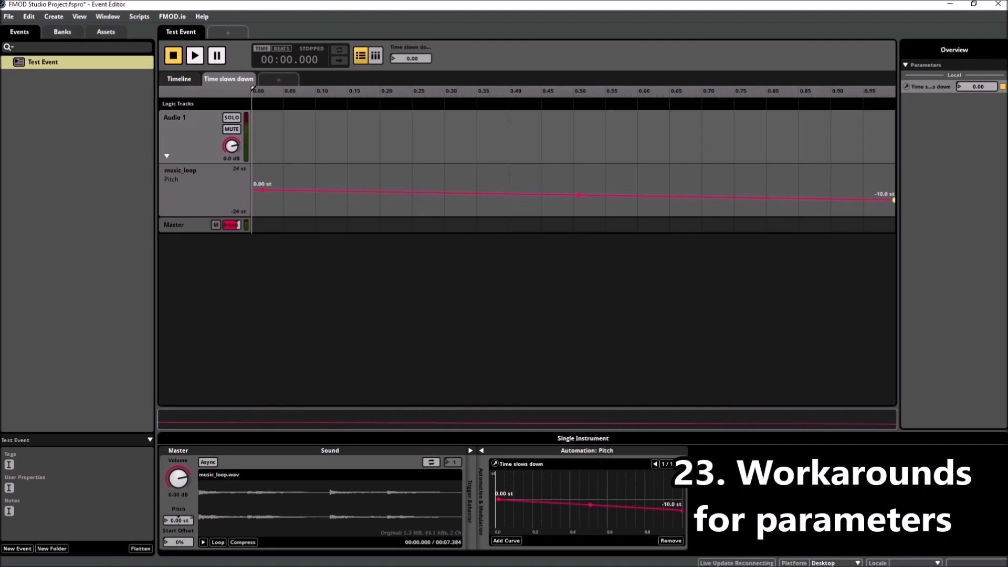
drag(892, 200, 892, 190)
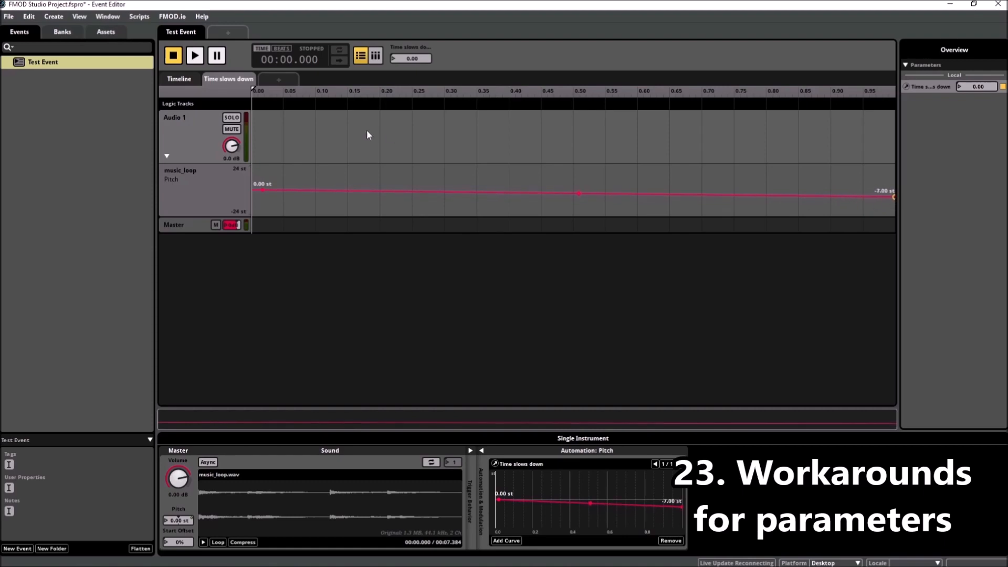
click(178, 78)
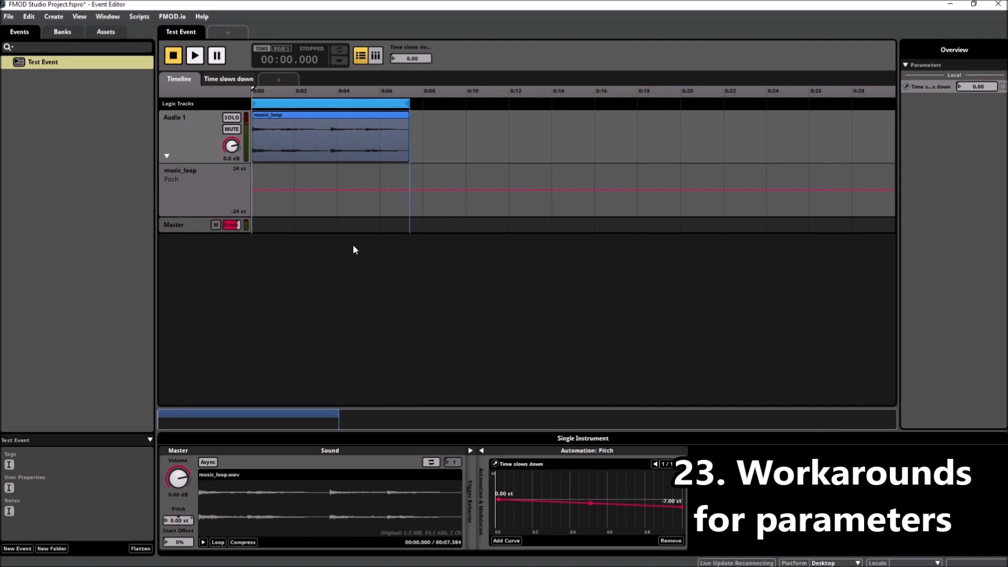
click(194, 55)
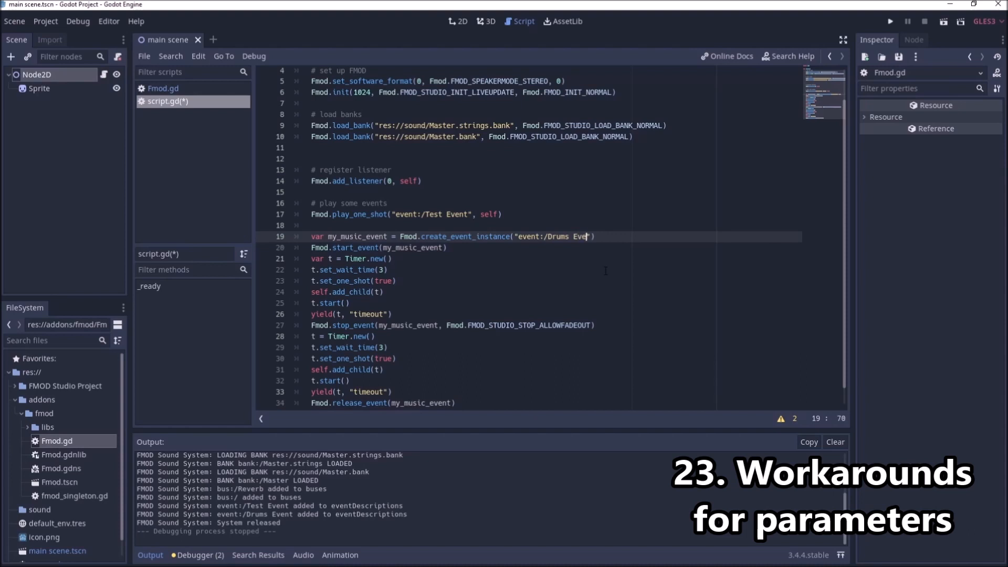
Switch the script to event:/Drums Event with 10-second waits and run the game.
text(nt)
click(554, 346)
text(10)
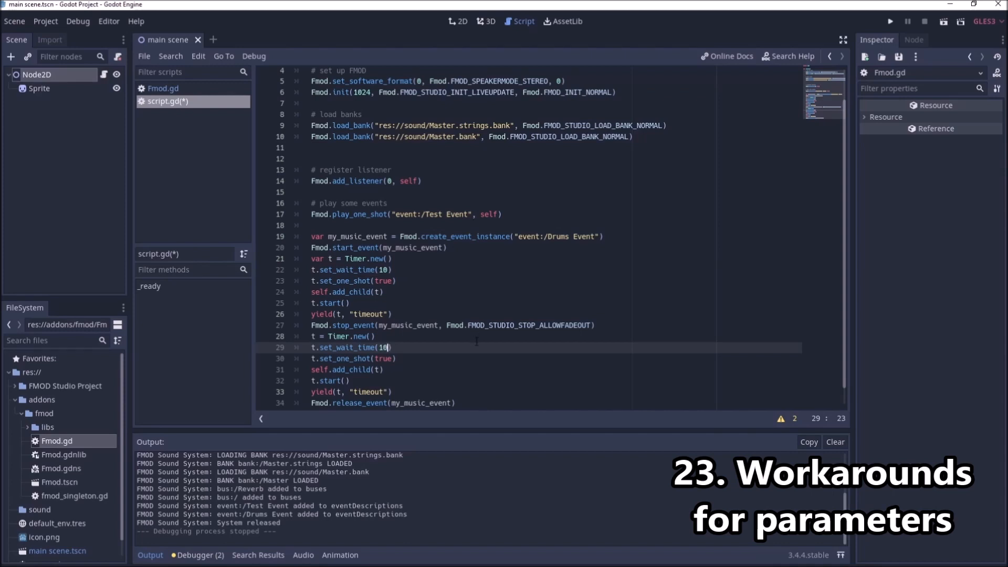
click(890, 21)
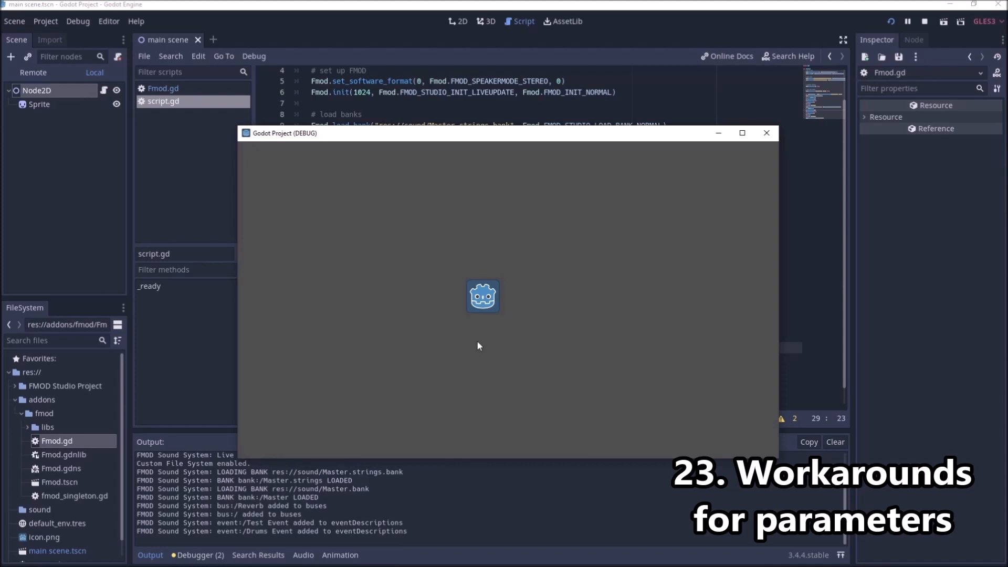
mouse_move(632, 347)
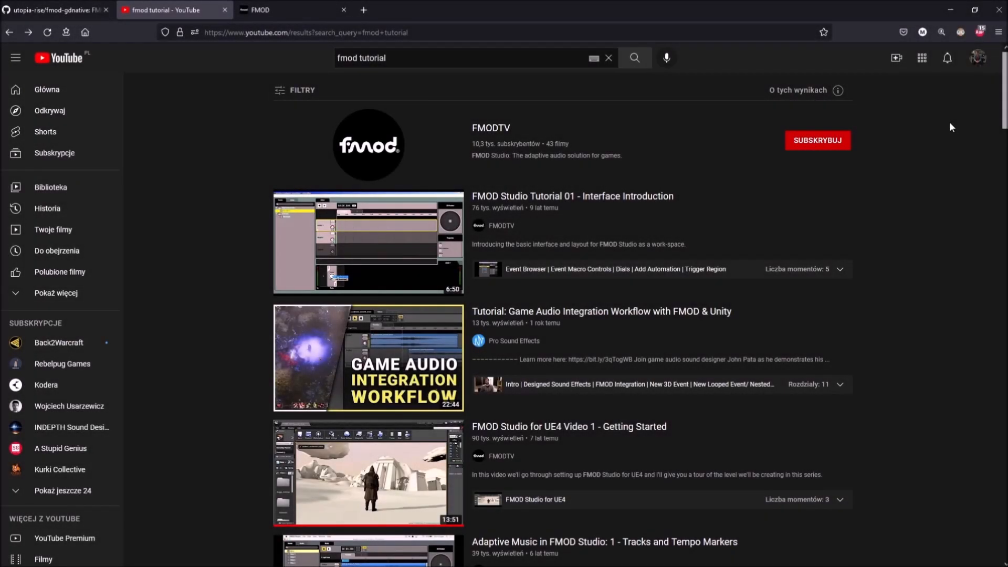
Open the FMODTV channel's Playlists from the FMOD tutorial search results.
scroll(down, 3)
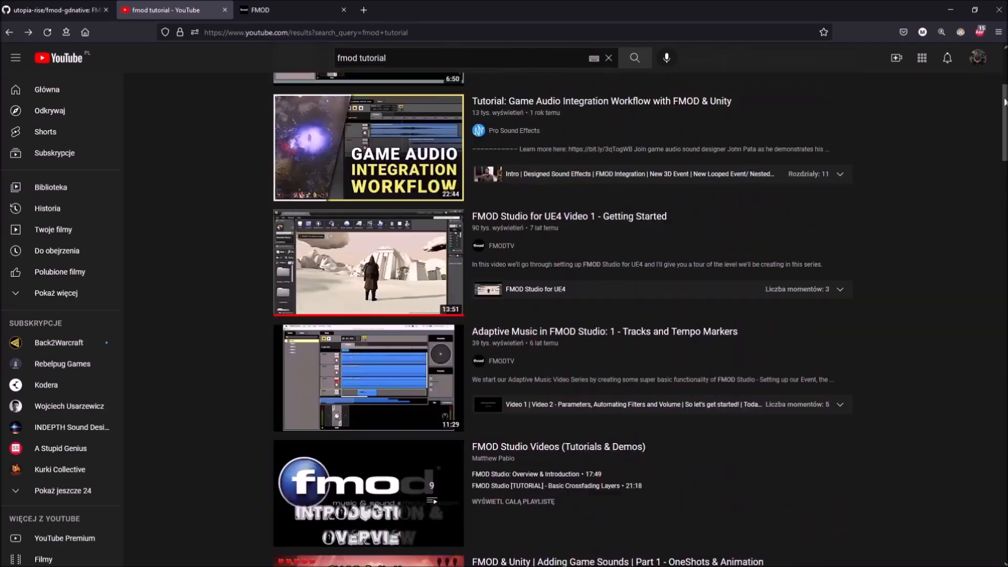
click(500, 246)
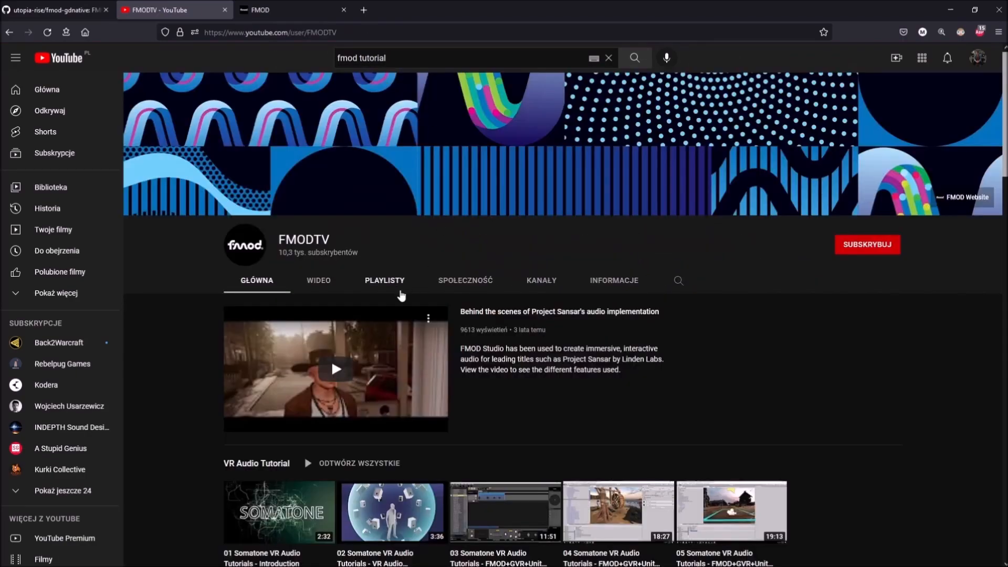
click(384, 280)
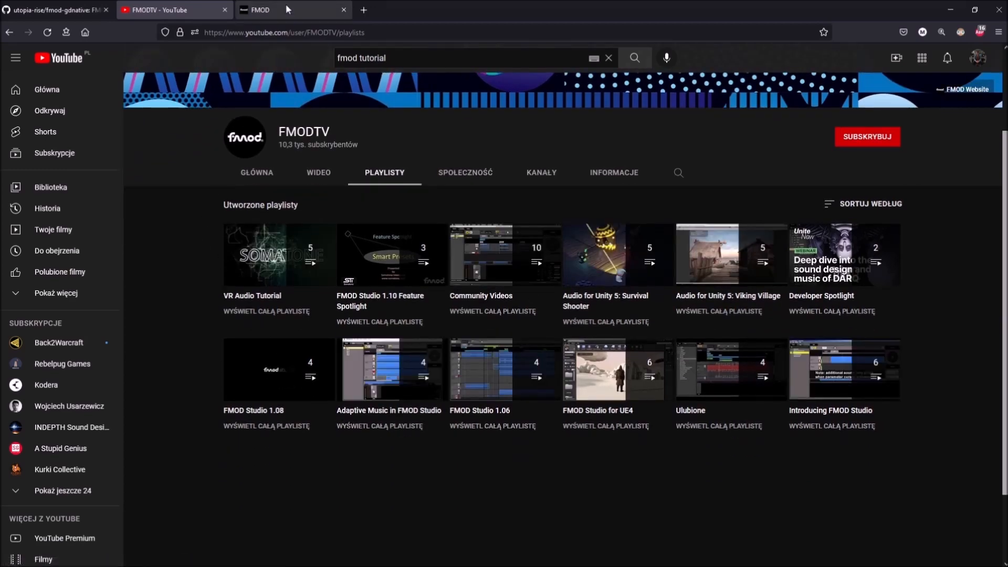
click(277, 9)
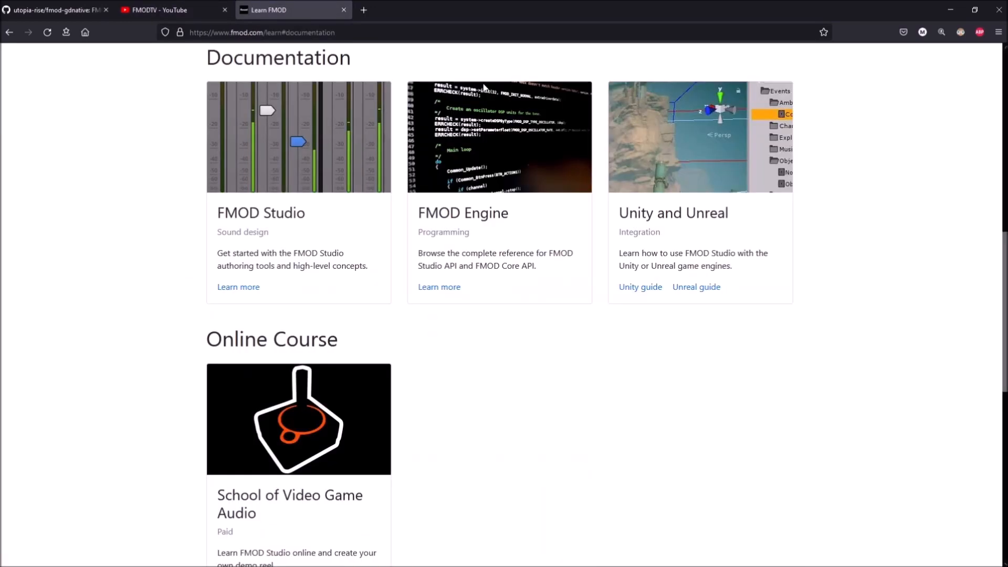
Open the FMOD Studio user manual and scroll through chapter 4, Authoring Events.
click(238, 287)
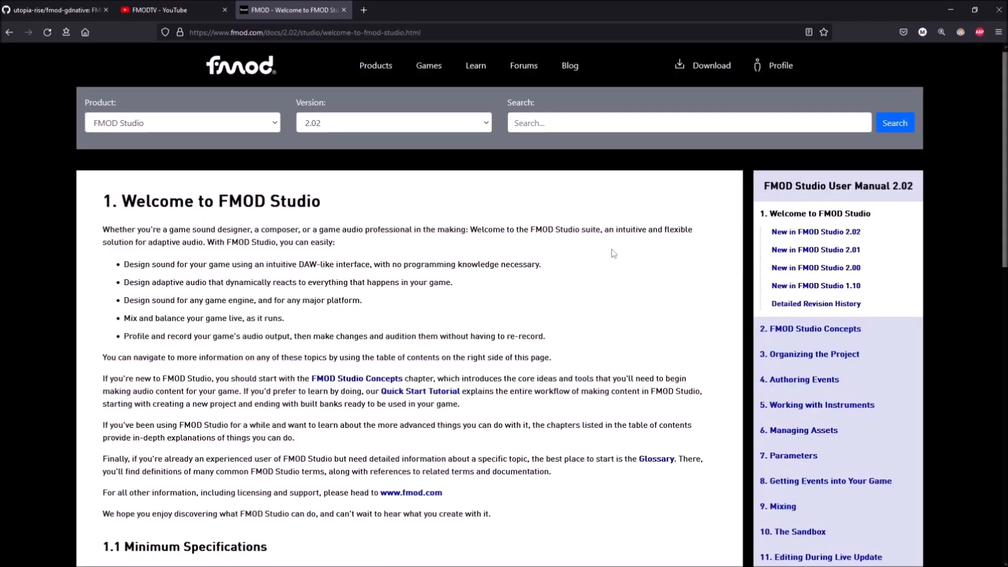
scroll(down, 3)
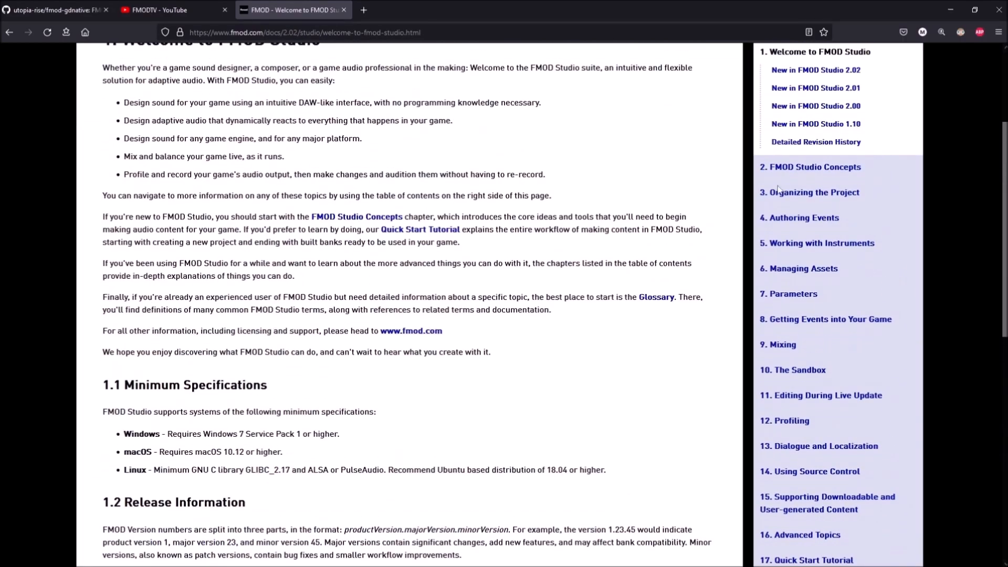
click(798, 217)
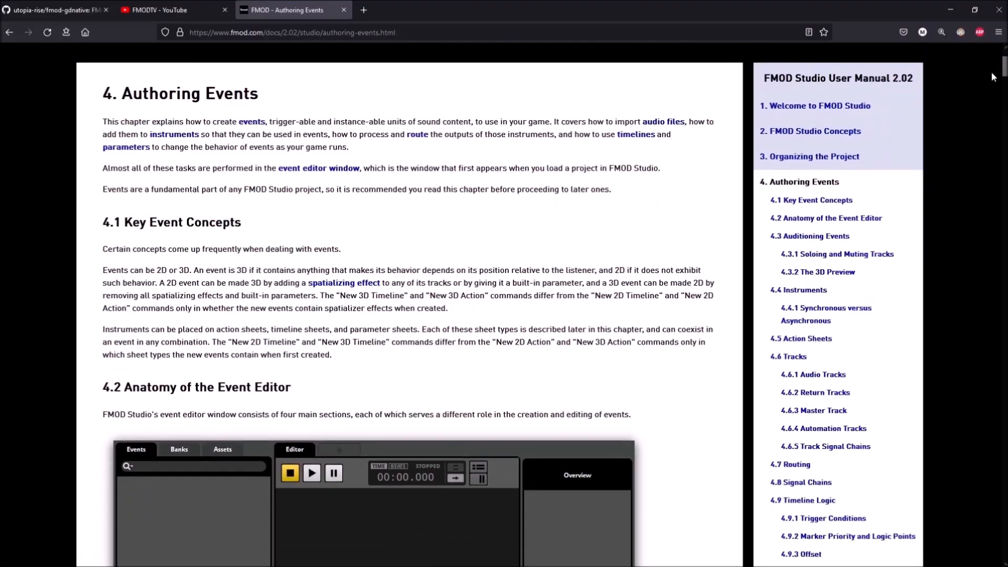
scroll(down, 3)
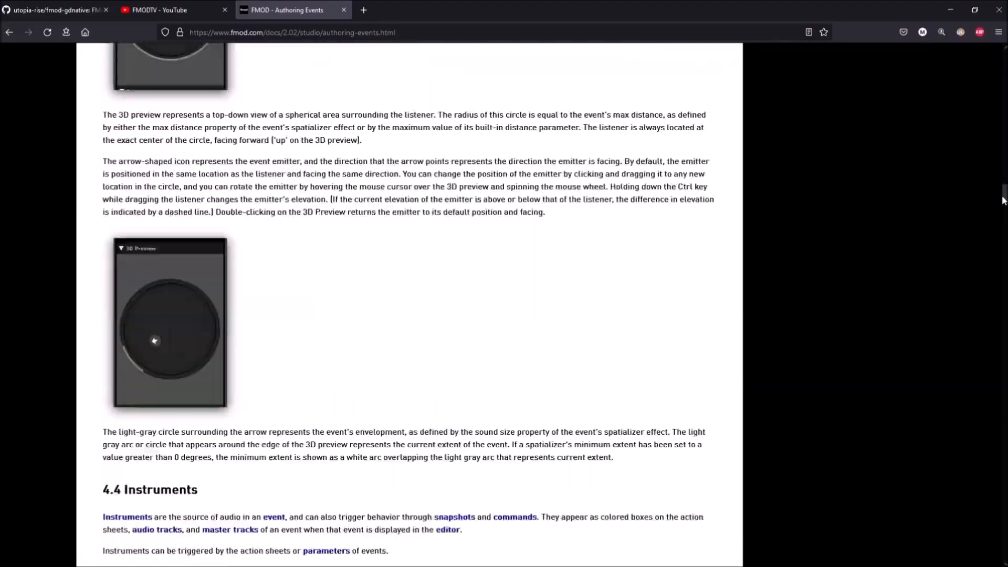
scroll(down, 3)
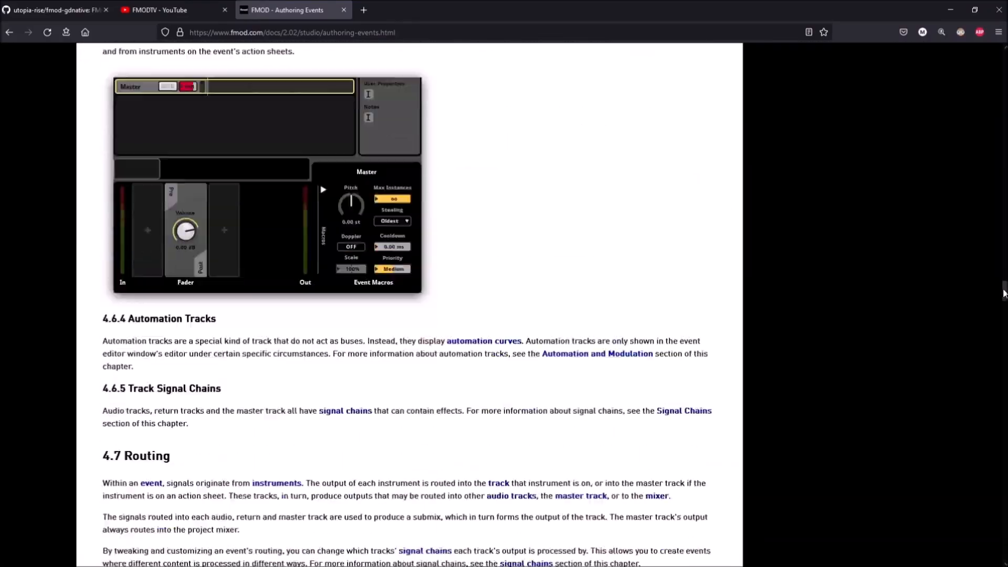
scroll(down, 3)
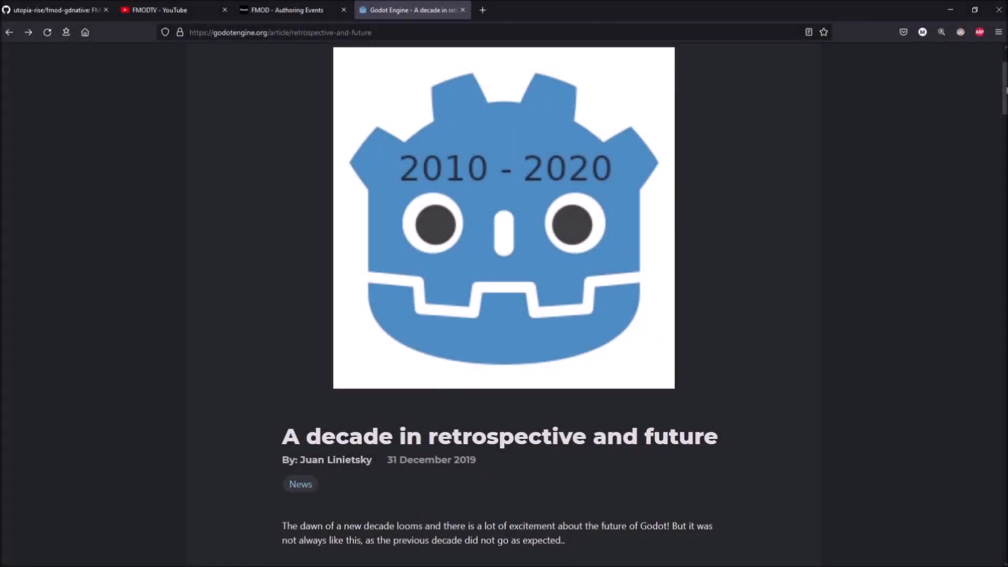
Scroll the Godot retrospective article to the Google Trends chart, enlarge it, then close it.
scroll(down, 3)
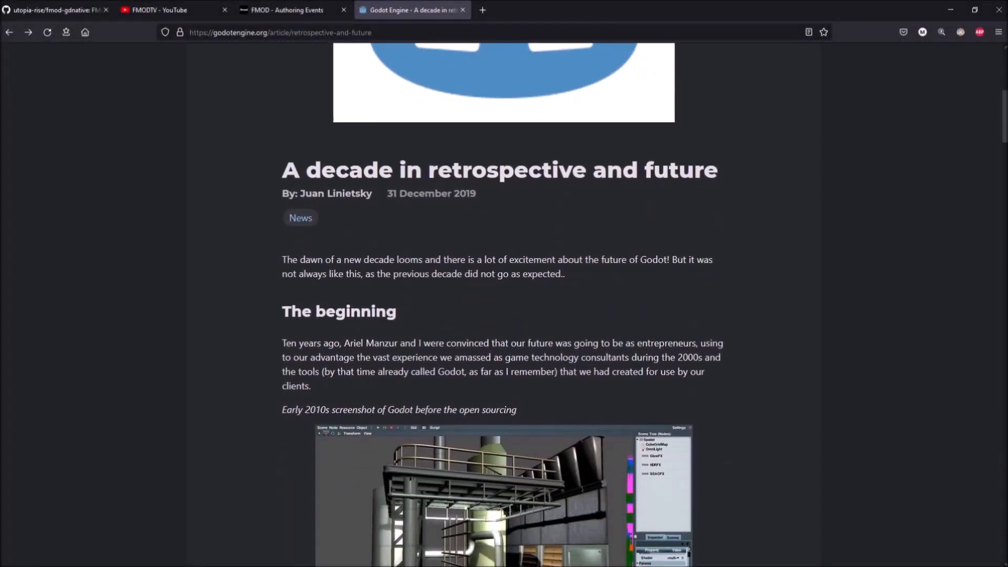
scroll(down, 3)
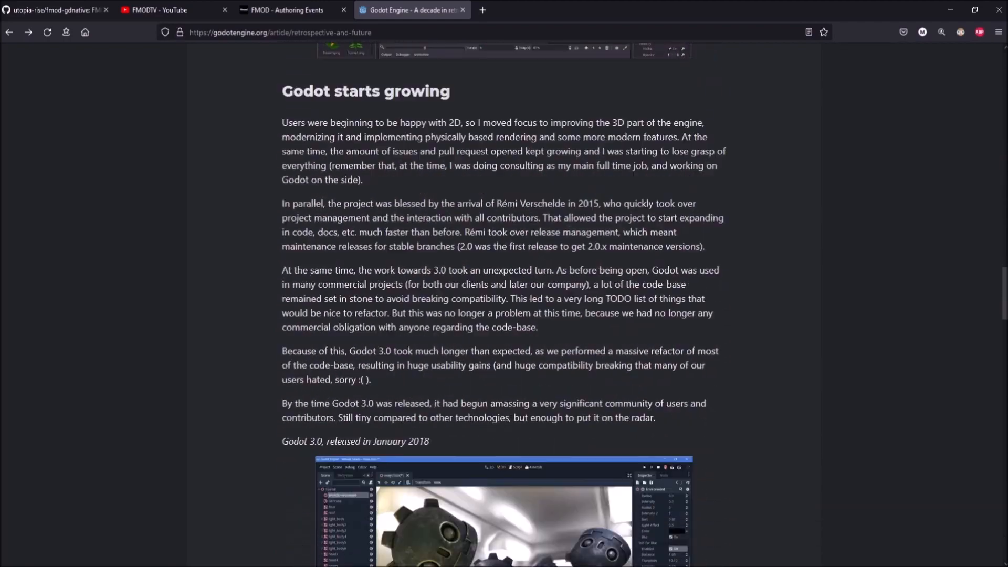
scroll(down, 3)
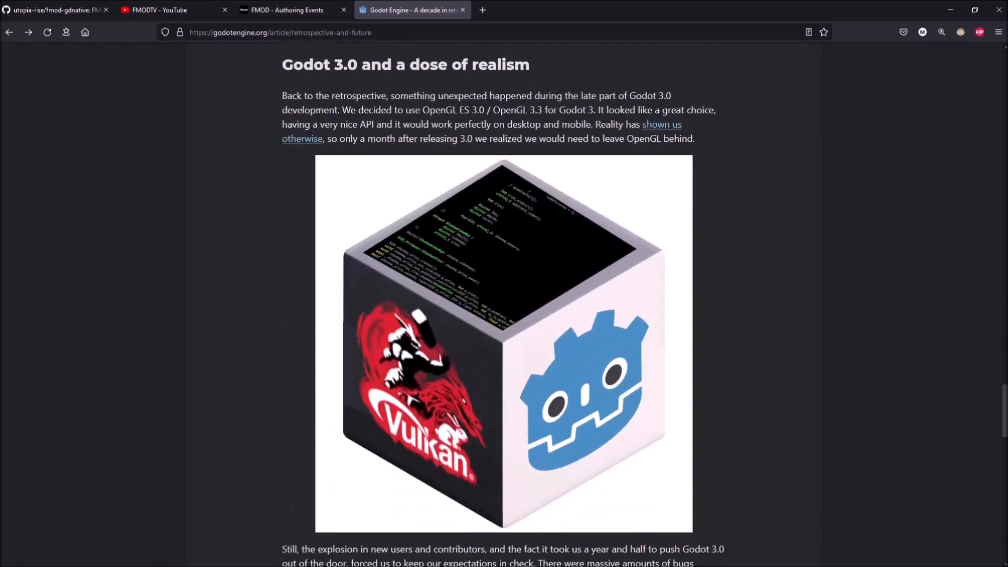
scroll(down, 3)
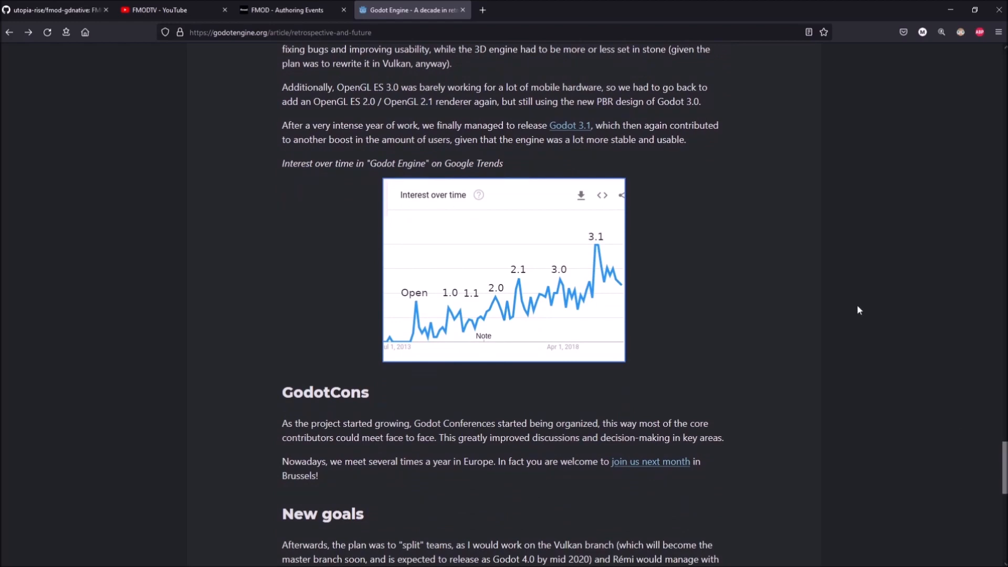
click(503, 270)
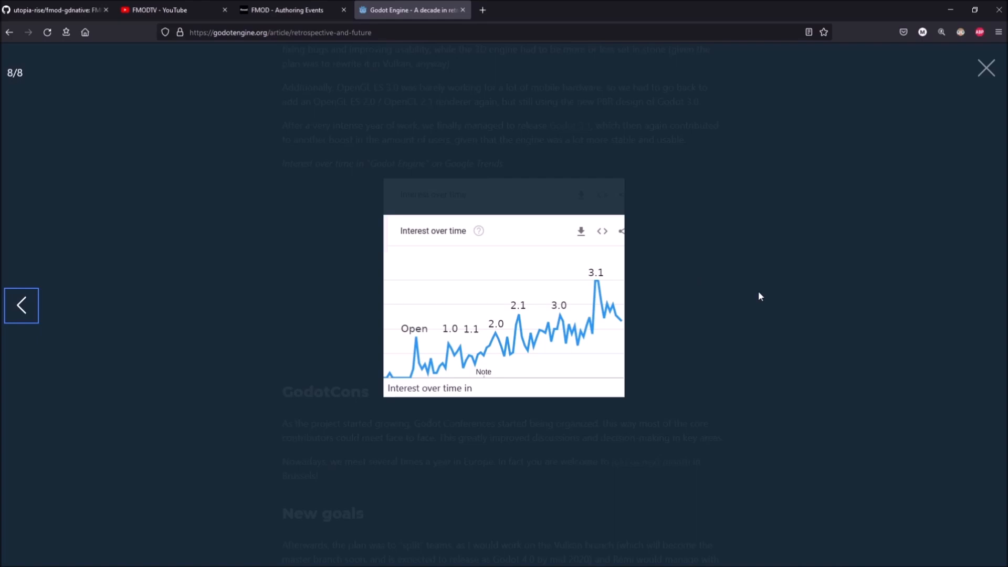
click(986, 68)
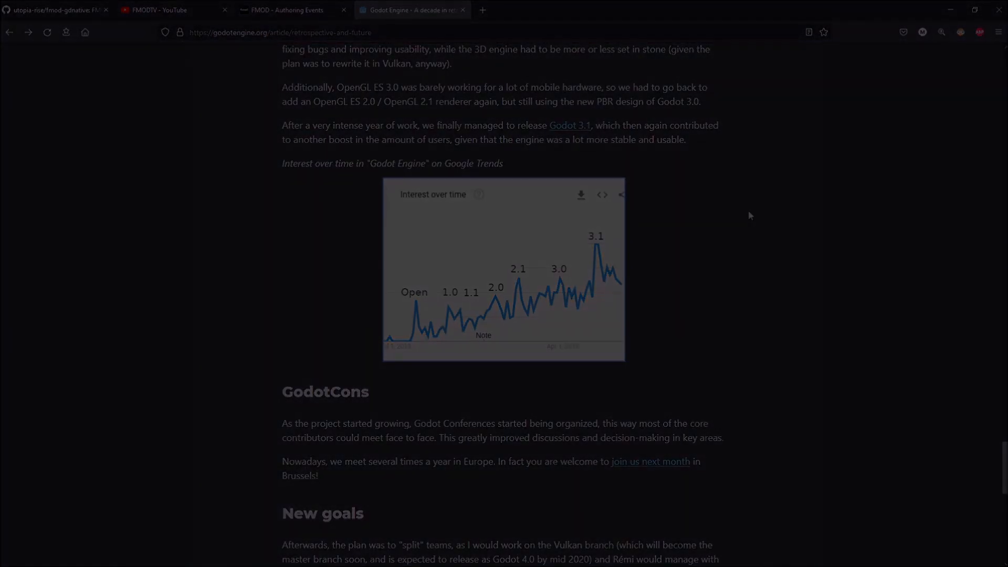